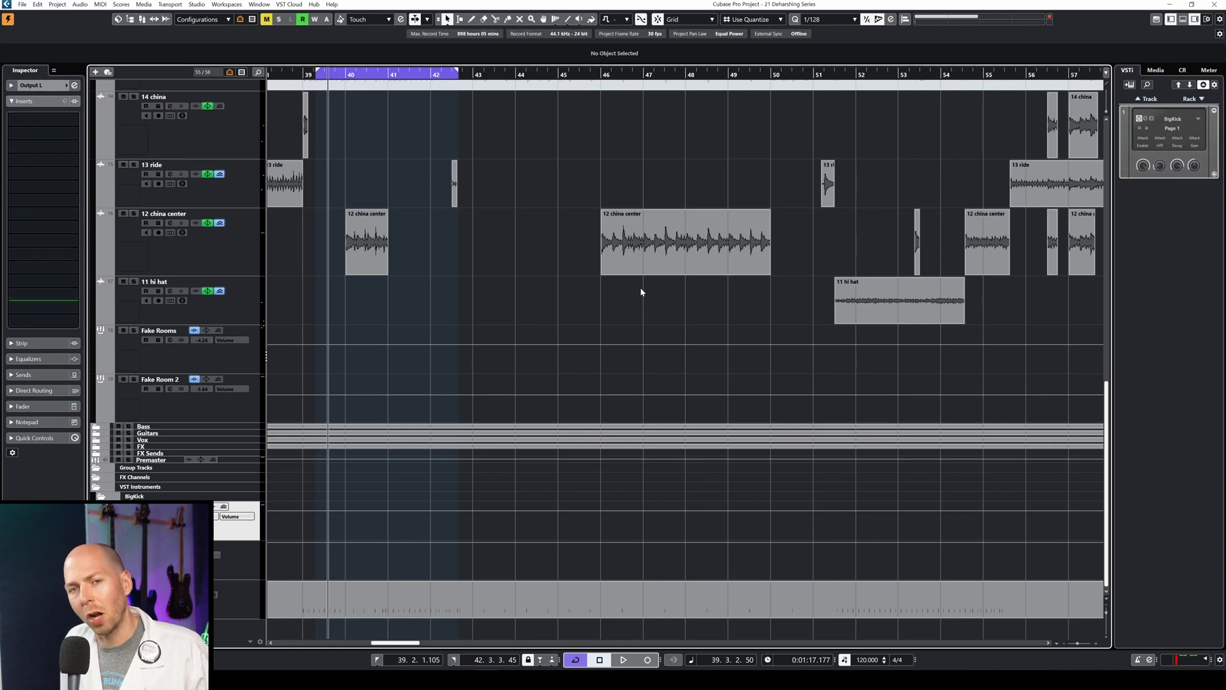
# Bounce both china center clips into one audio file, replacing the originals
pyautogui.moveTo(347, 247); pyautogui.dragTo(689, 294)
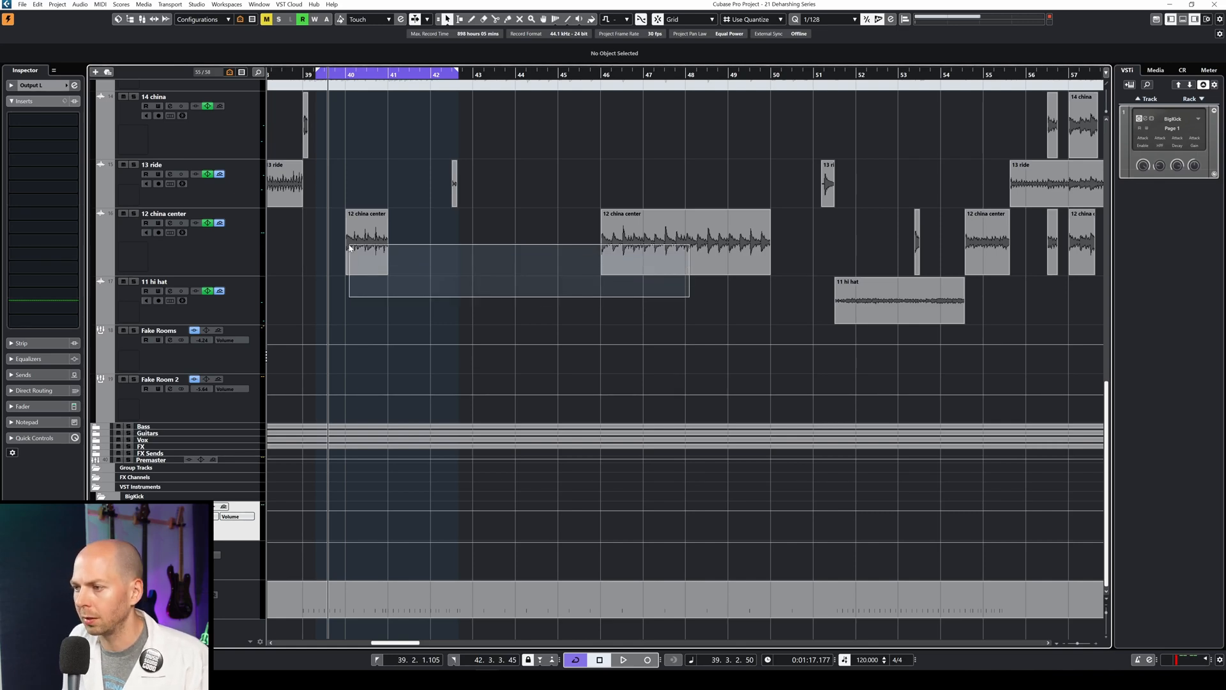
pyautogui.click(368, 239)
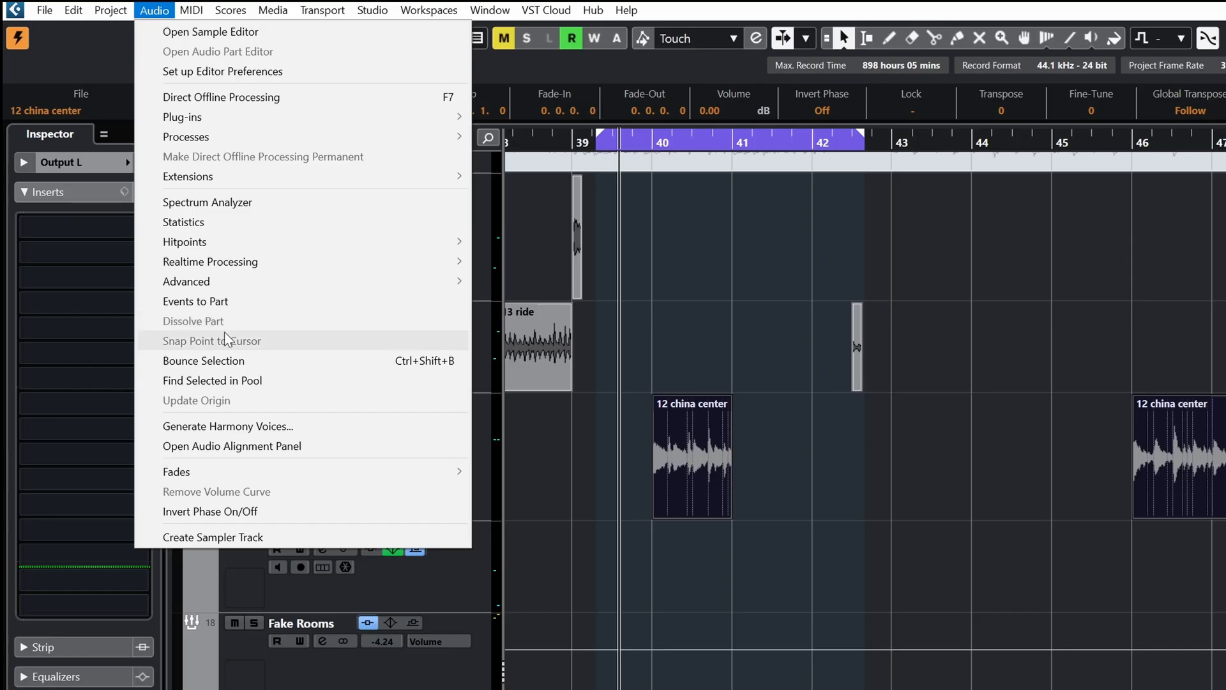
pyautogui.moveTo(203, 361)
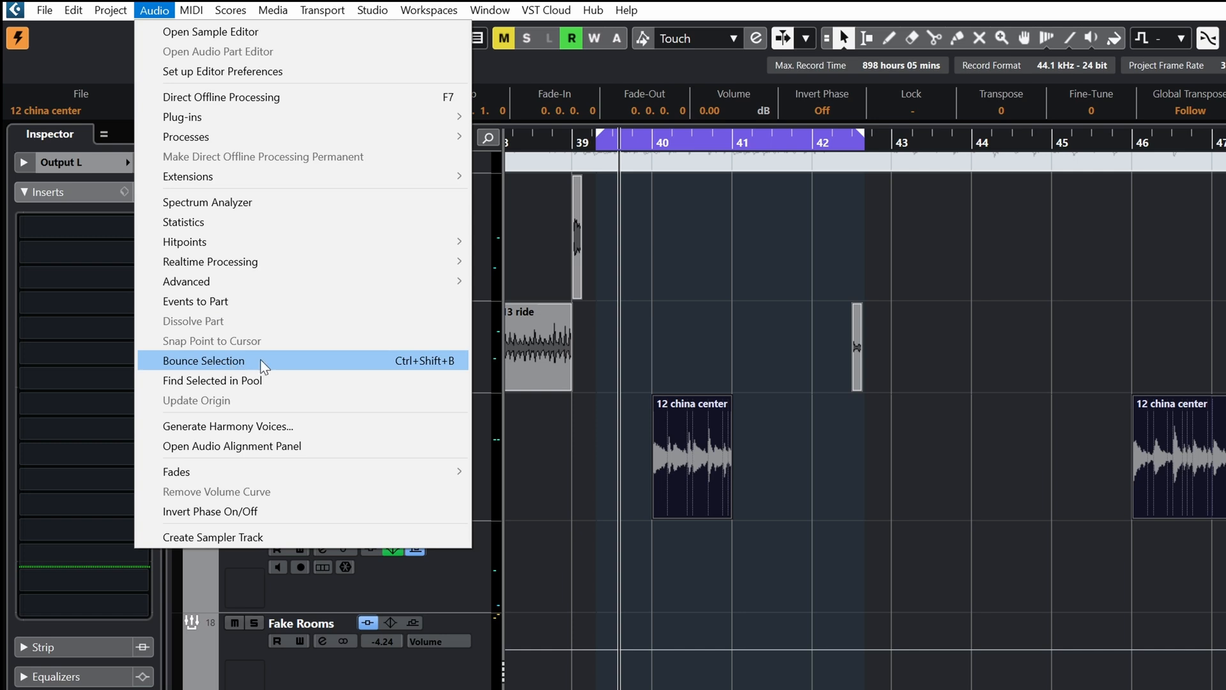
pyautogui.click(203, 360)
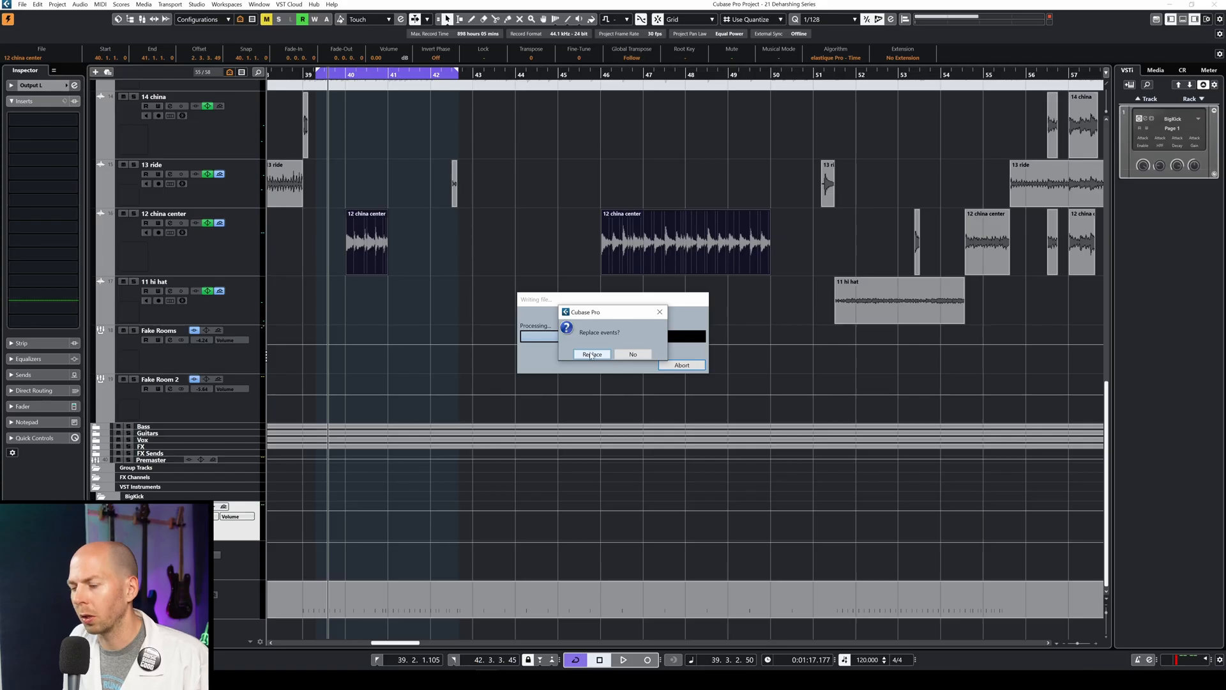
pyautogui.click(591, 353)
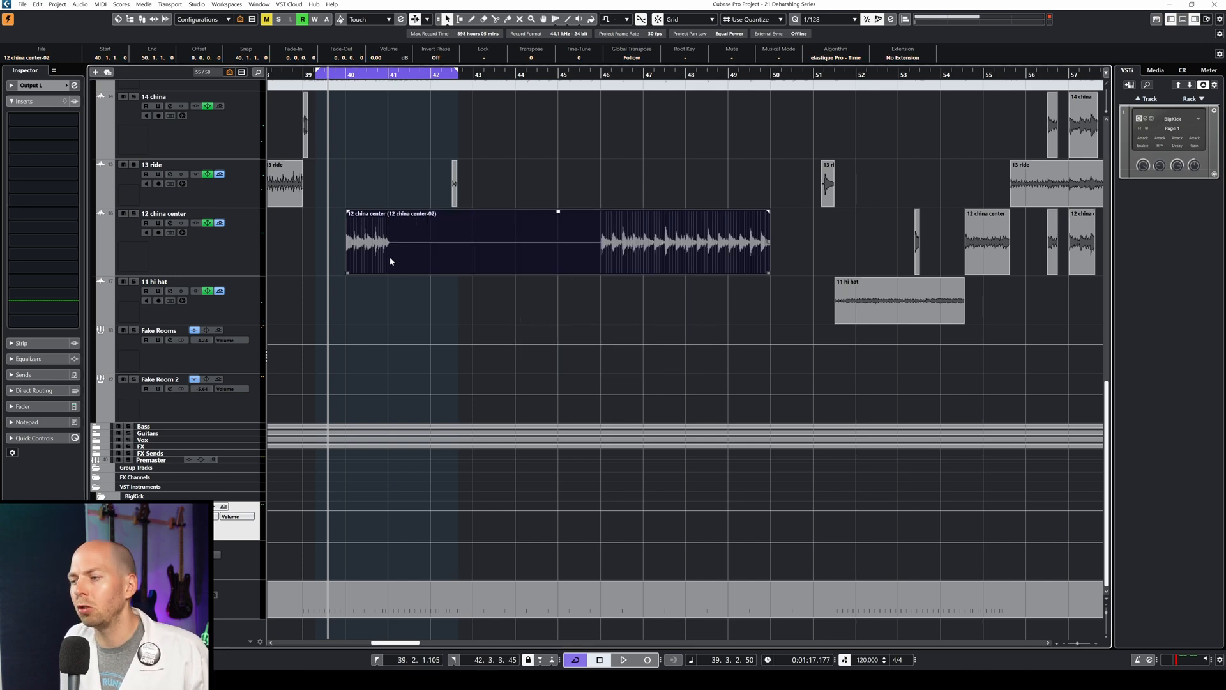
pyautogui.moveTo(419, 267)
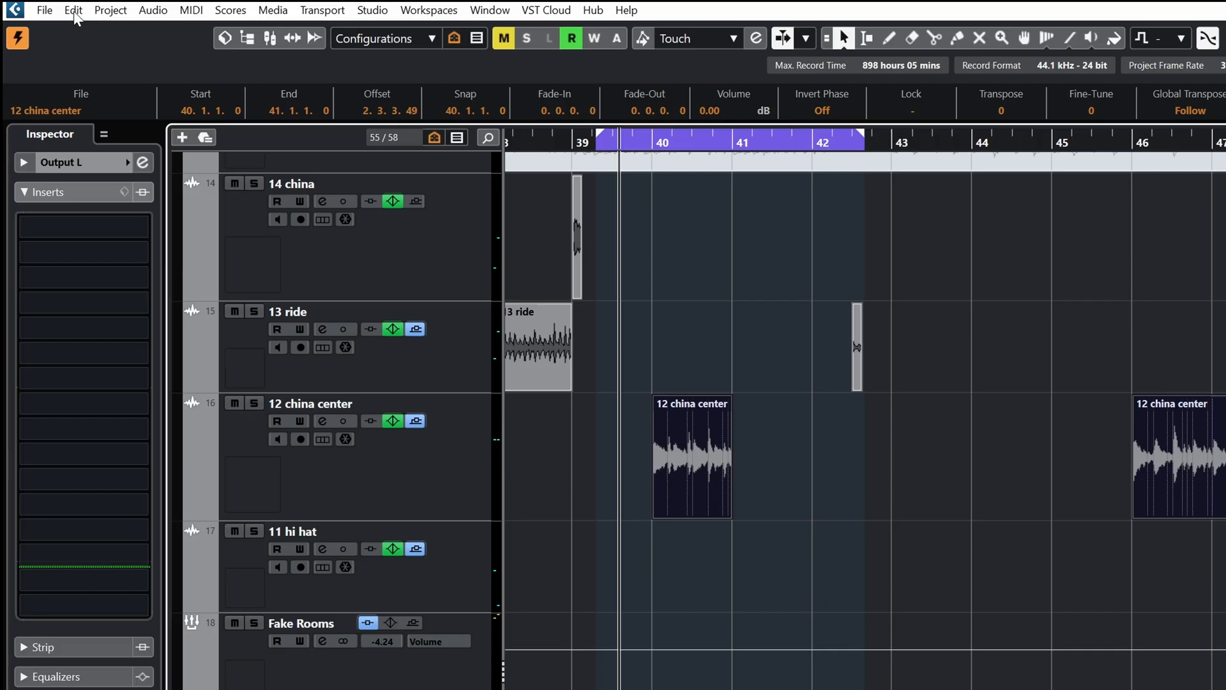
# Review the Render in Place settings, then bounce again into '12 china center-04' replacing the clips
pyautogui.click(75, 11)
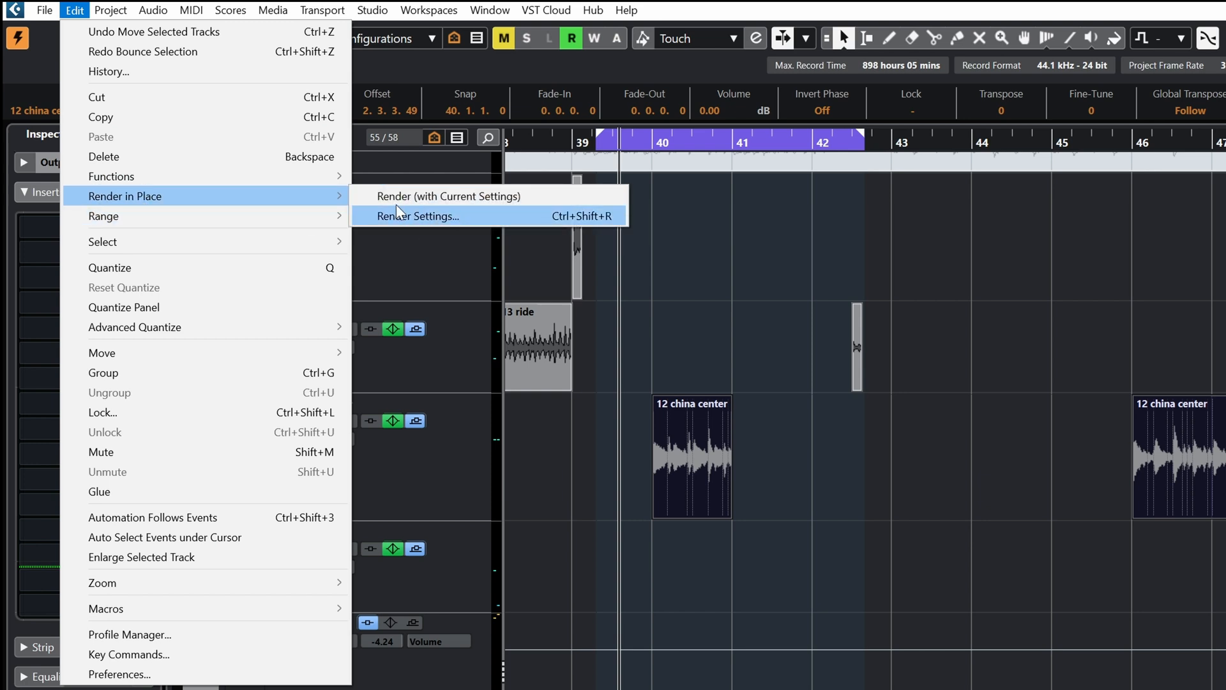
pyautogui.moveTo(448, 196)
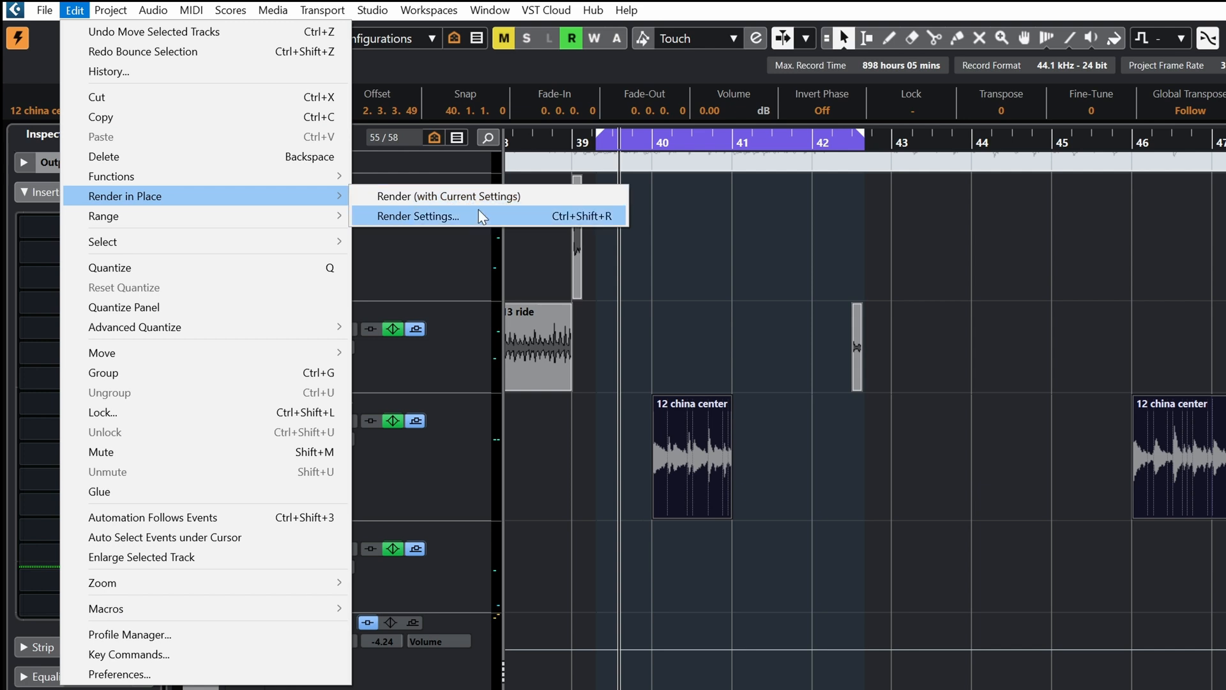
pyautogui.click(418, 216)
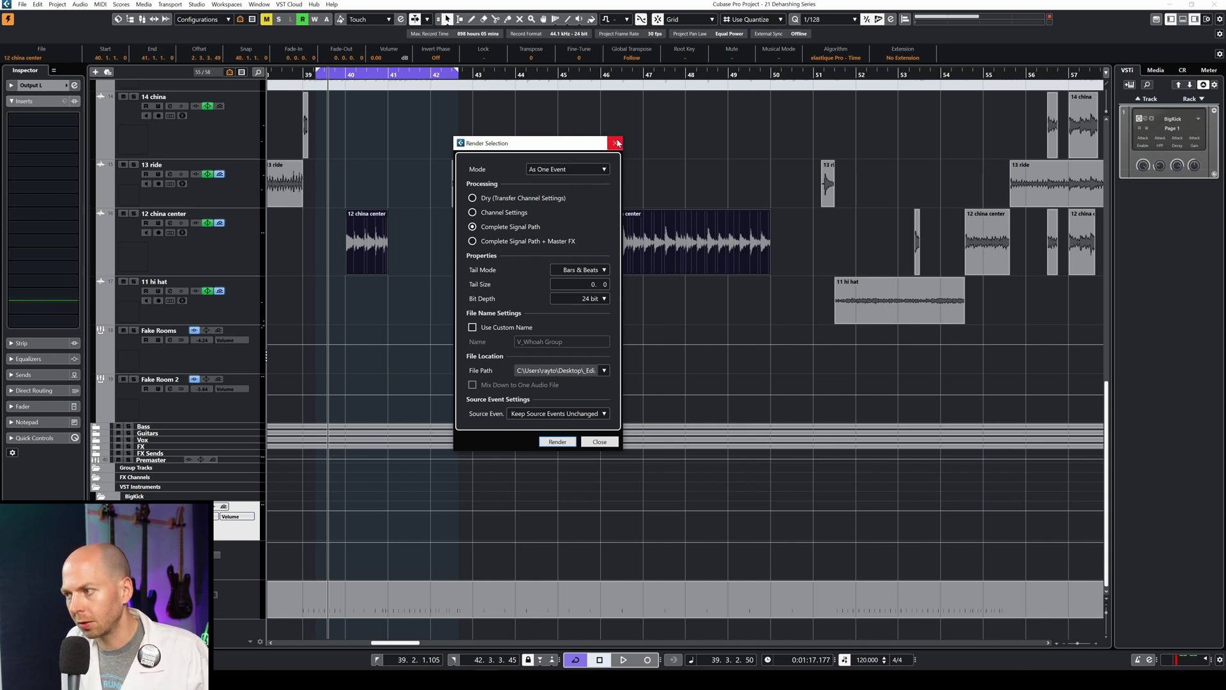
pyautogui.click(617, 142)
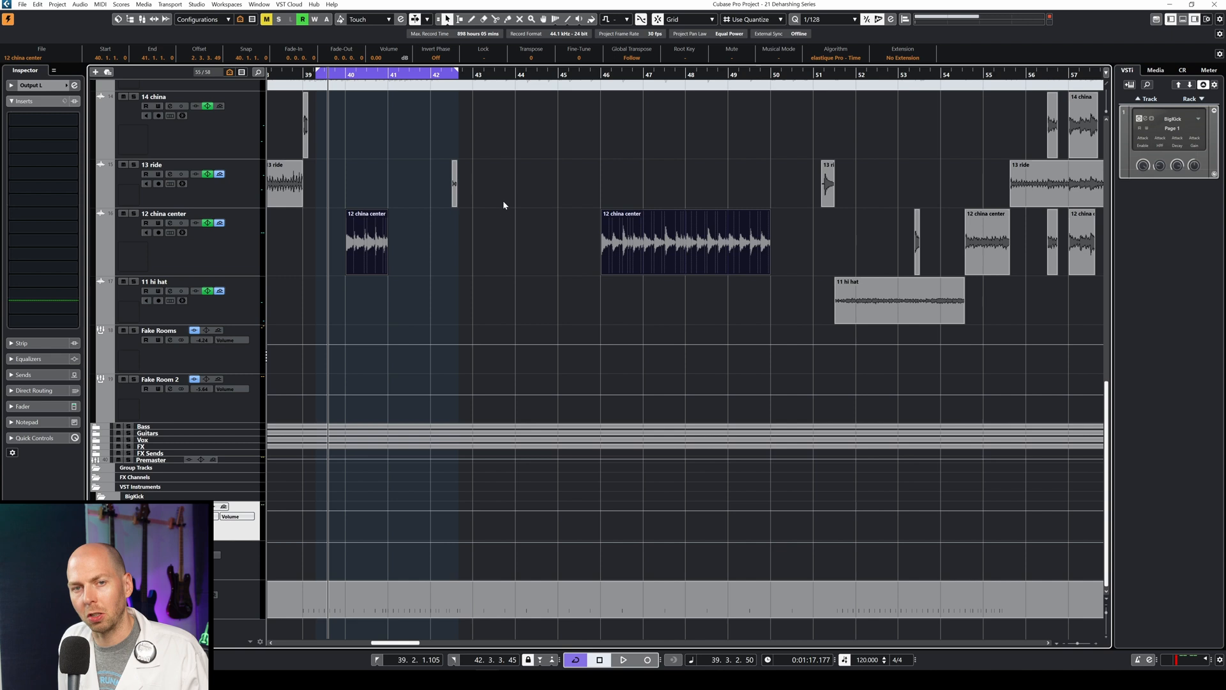
pyautogui.moveTo(447, 319)
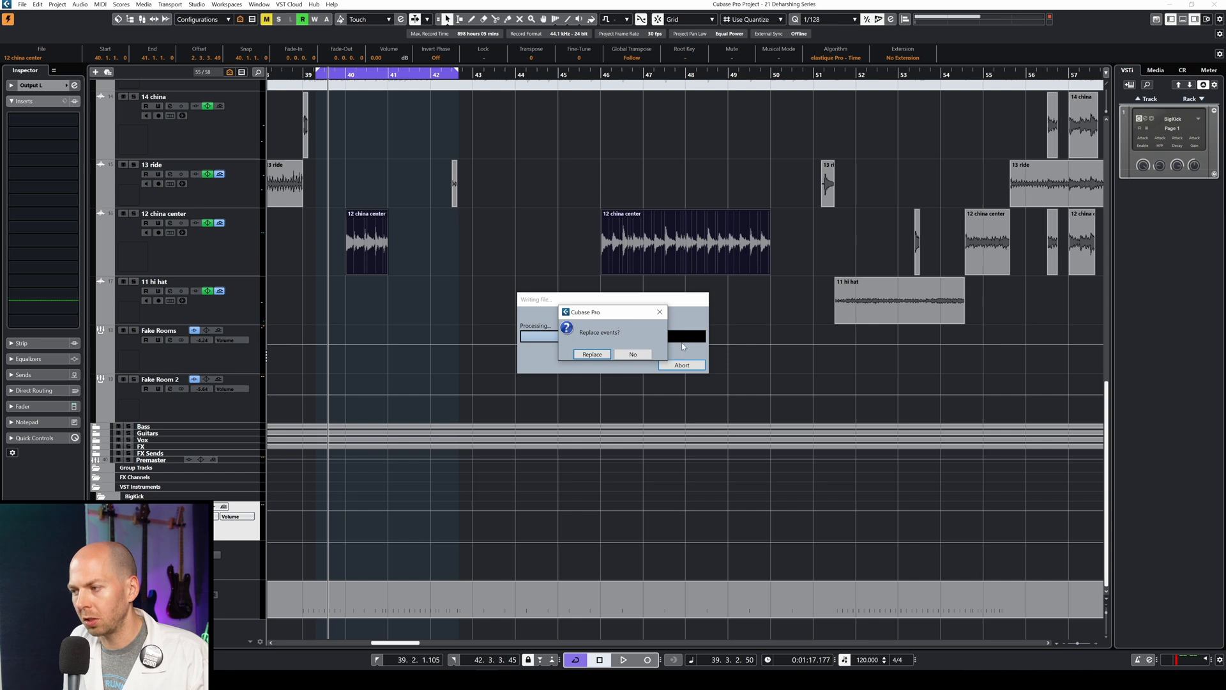
pyautogui.click(591, 354)
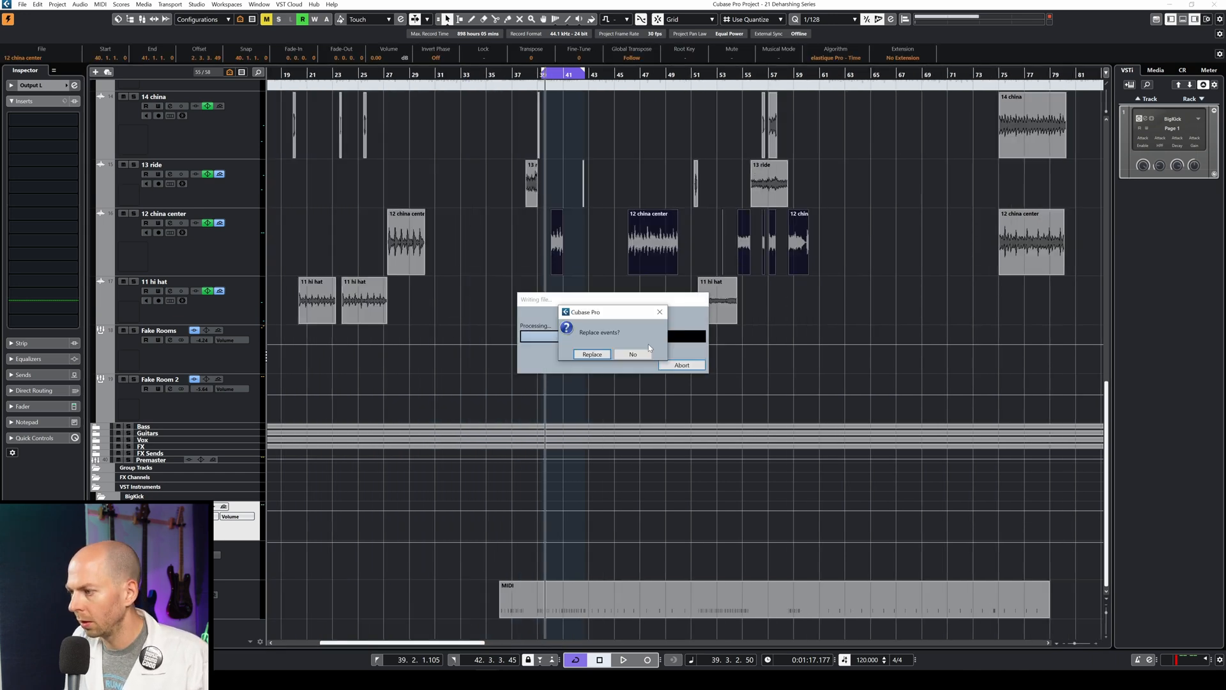
pyautogui.click(592, 354)
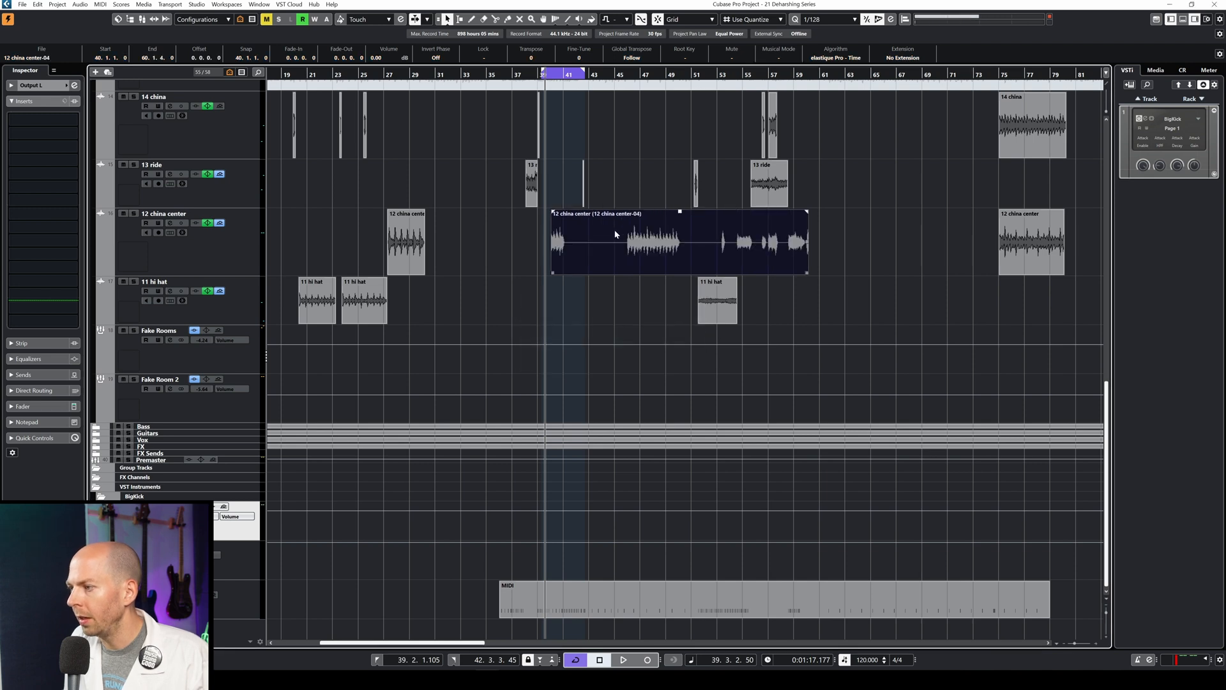
pyautogui.moveTo(700, 249)
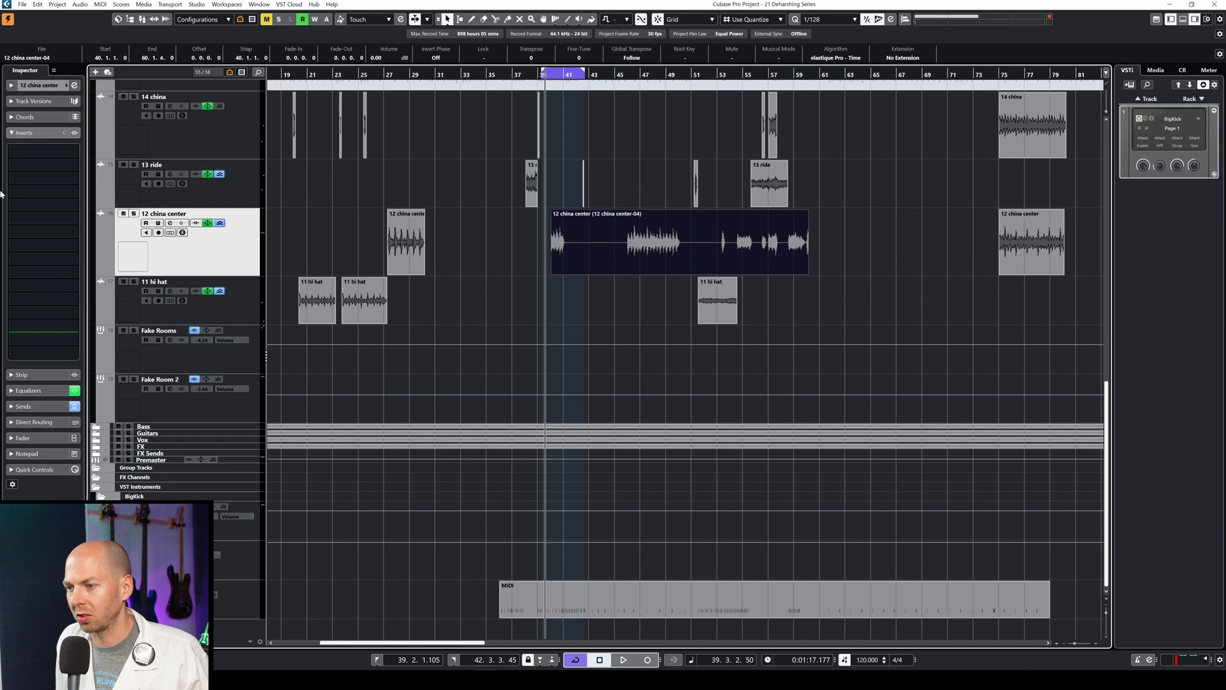
# Lower the 12 china center channel fader to -9.86 dB, then show Inserts and select the bounced event
pyautogui.click(23, 175)
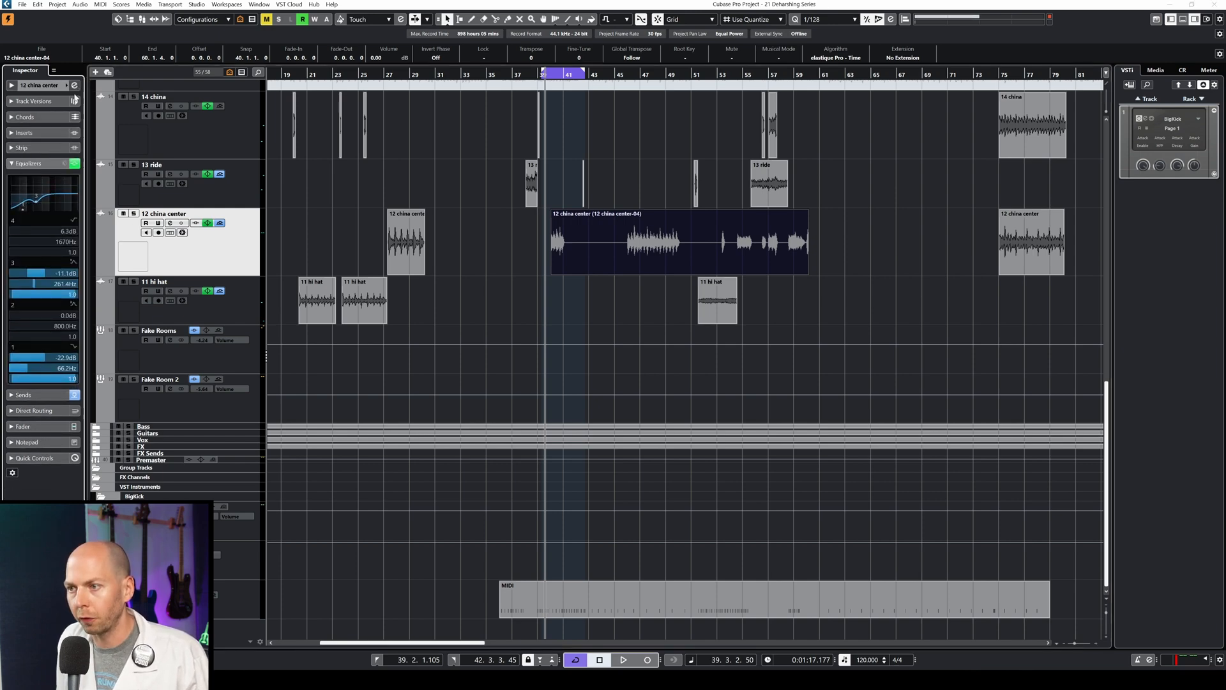
pyautogui.click(181, 233)
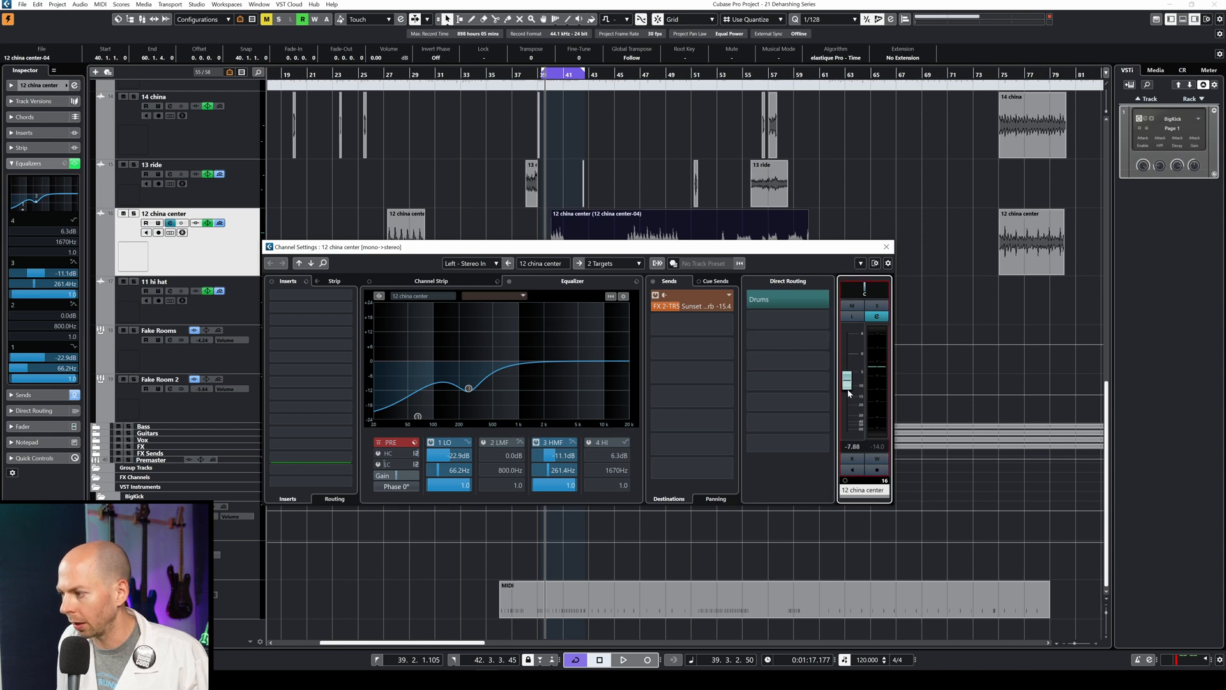
pyautogui.moveTo(845, 380); pyautogui.dragTo(846, 386)
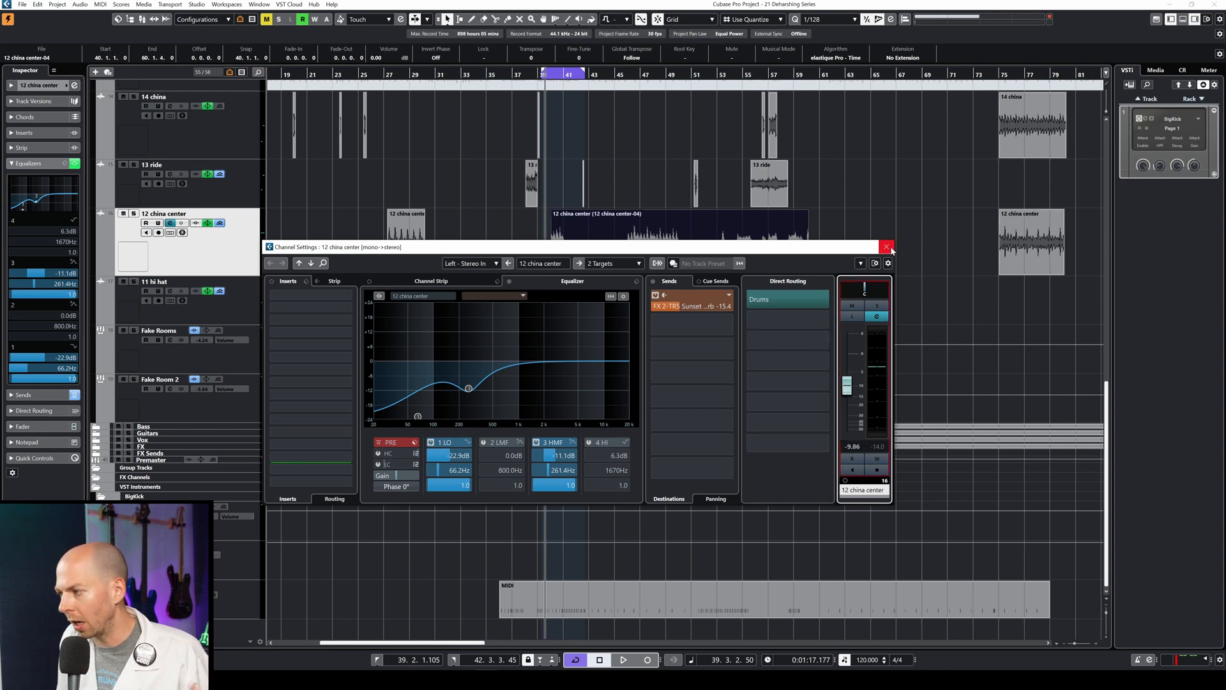
pyautogui.click(888, 246)
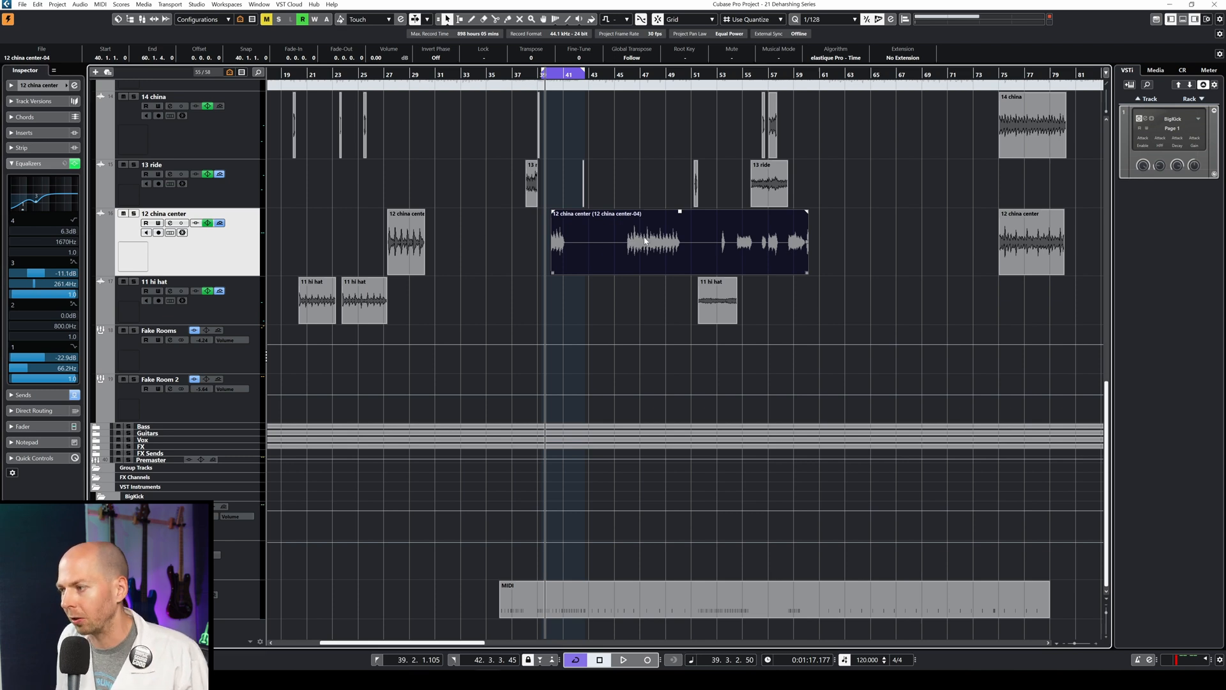
pyautogui.click(24, 132)
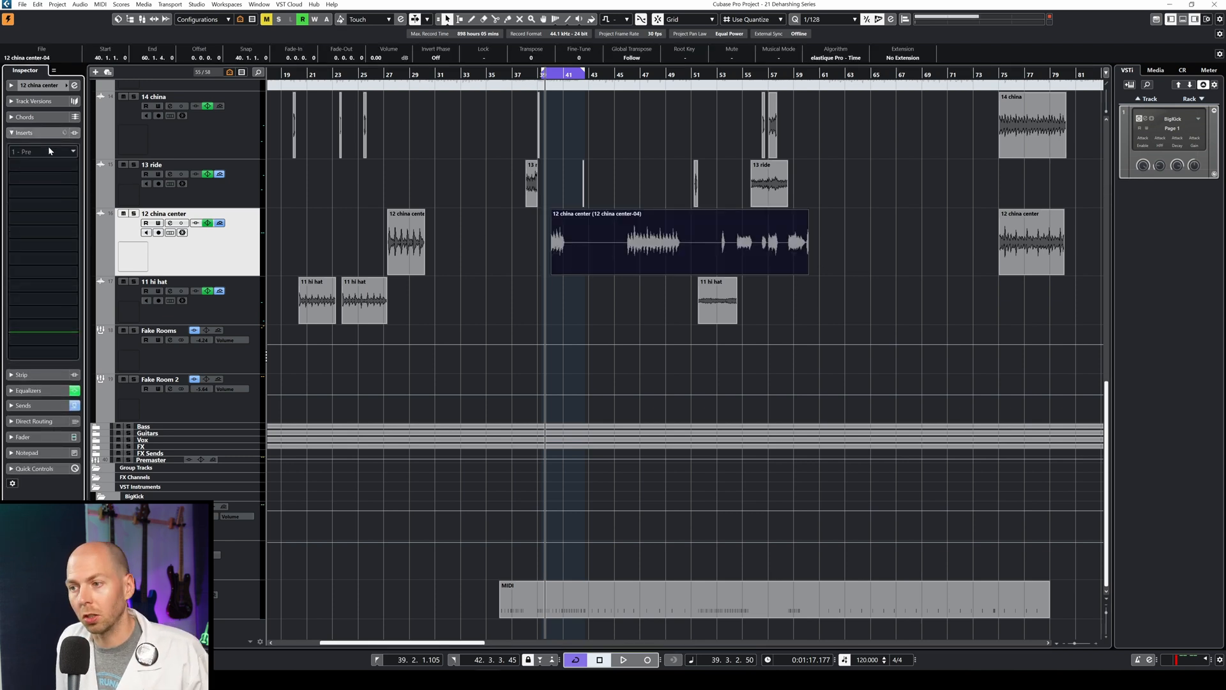
pyautogui.click(678, 242)
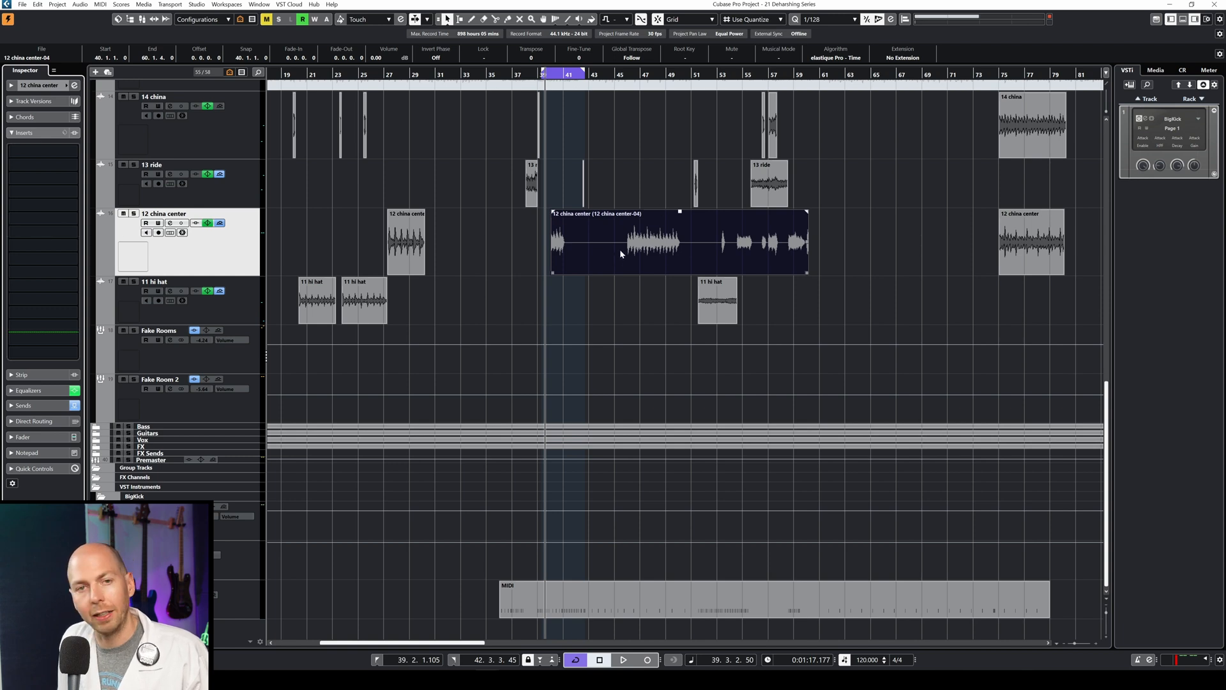
pyautogui.moveTo(570, 242)
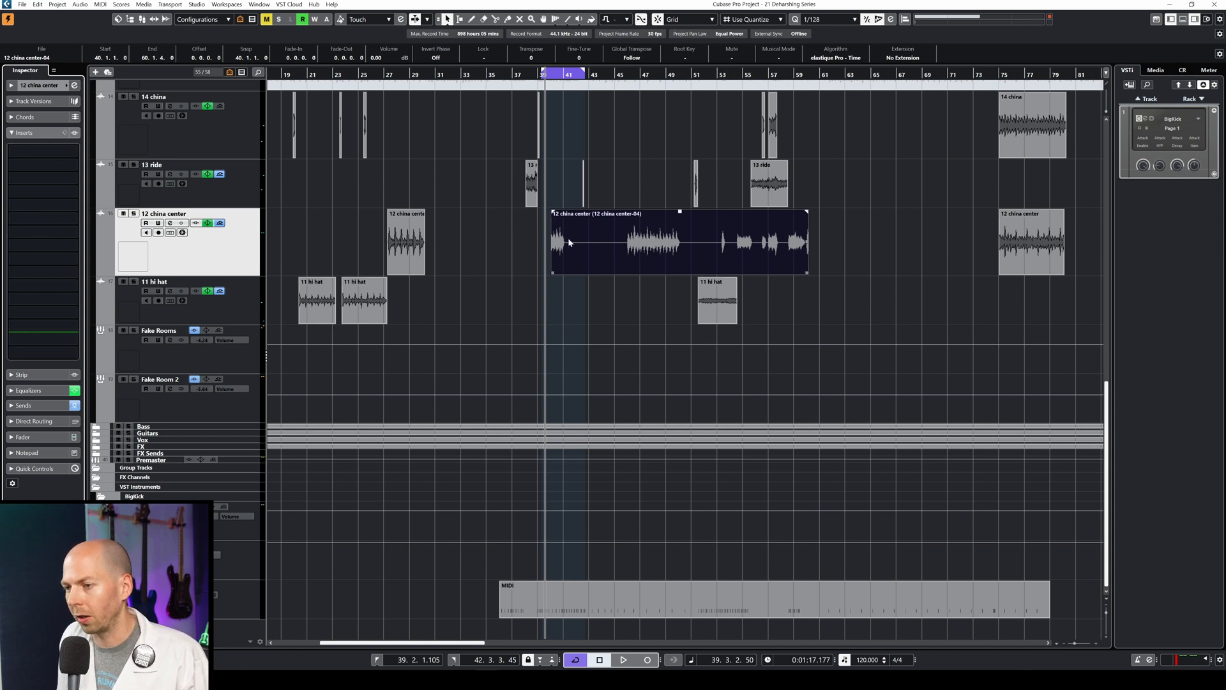
pyautogui.moveTo(677, 210)
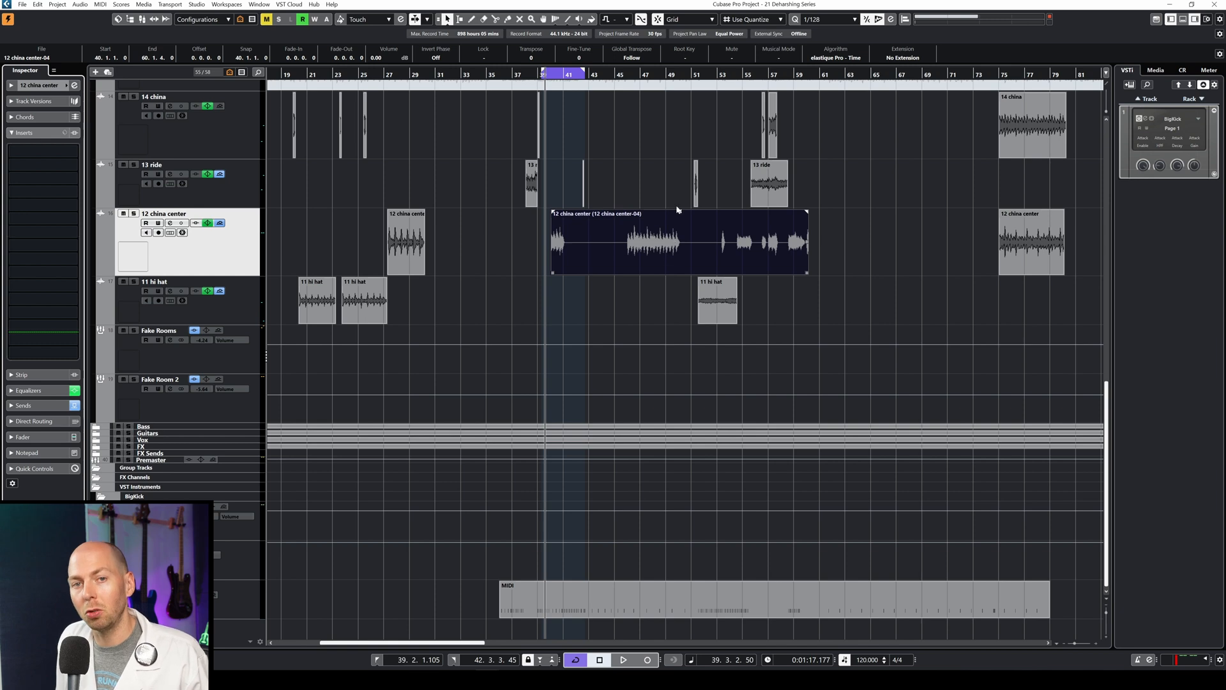
pyautogui.moveTo(623, 247)
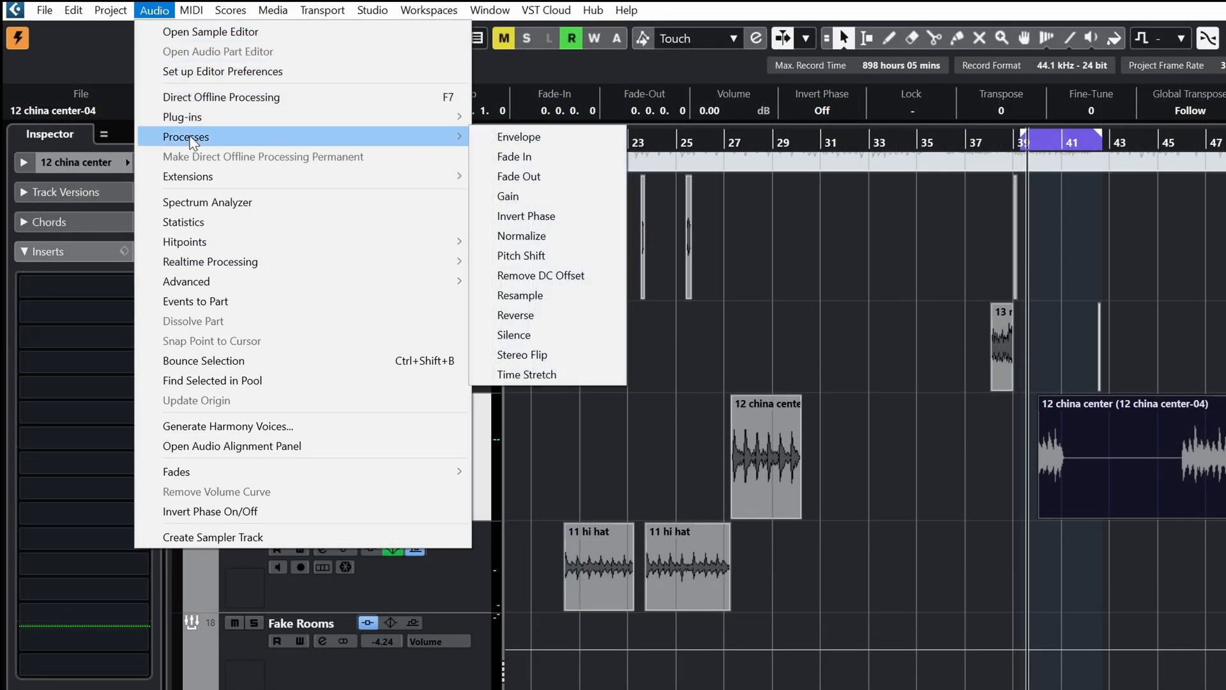
pyautogui.moveTo(527, 374)
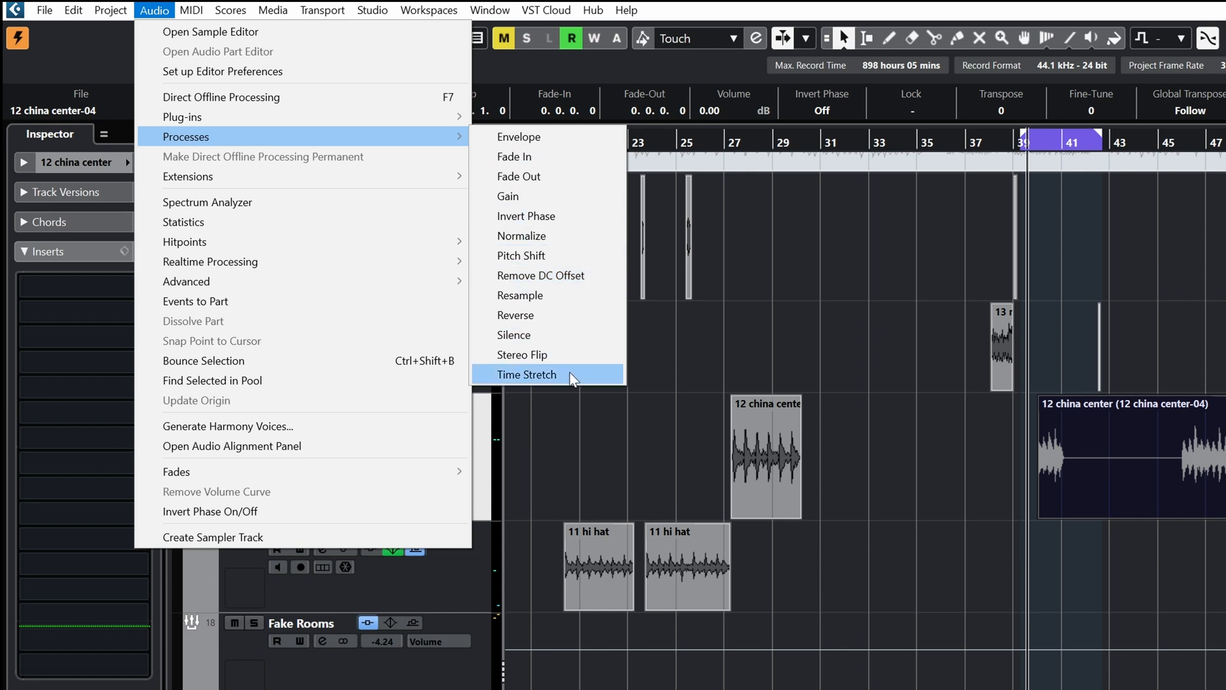
pyautogui.moveTo(262, 117)
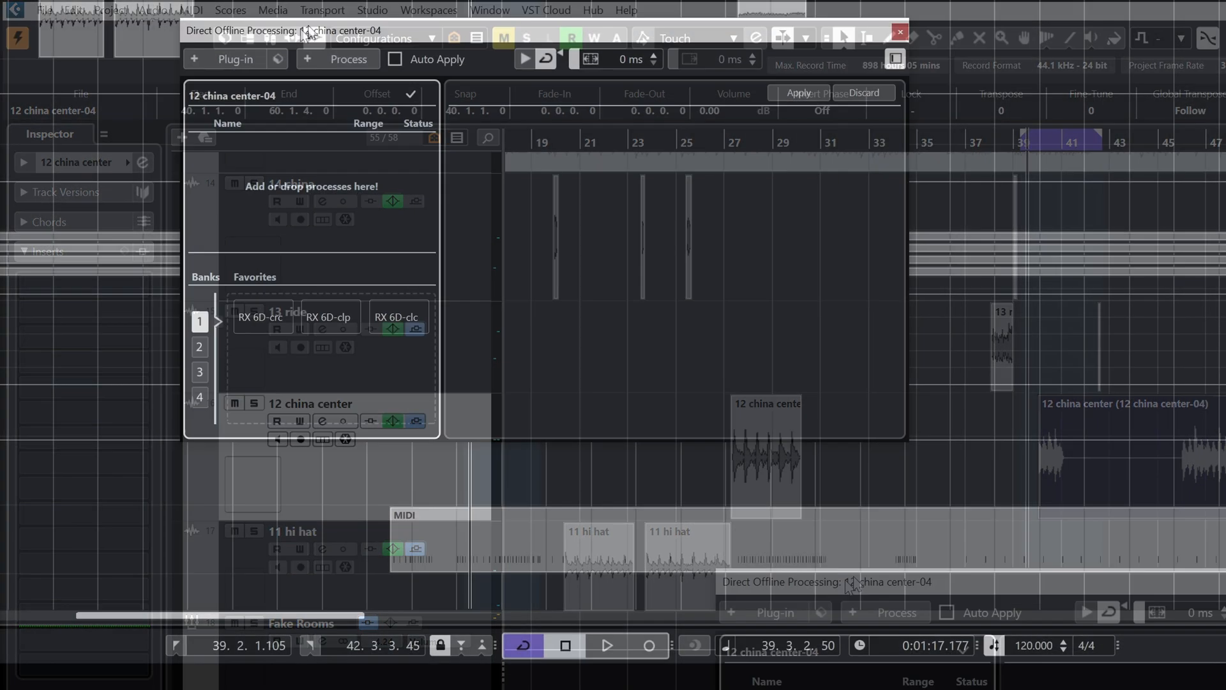
# Process the event offline with Abbey Road Saturator from the Distortion category, replacing the original
pyautogui.click(235, 59)
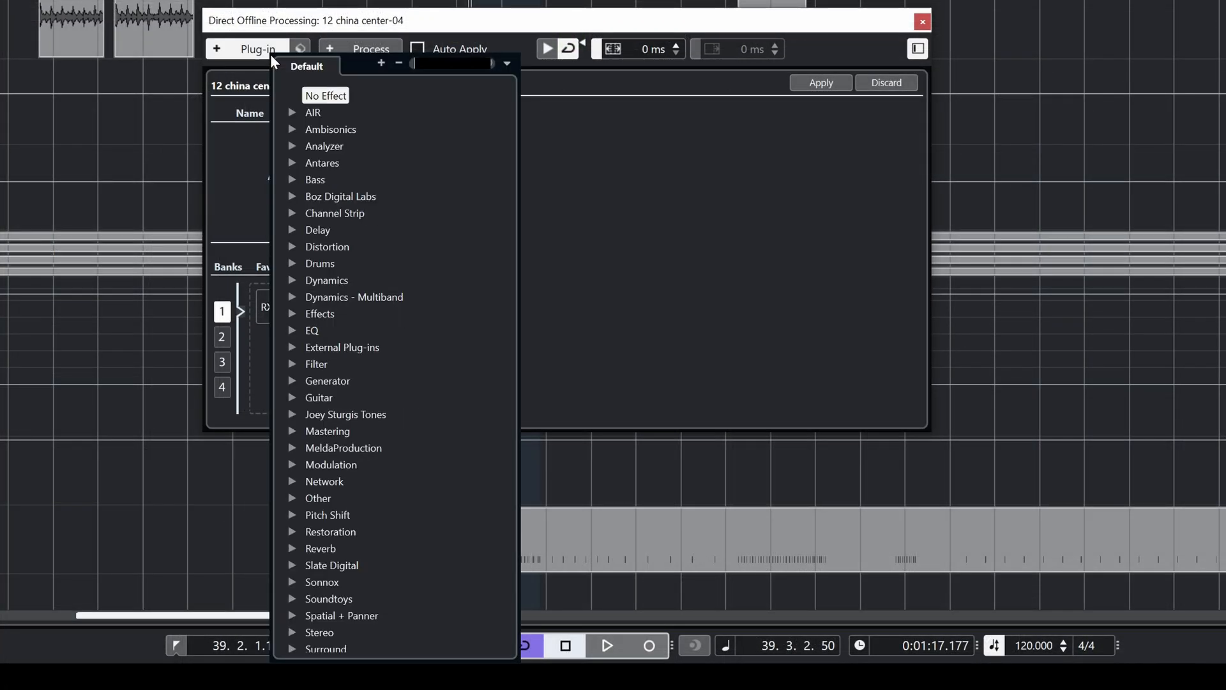
pyautogui.moveTo(327, 246)
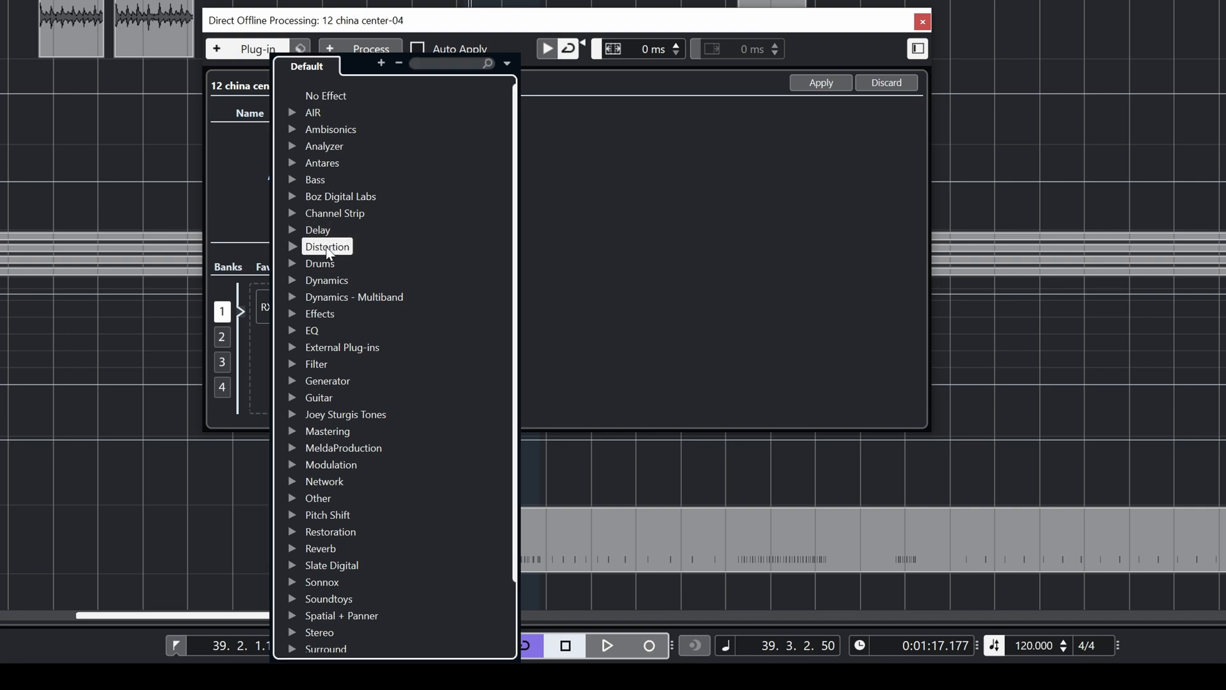
pyautogui.click(327, 246)
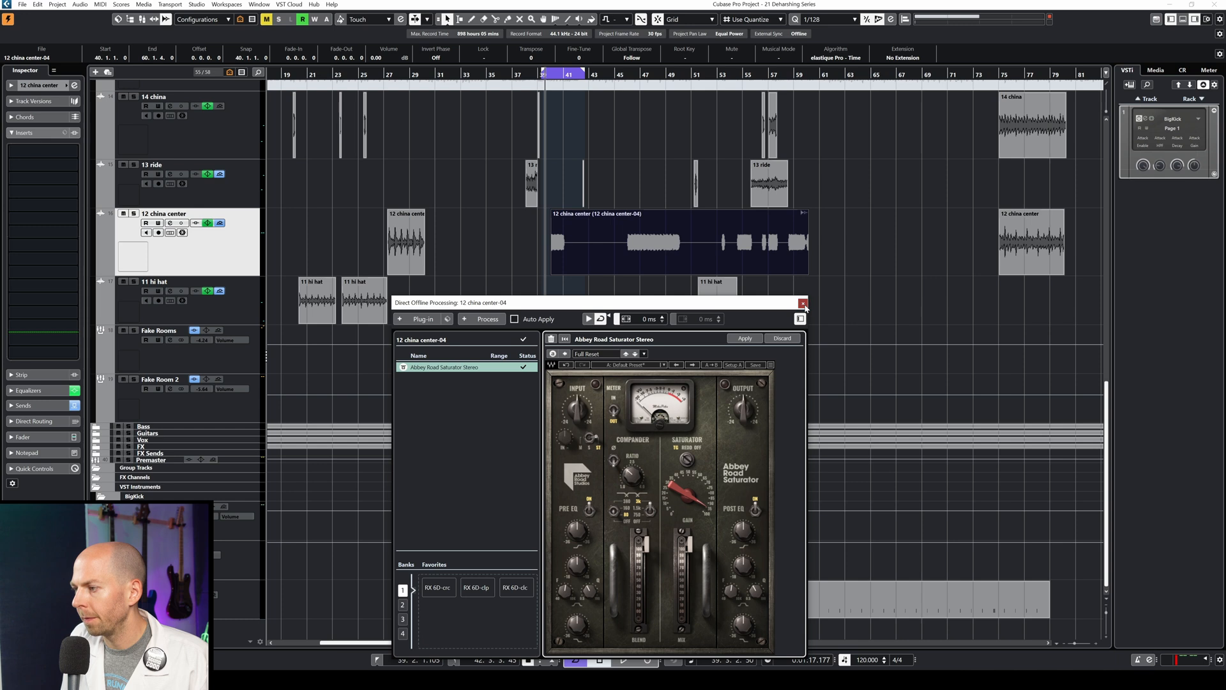
pyautogui.click(744, 337)
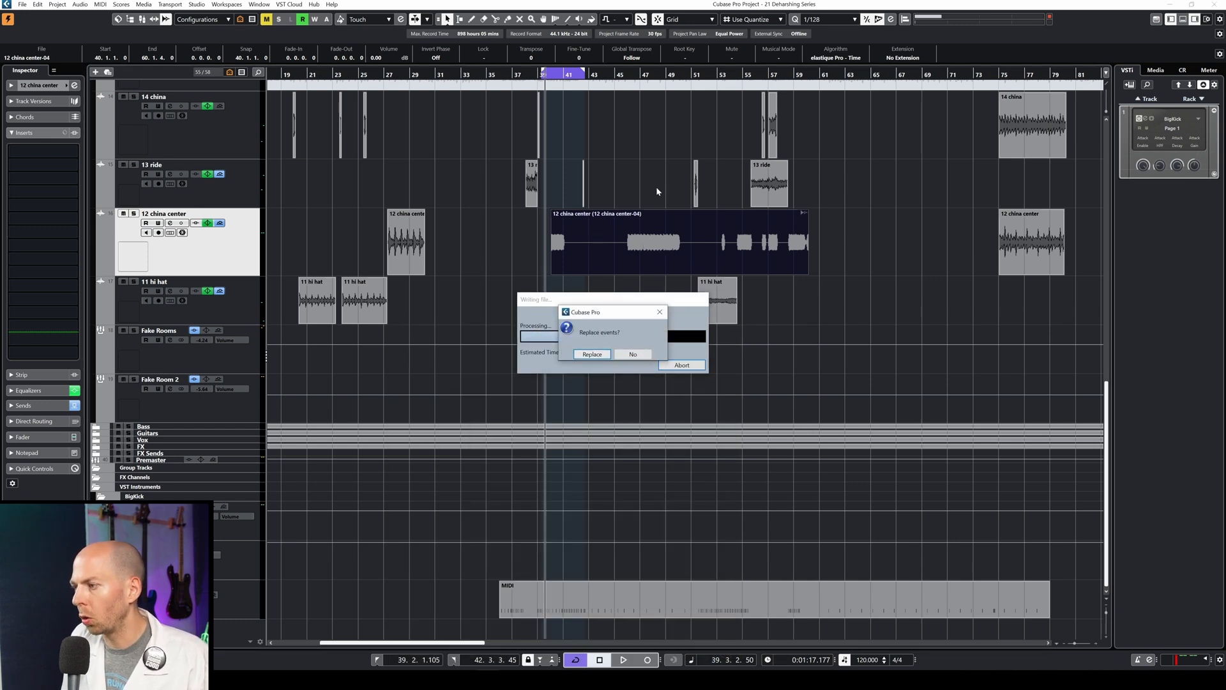
pyautogui.click(591, 354)
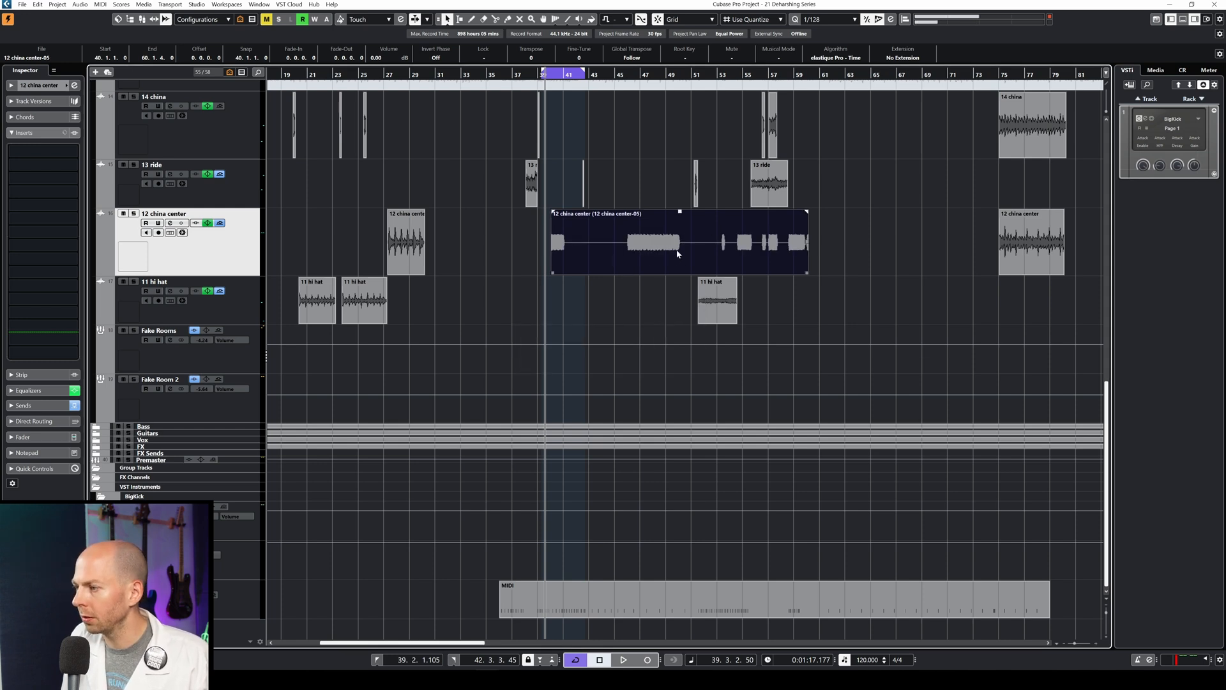
pyautogui.click(633, 235)
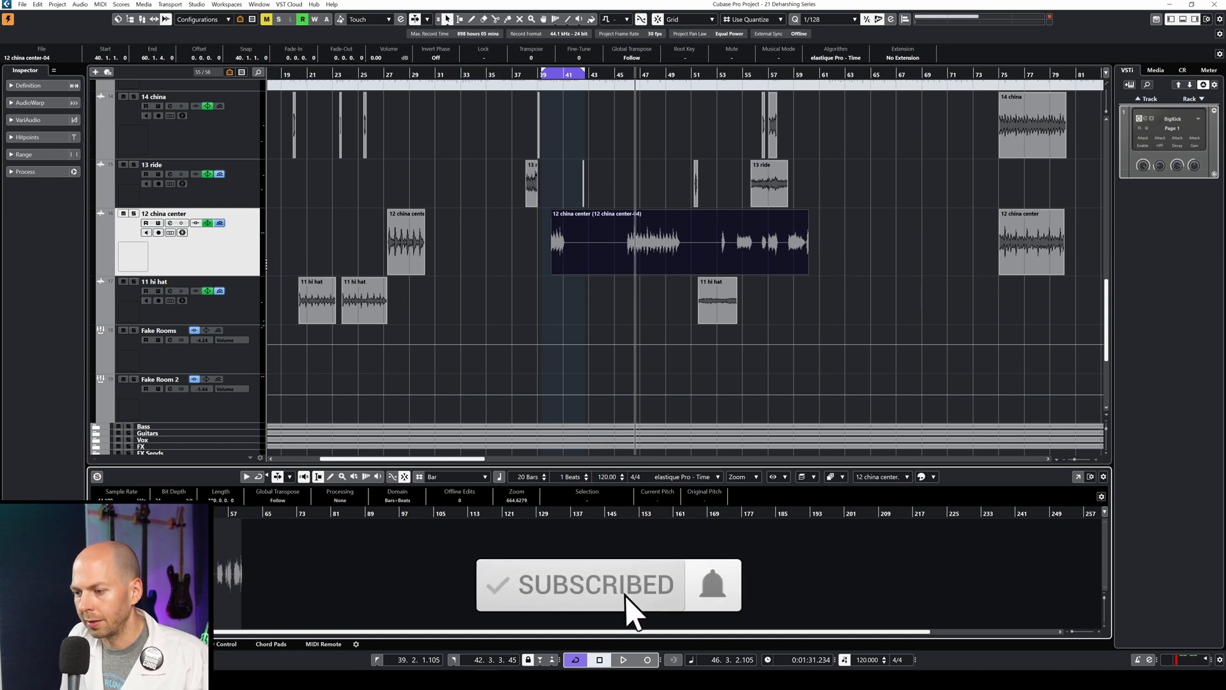
pyautogui.moveTo(145, 474)
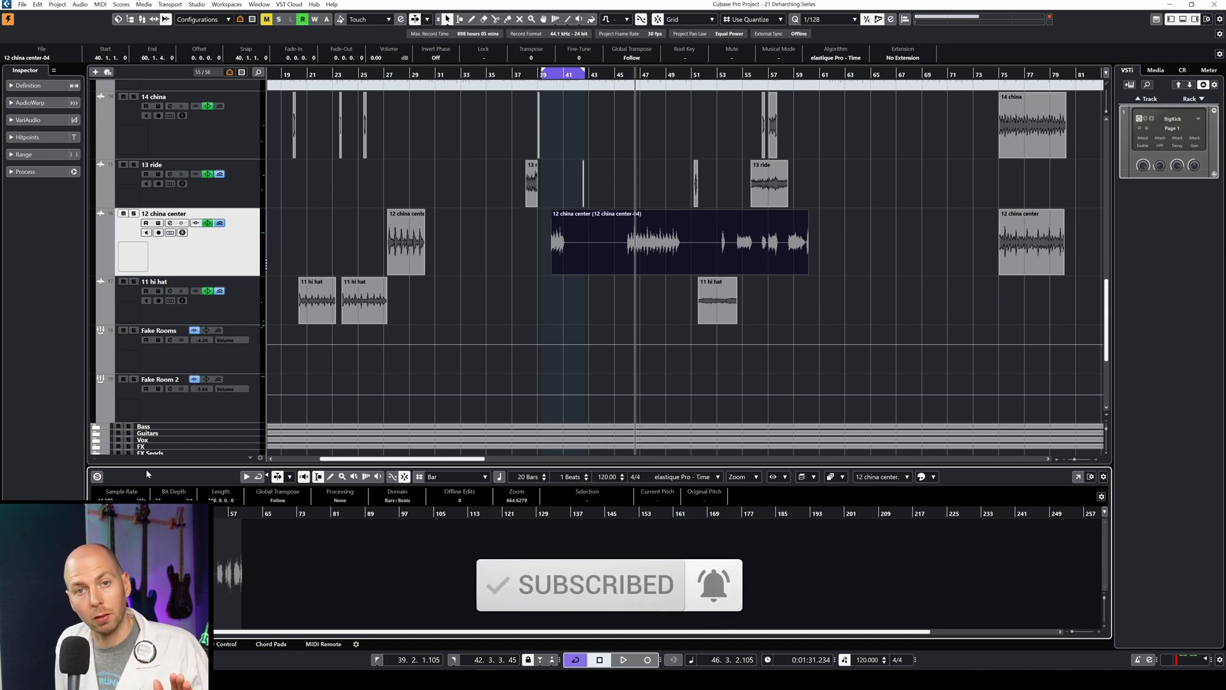
# View the event's AudioWarp section in the Sample Editor, then collapse the inspector sections
pyautogui.click(29, 102)
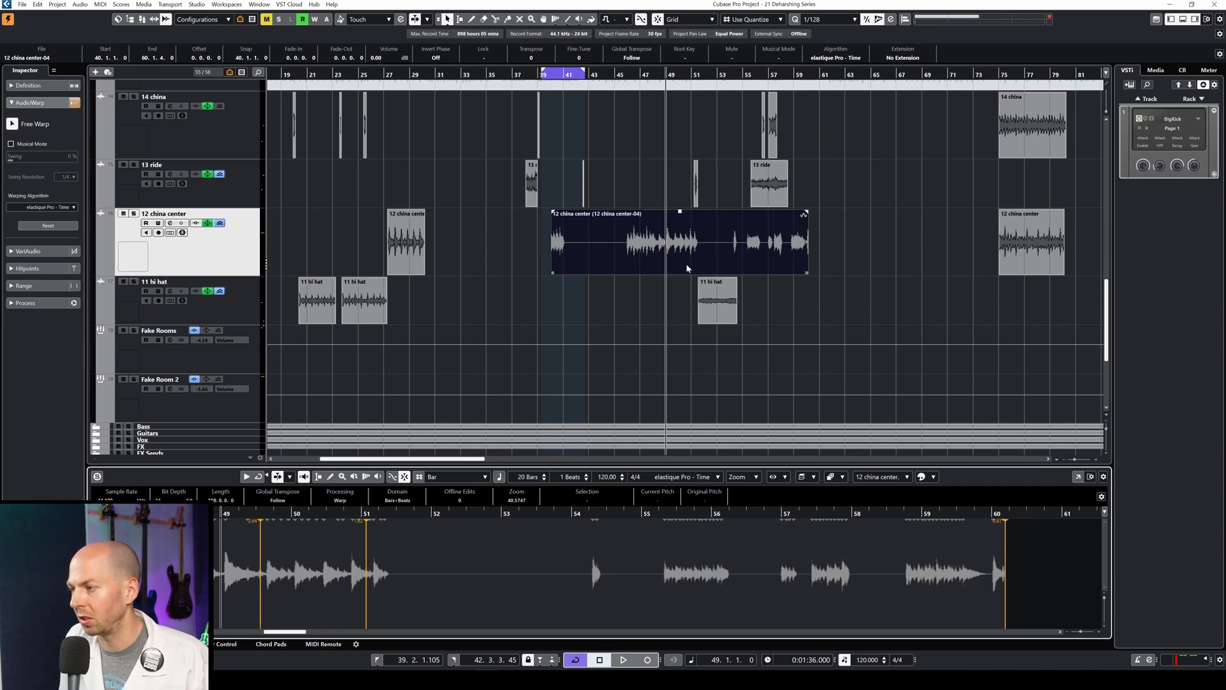
pyautogui.moveTo(585, 256)
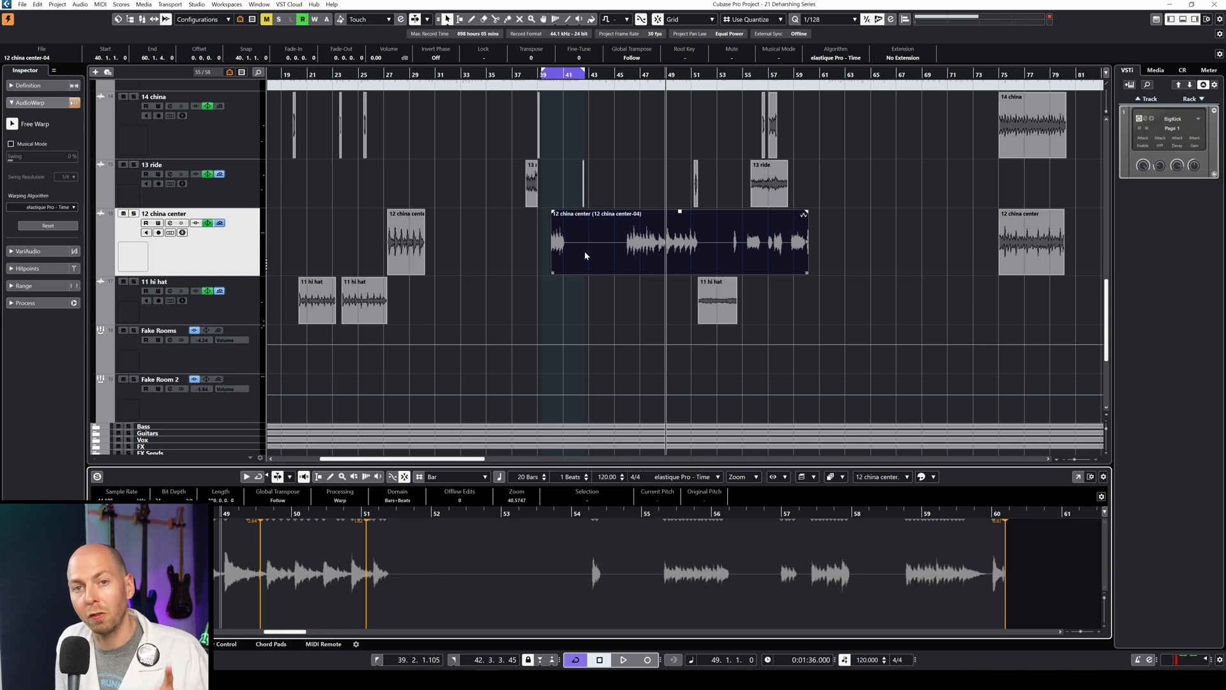
pyautogui.click(30, 102)
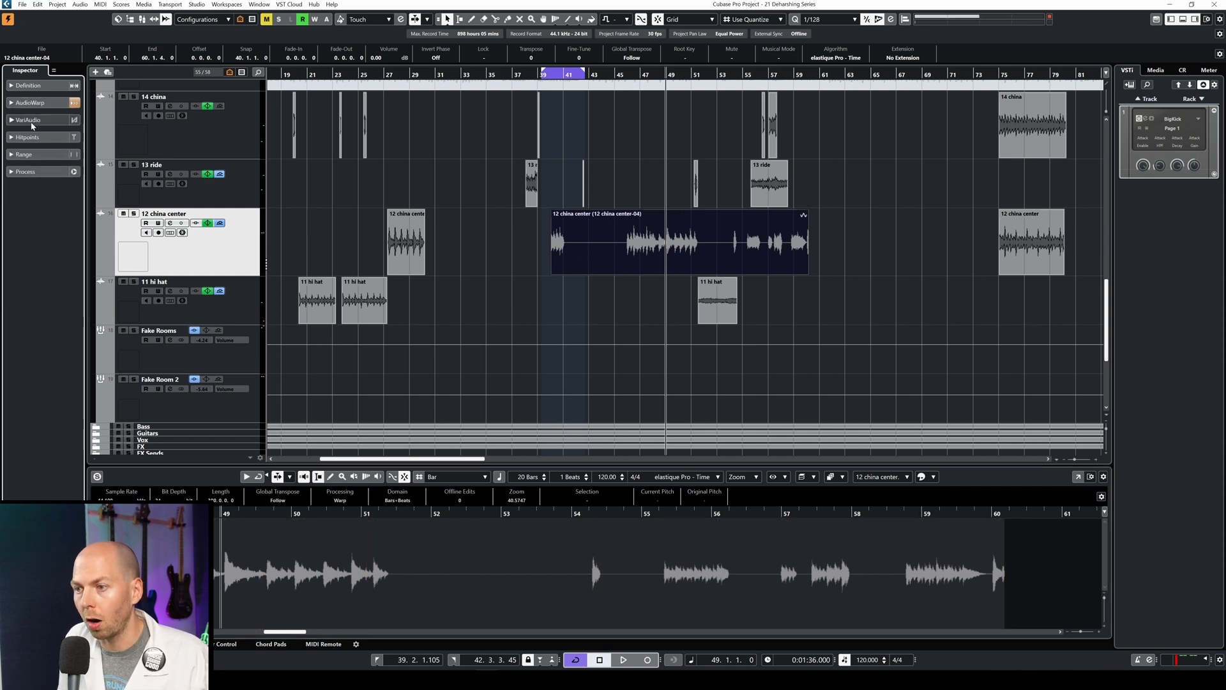
pyautogui.click(29, 120)
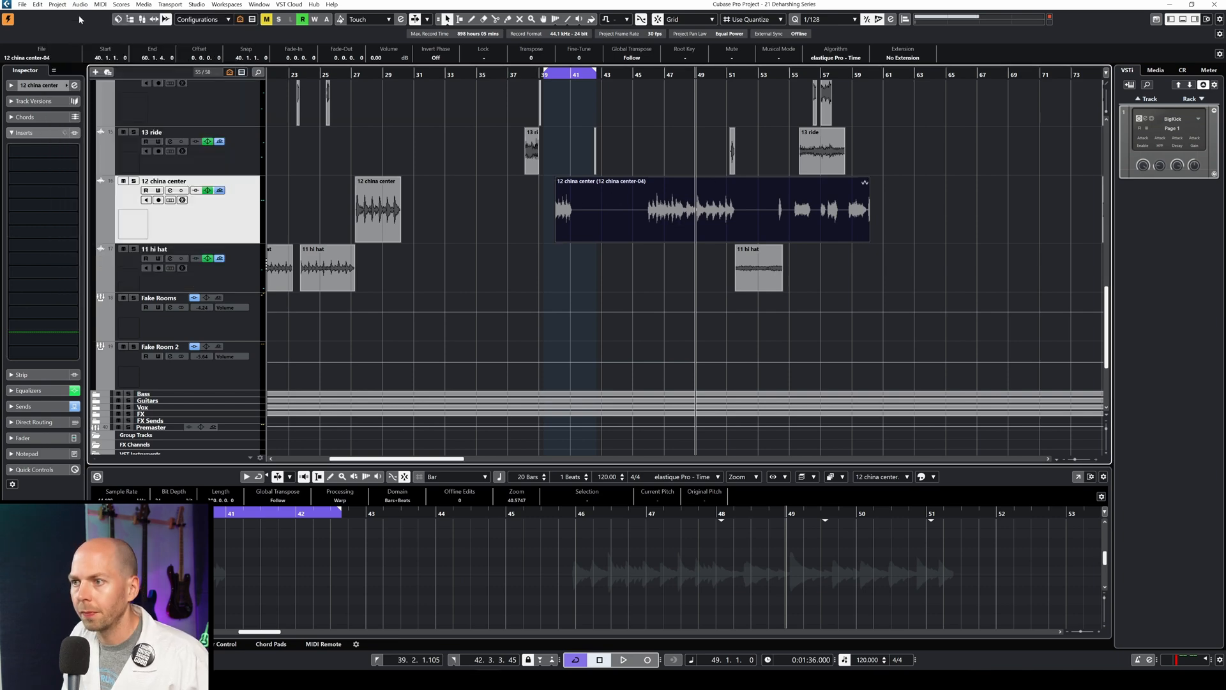
# Bring up the Render in Place settings from the Edit menu
pyautogui.click(37, 5)
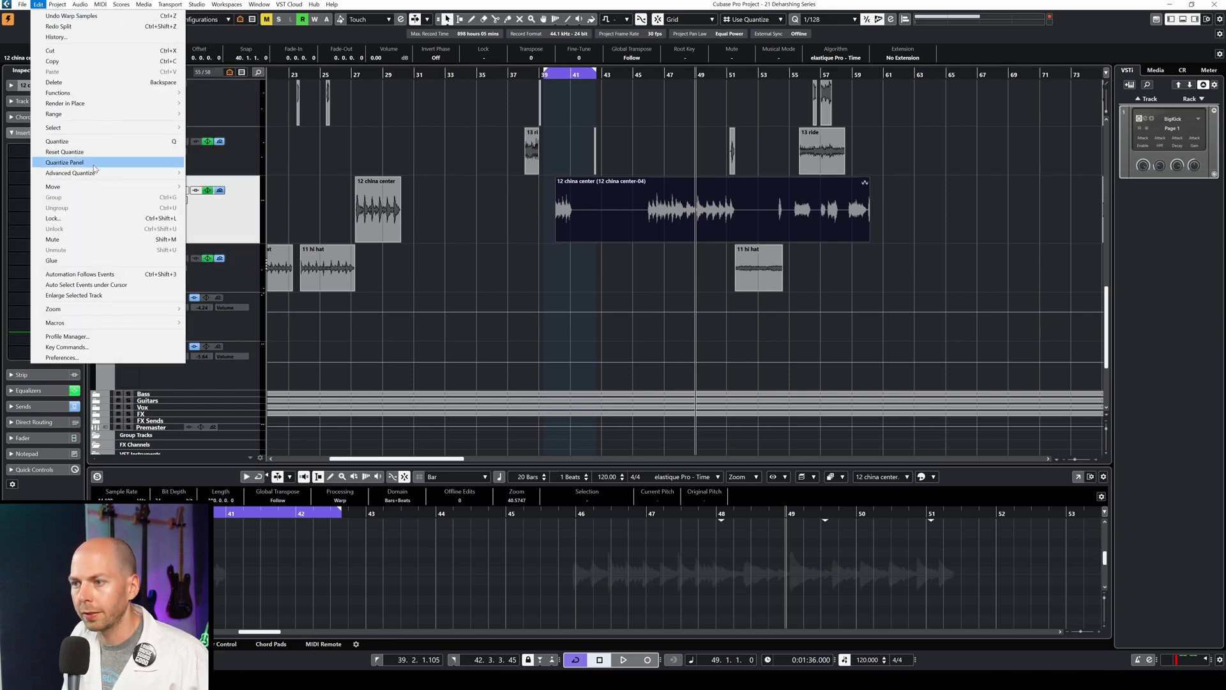
pyautogui.click(64, 102)
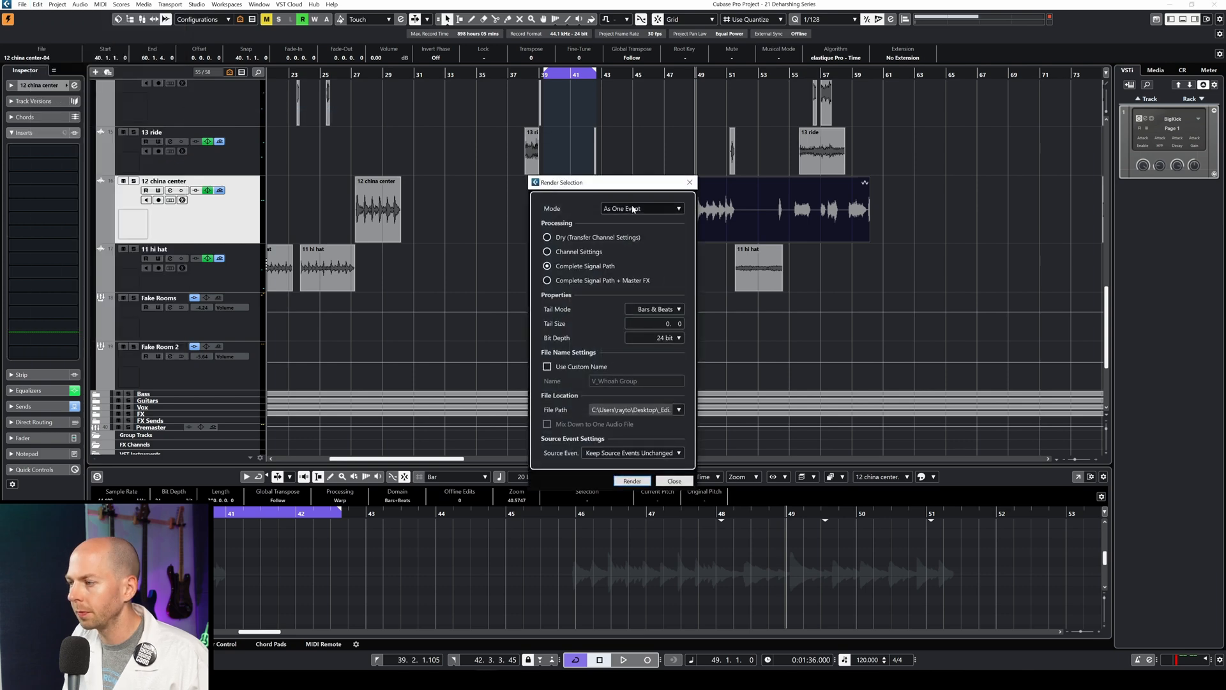
pyautogui.moveTo(661, 213)
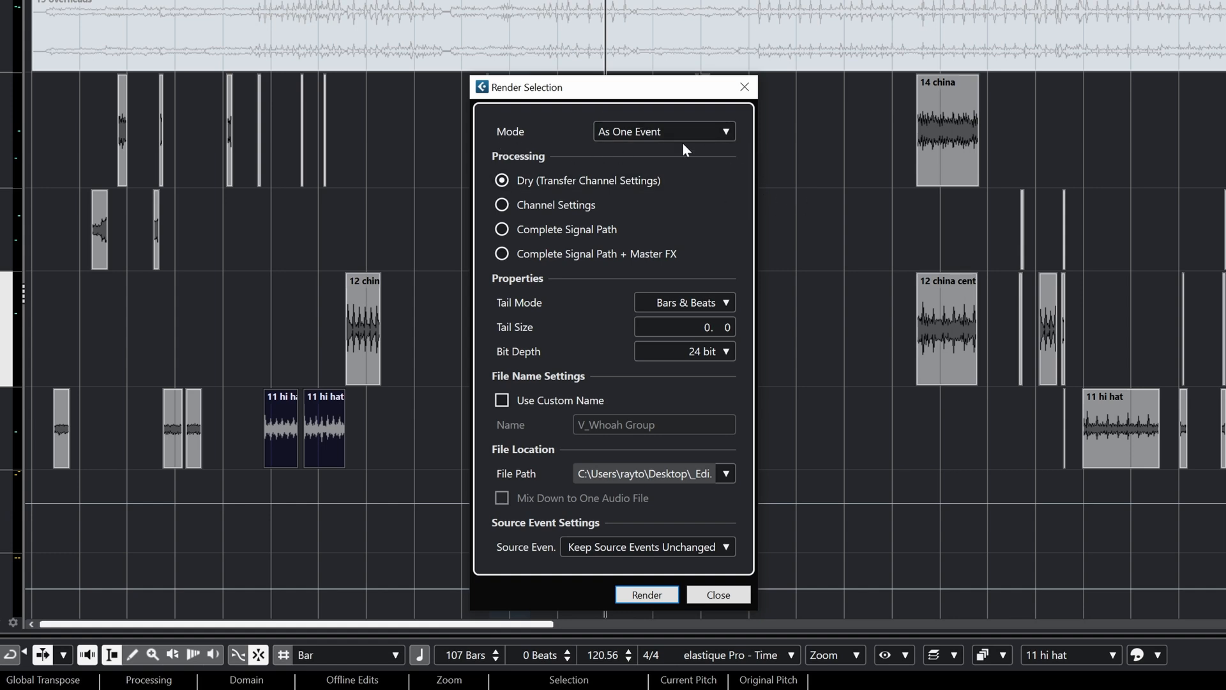
pyautogui.moveTo(622, 129)
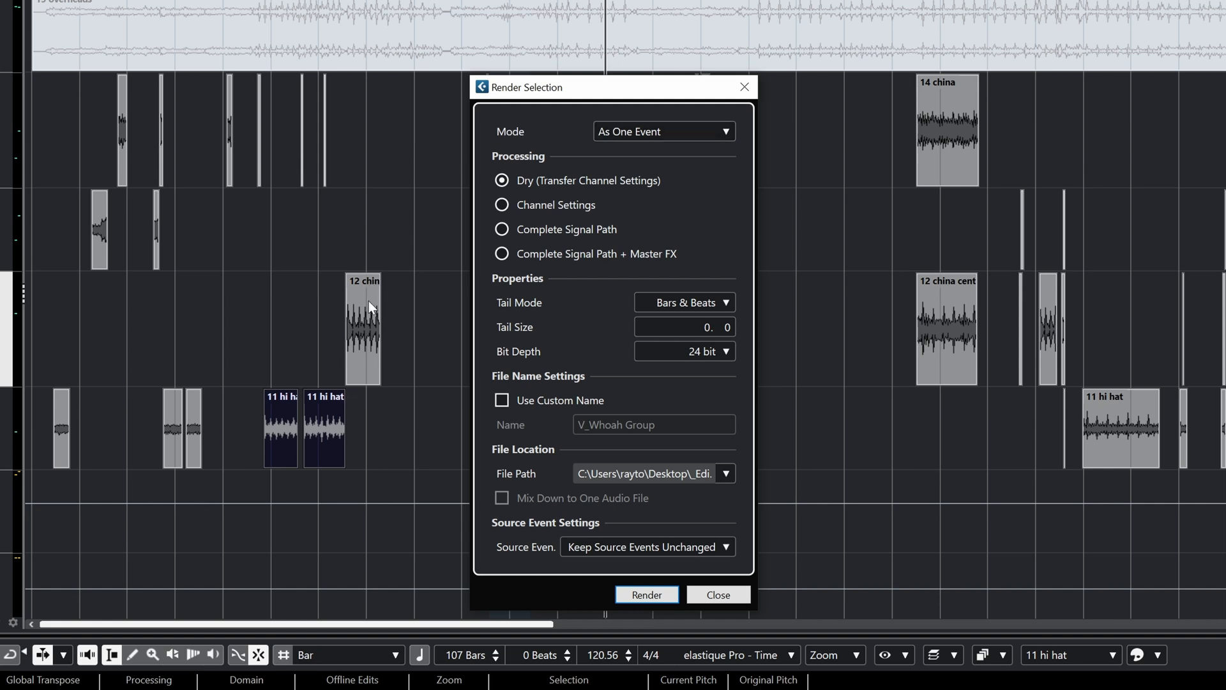
pyautogui.moveTo(452, 371)
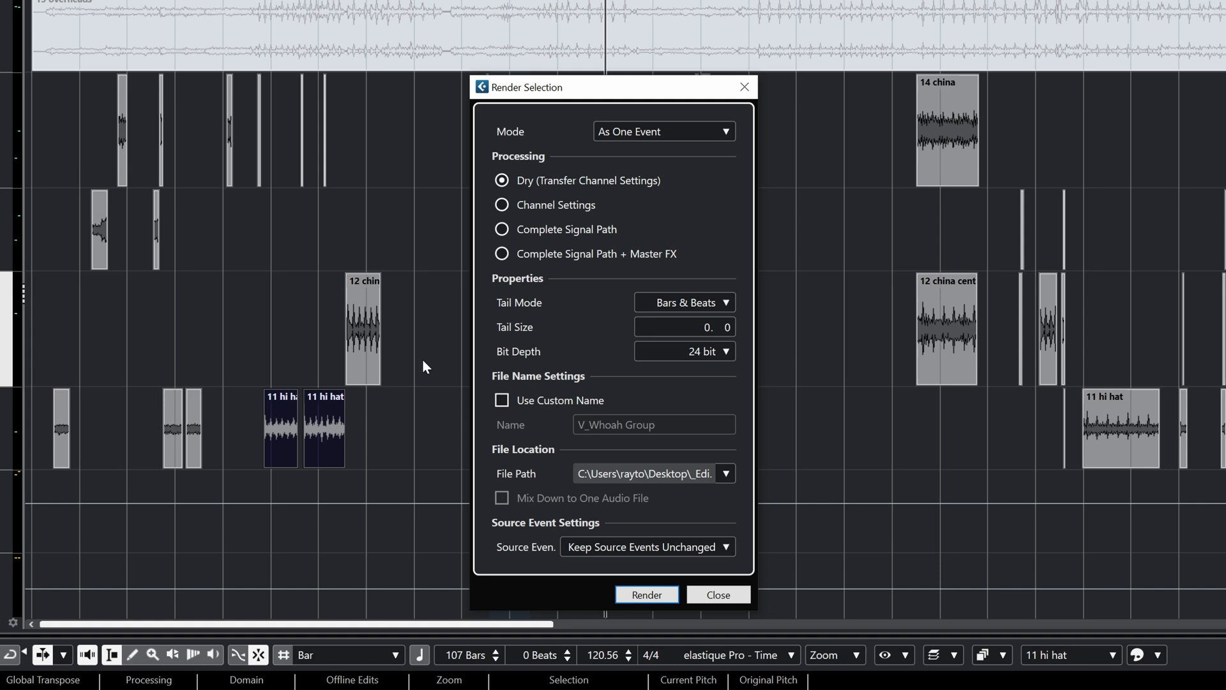
pyautogui.moveTo(321, 423)
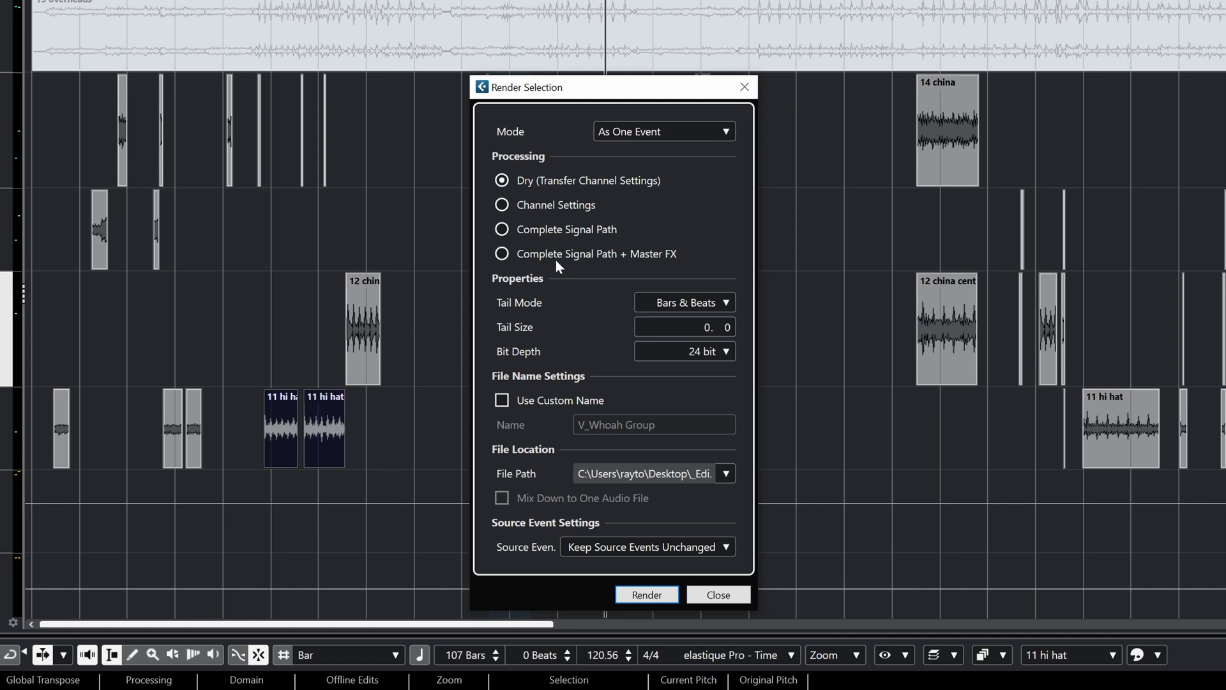
pyautogui.moveTo(610, 293)
pyautogui.write('32')
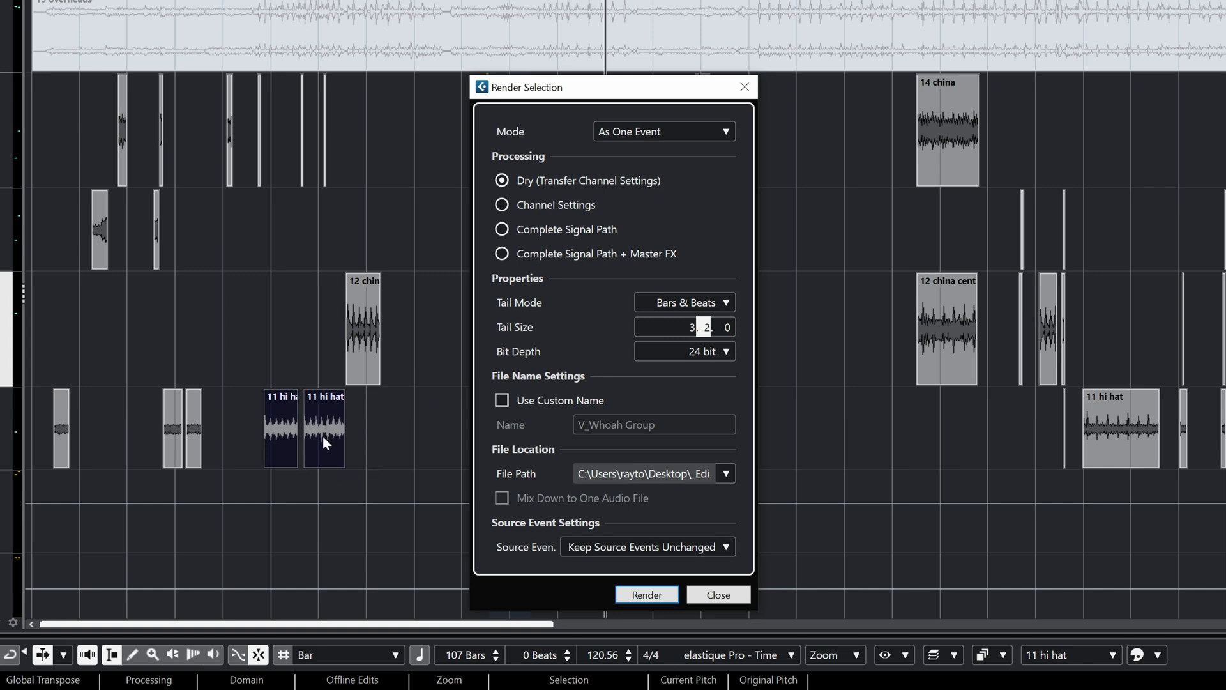
pyautogui.moveTo(250, 375)
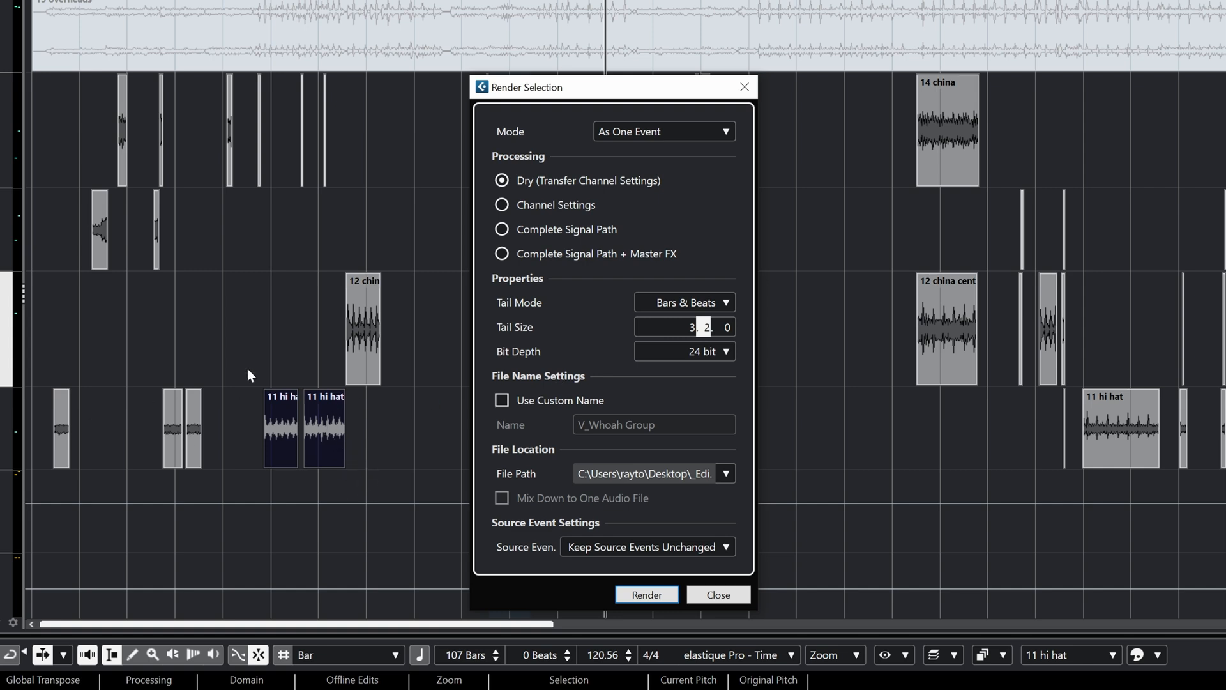
pyautogui.moveTo(611, 315)
pyautogui.write('2. ')
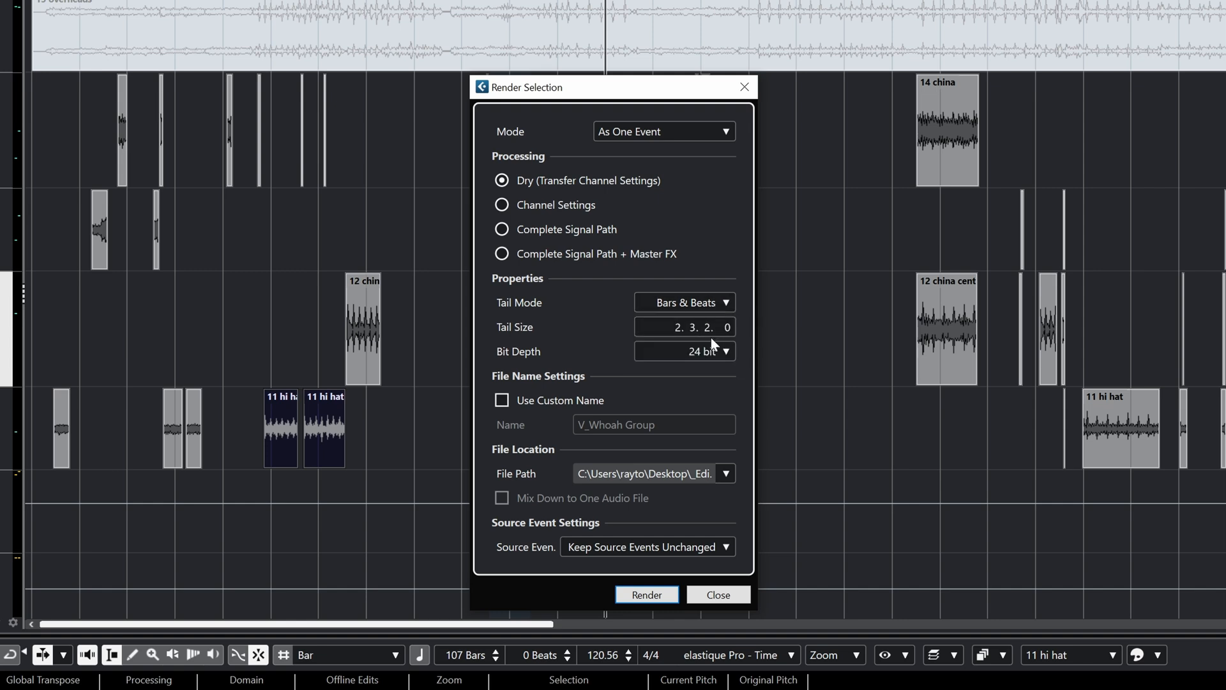
pyautogui.moveTo(674, 420)
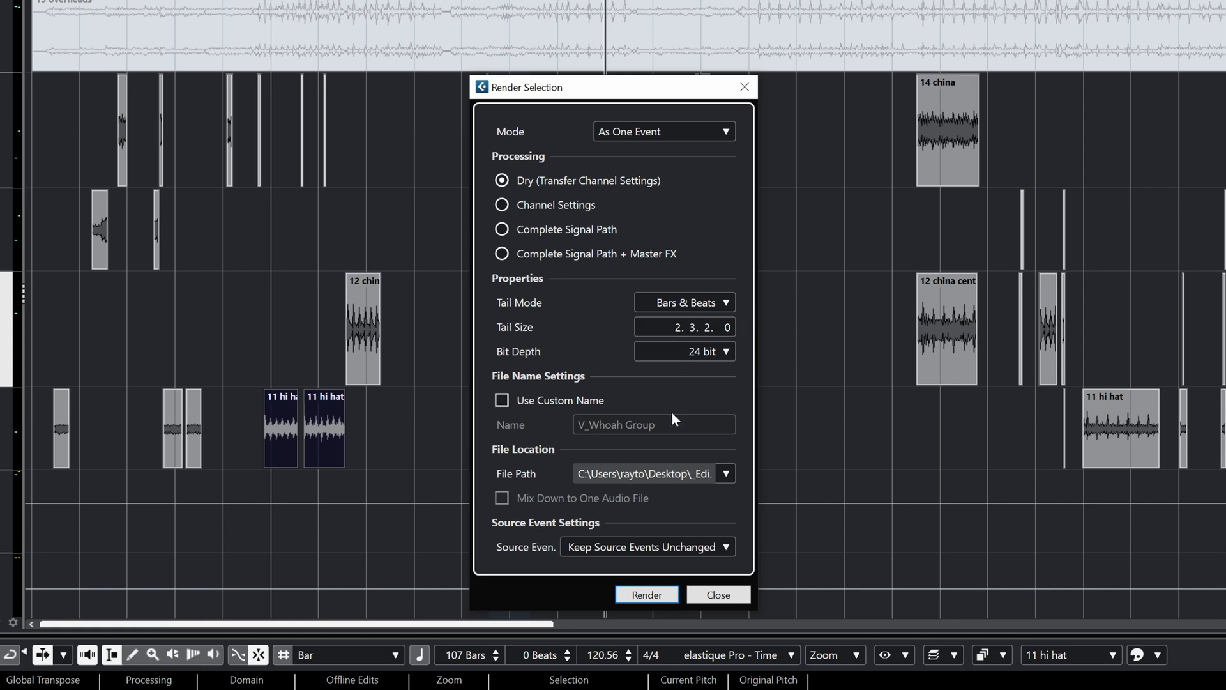
pyautogui.moveTo(362, 410)
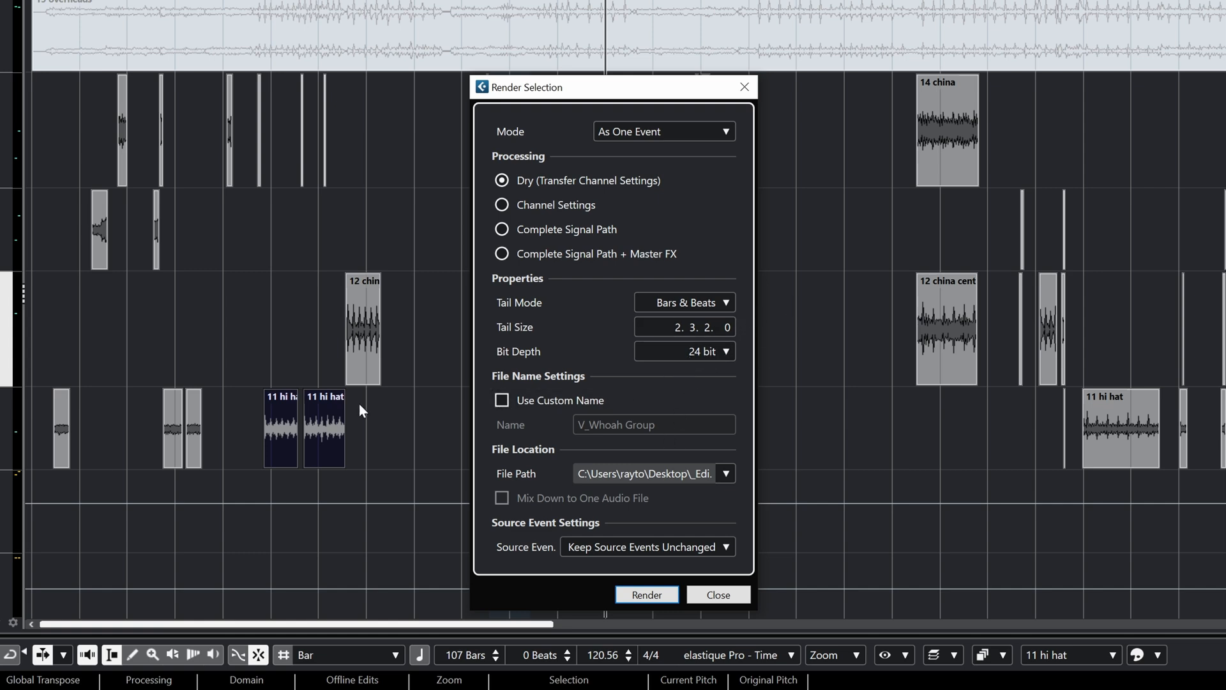
pyautogui.moveTo(240, 374)
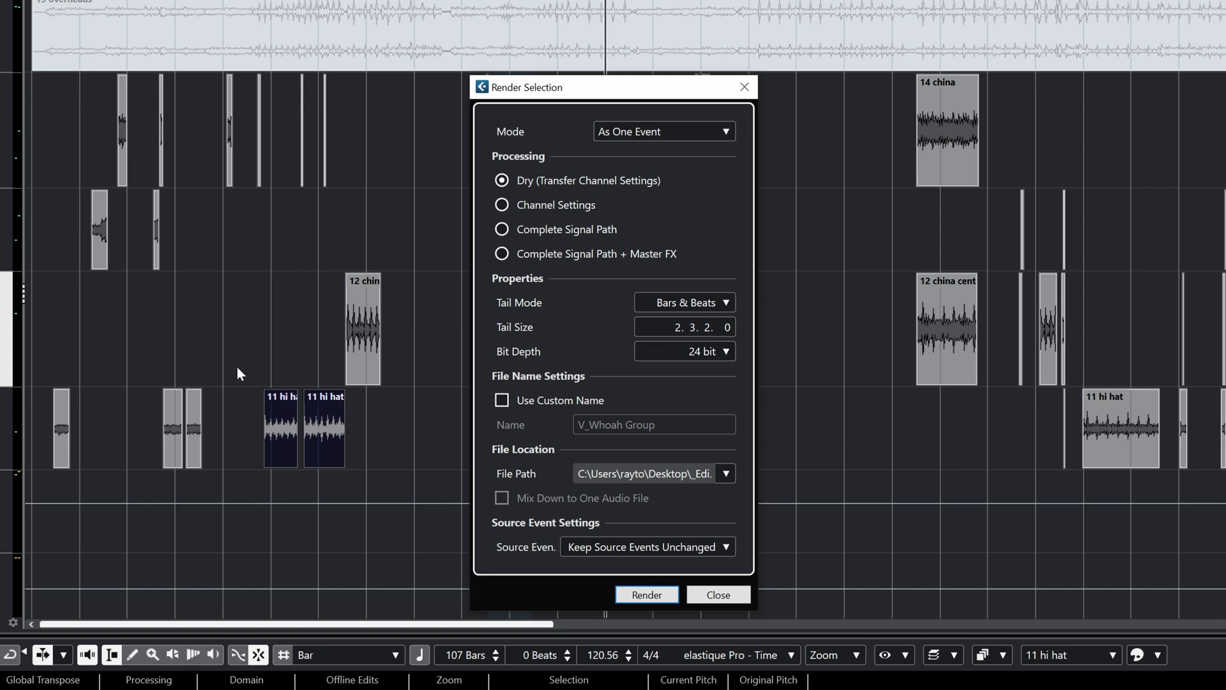
pyautogui.moveTo(642, 399)
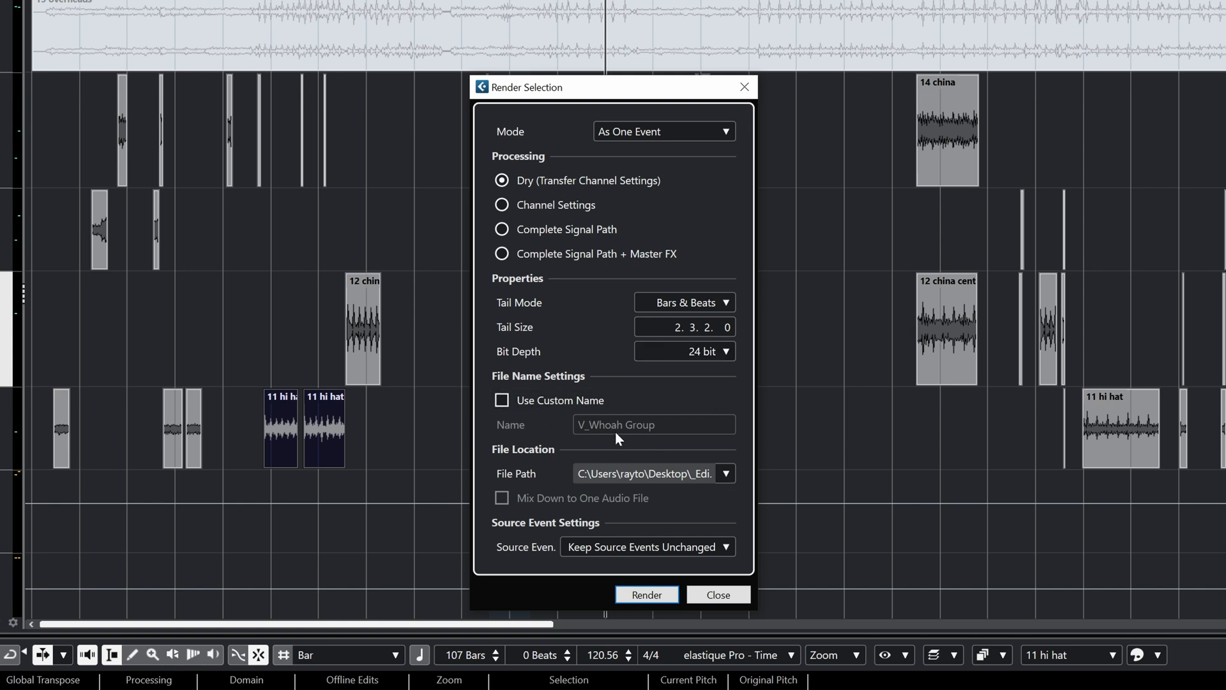
pyautogui.moveTo(740, 560)
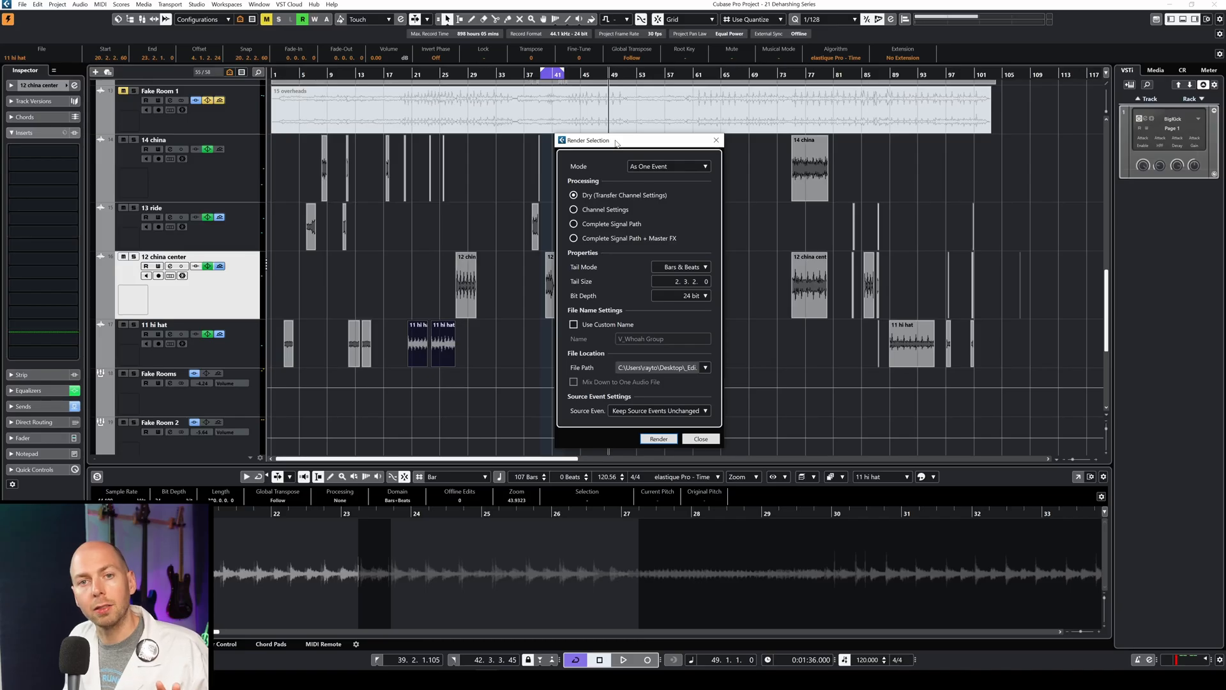
pyautogui.moveTo(253, 291)
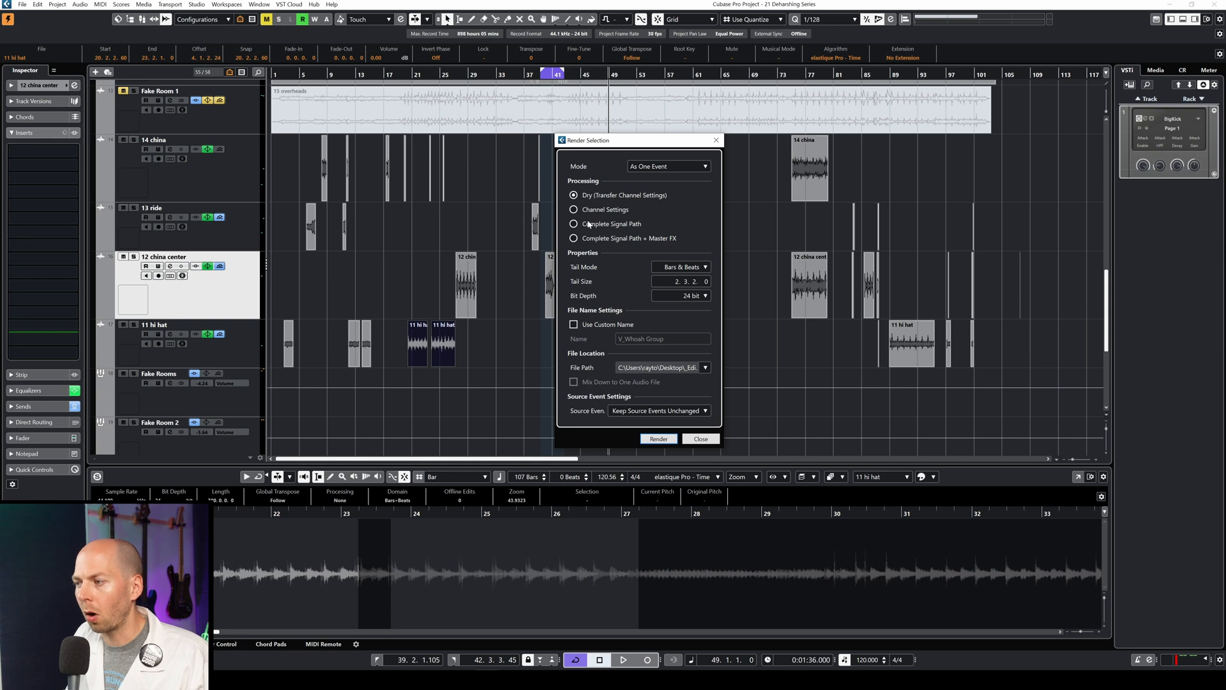
pyautogui.moveTo(606, 209)
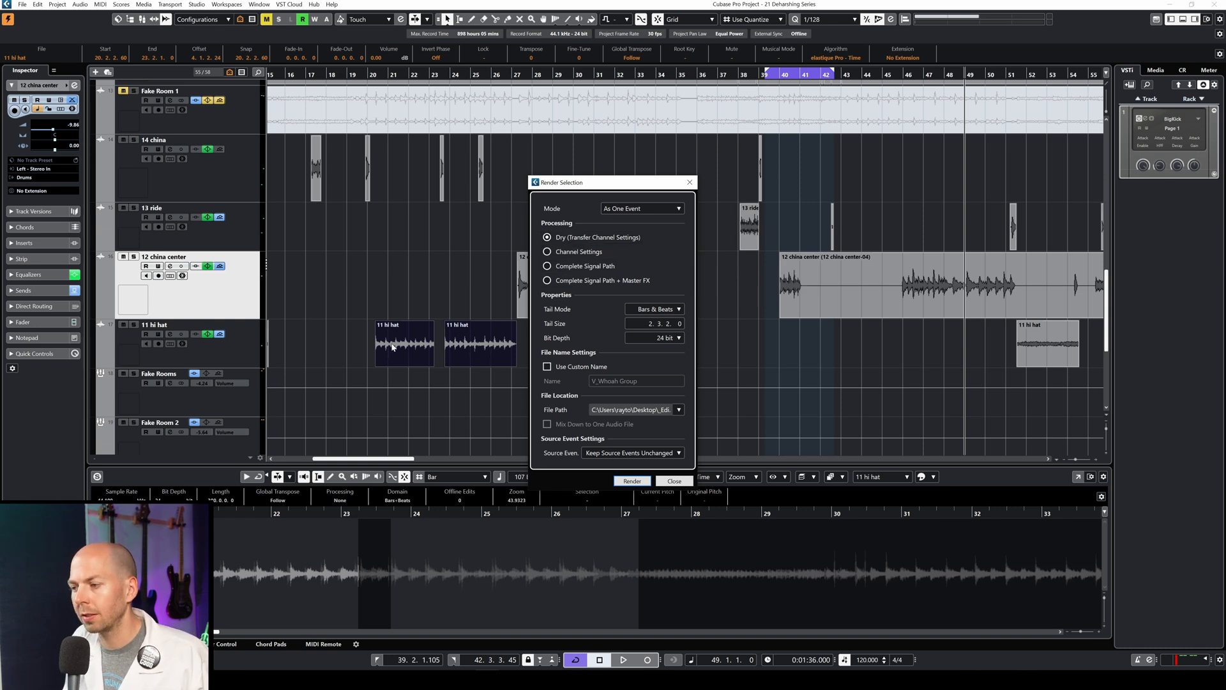
pyautogui.moveTo(232, 356)
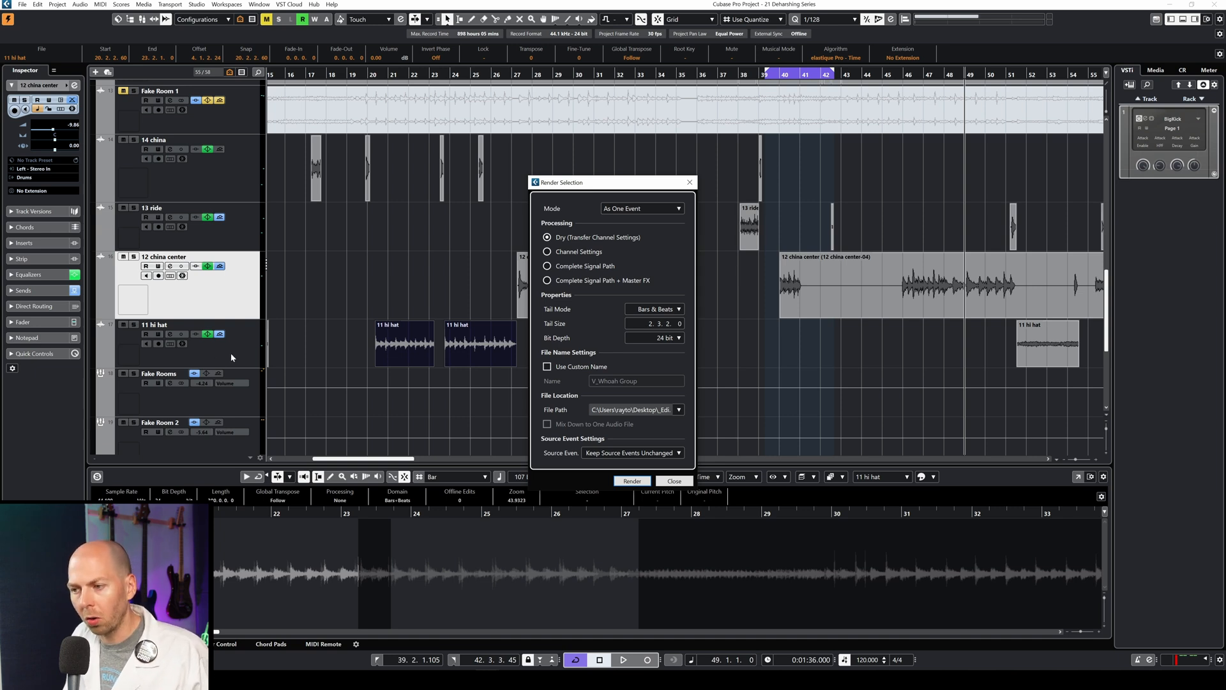
pyautogui.moveTo(261, 333)
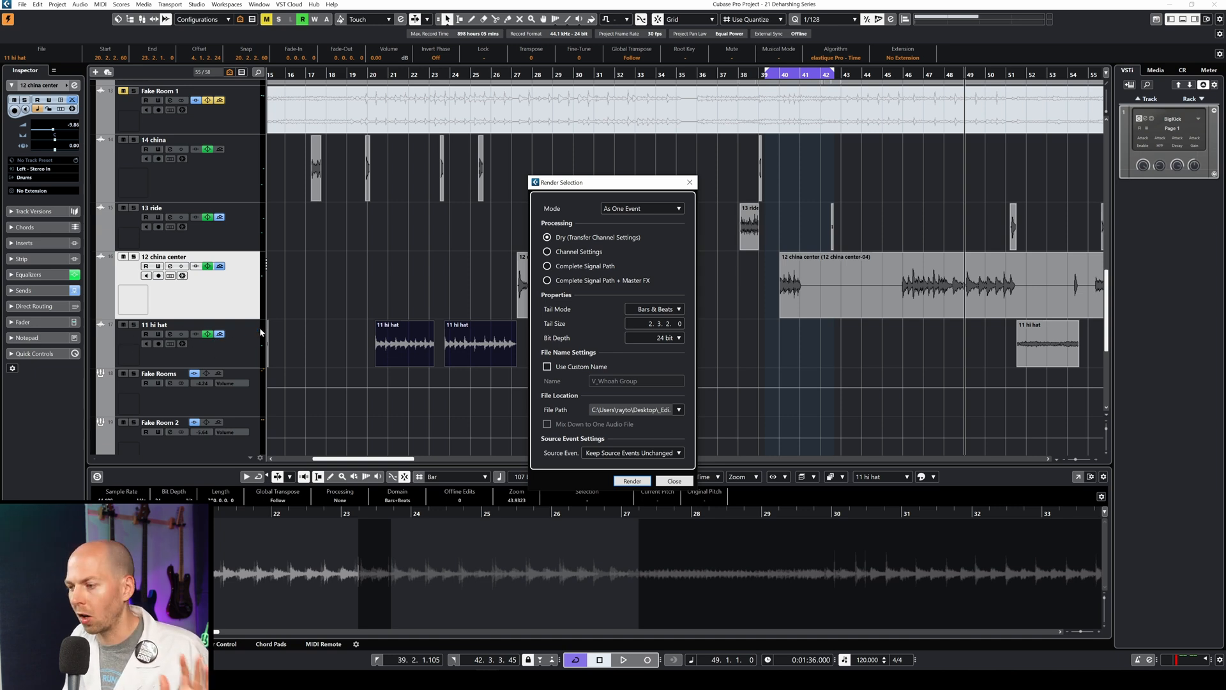
pyautogui.moveTo(247, 378)
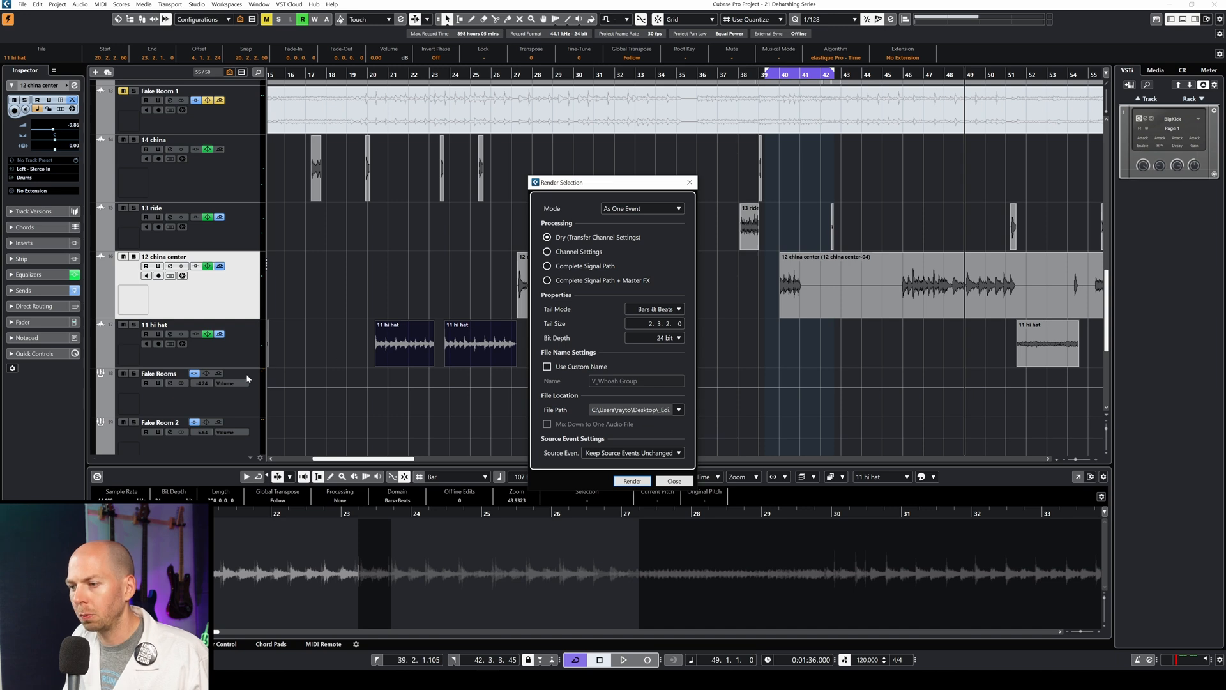
pyautogui.moveTo(427, 358)
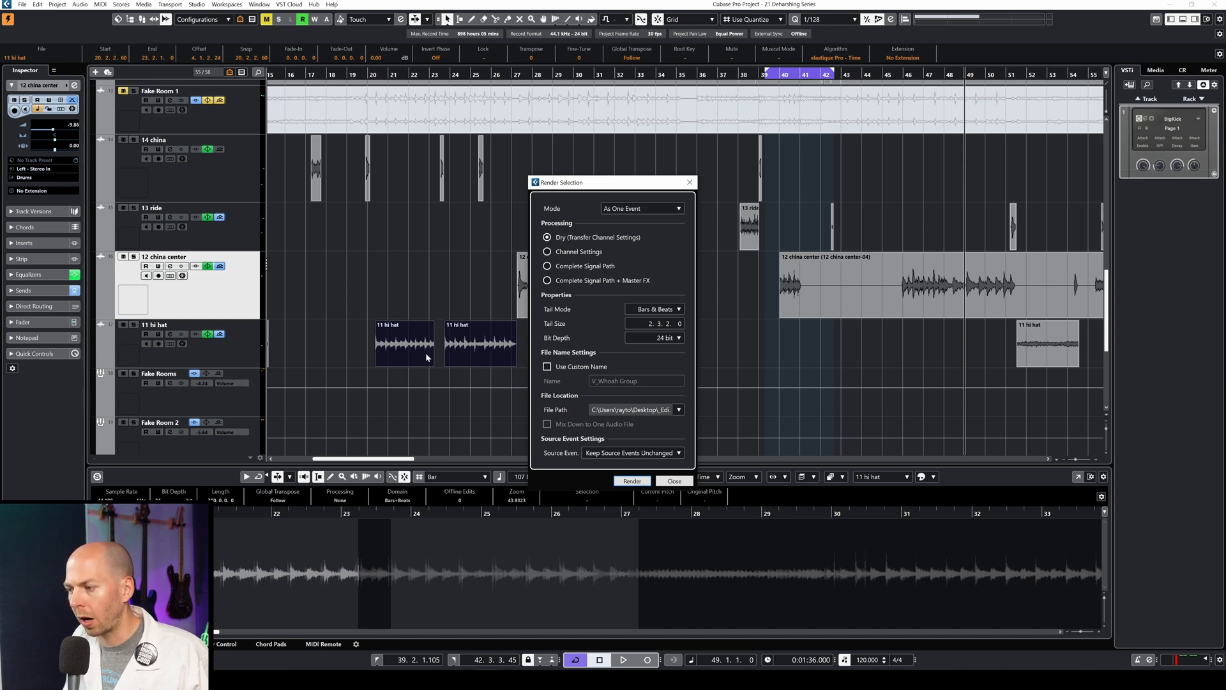
pyautogui.moveTo(431, 345)
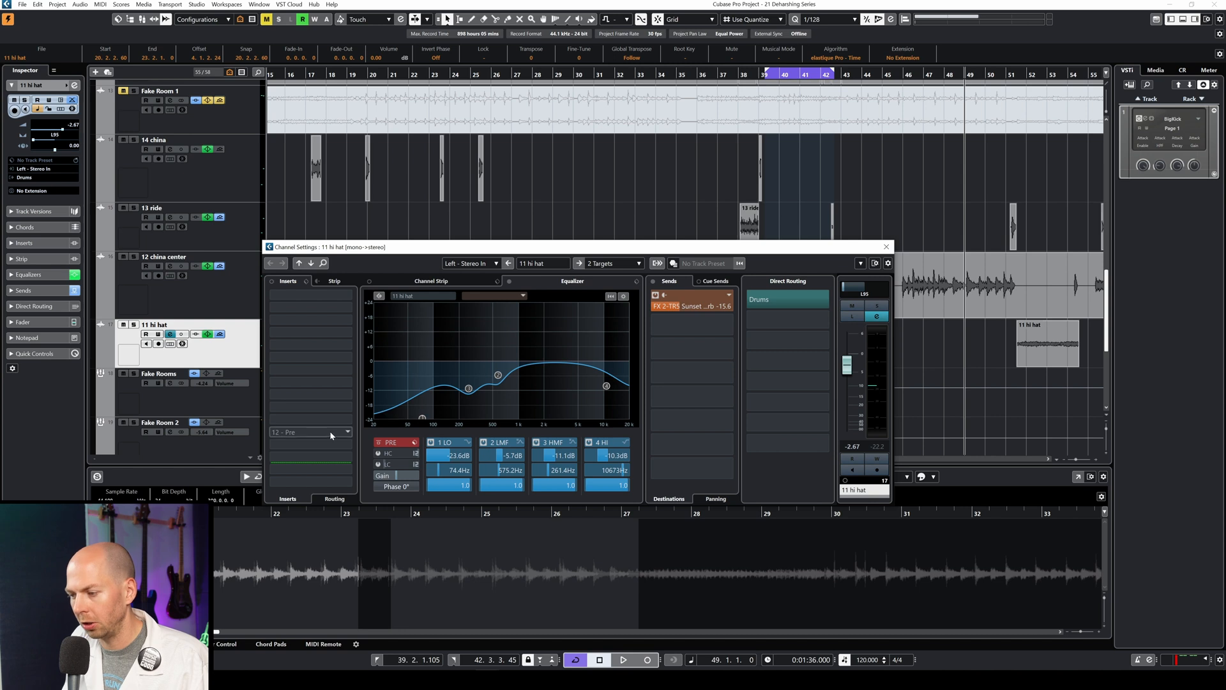
pyautogui.moveTo(392, 444)
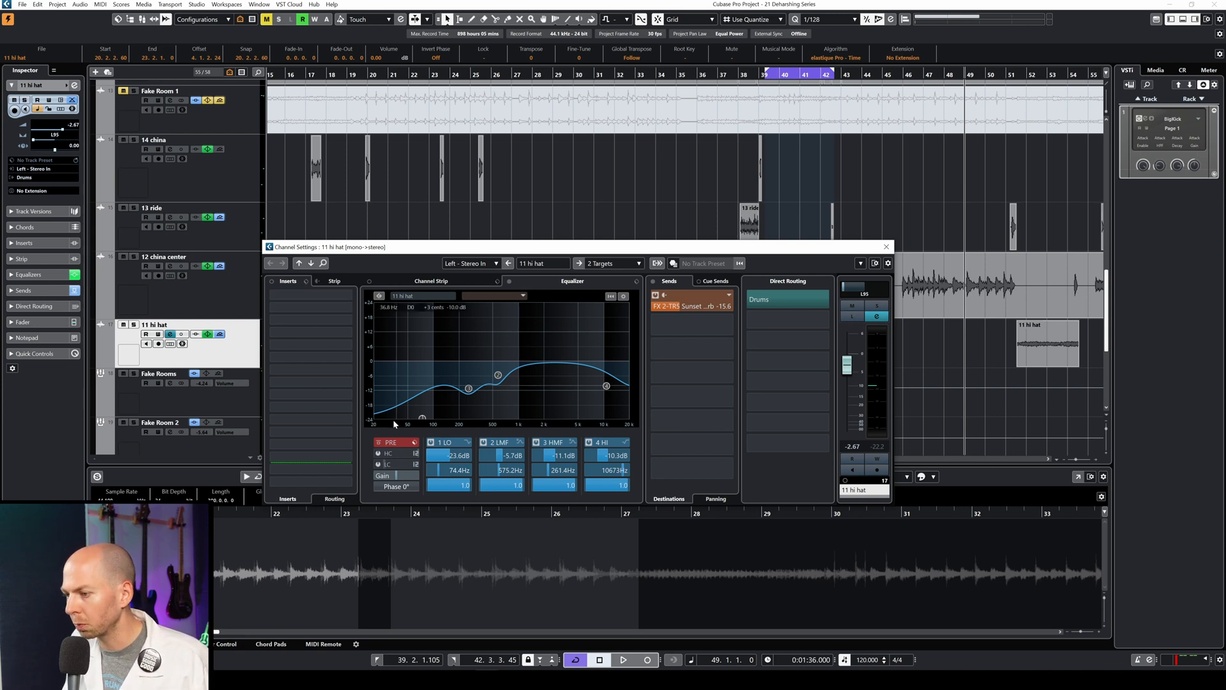
# Point out the EQ curve and close the hi-hat Channel Settings window
pyautogui.click(691, 324)
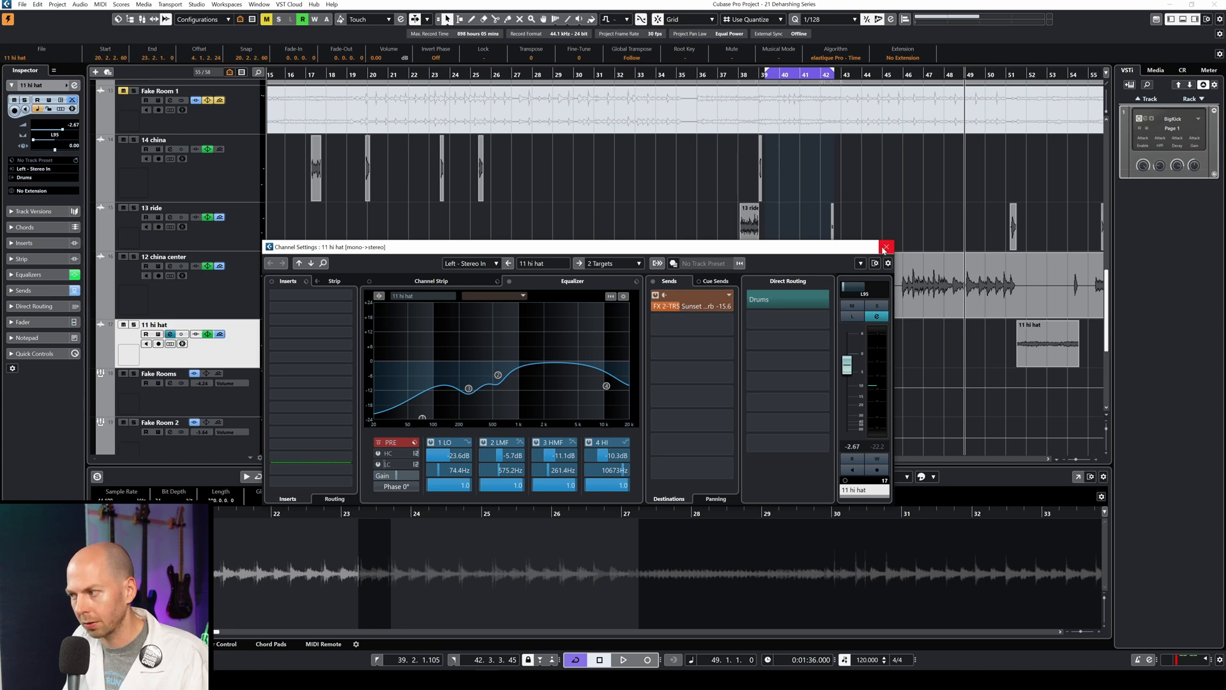
pyautogui.click(885, 247)
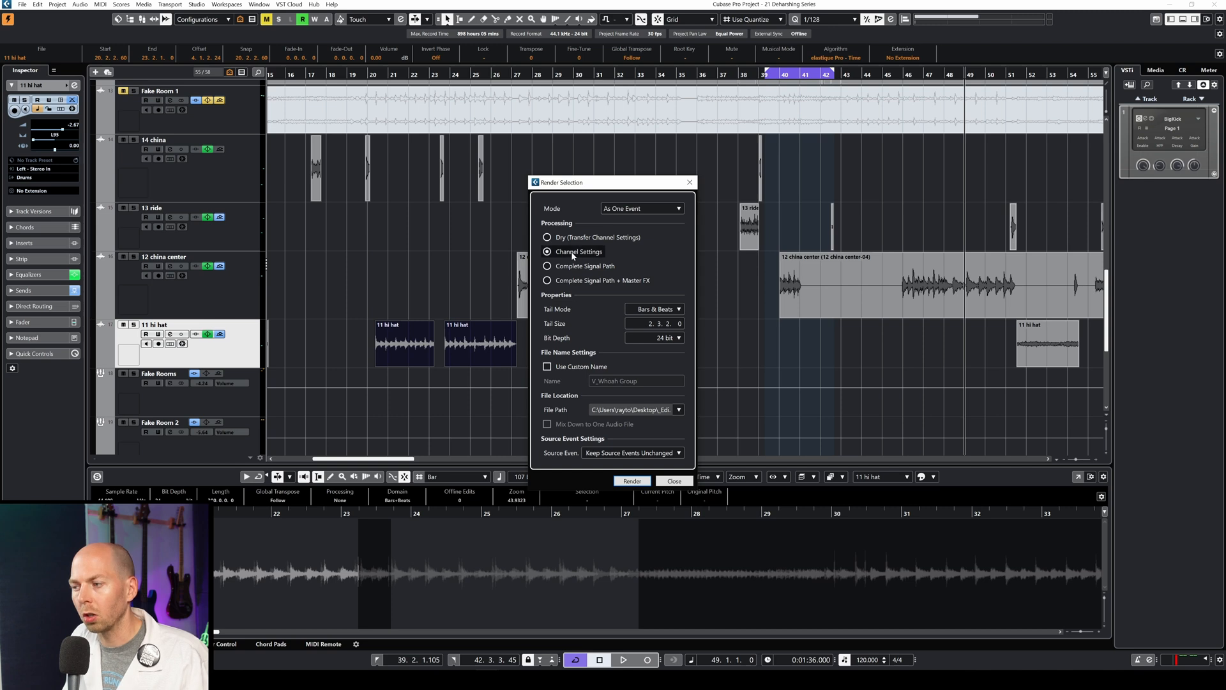
pyautogui.moveTo(571, 251)
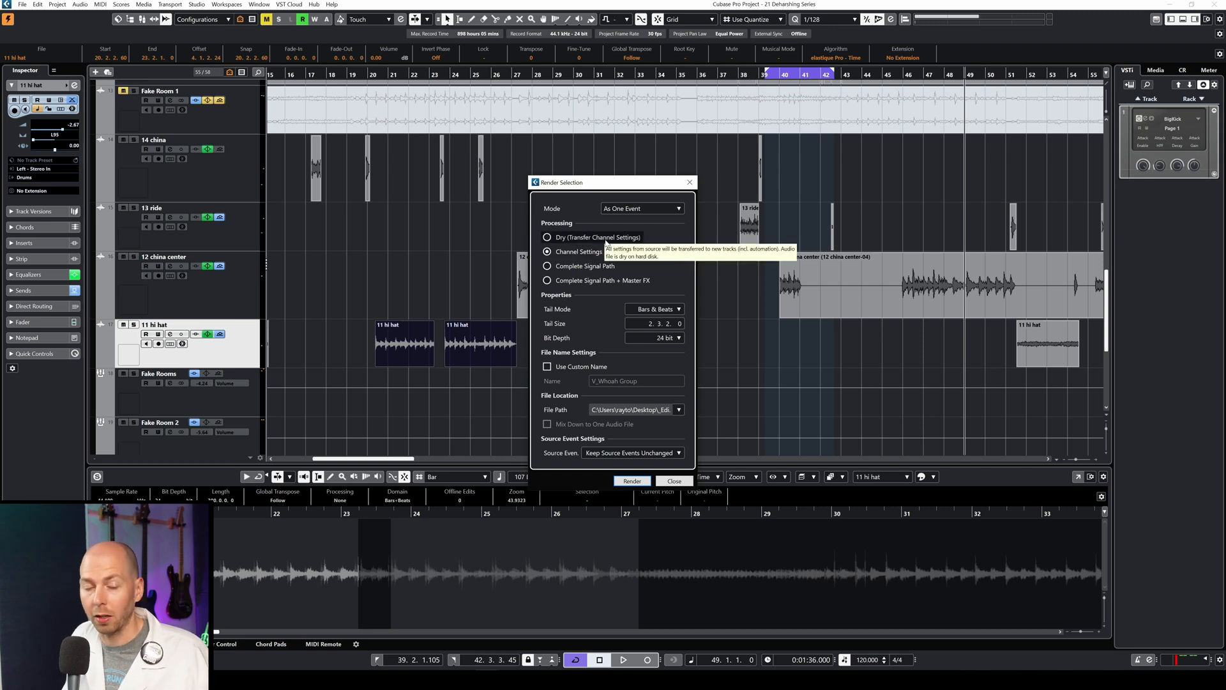
pyautogui.moveTo(414, 350)
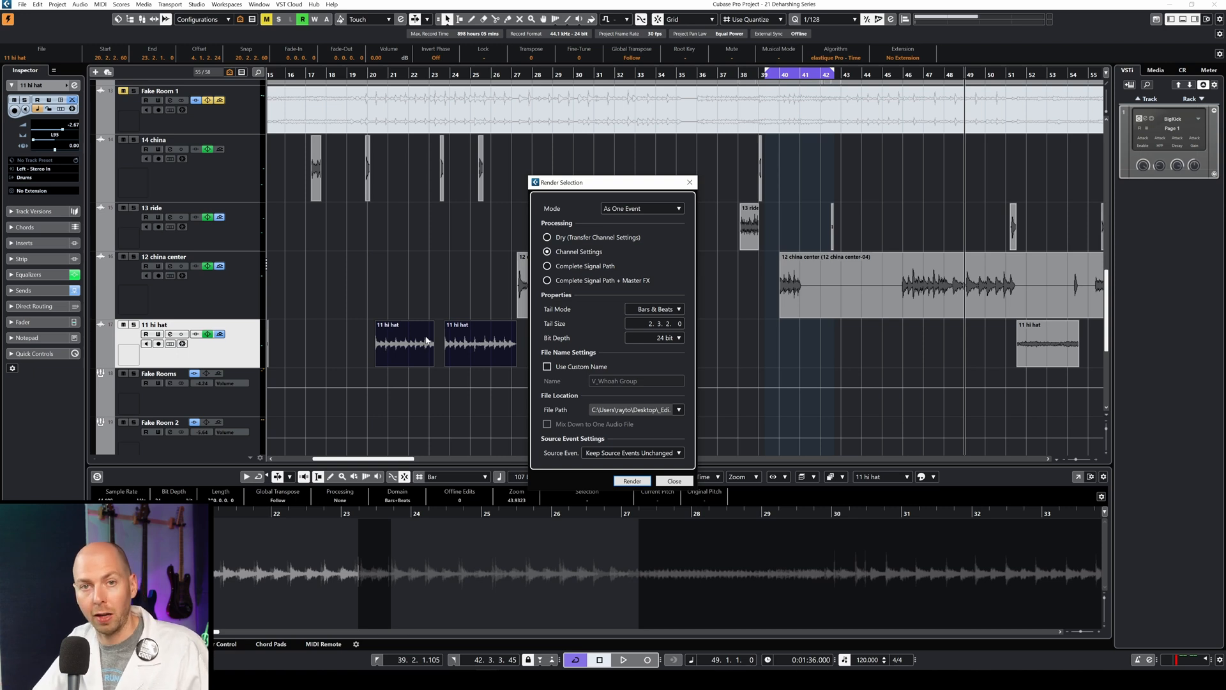
pyautogui.moveTo(507, 233)
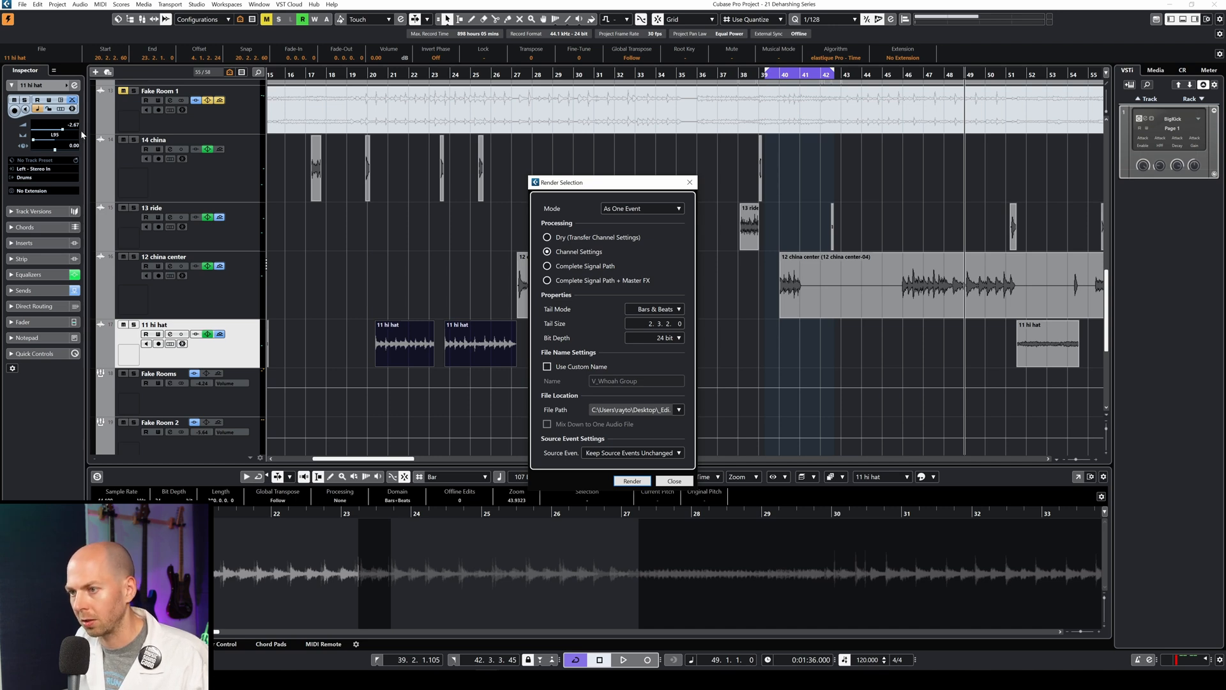
# Set render processing to Complete Signal Path plus Master FX
pyautogui.click(548, 266)
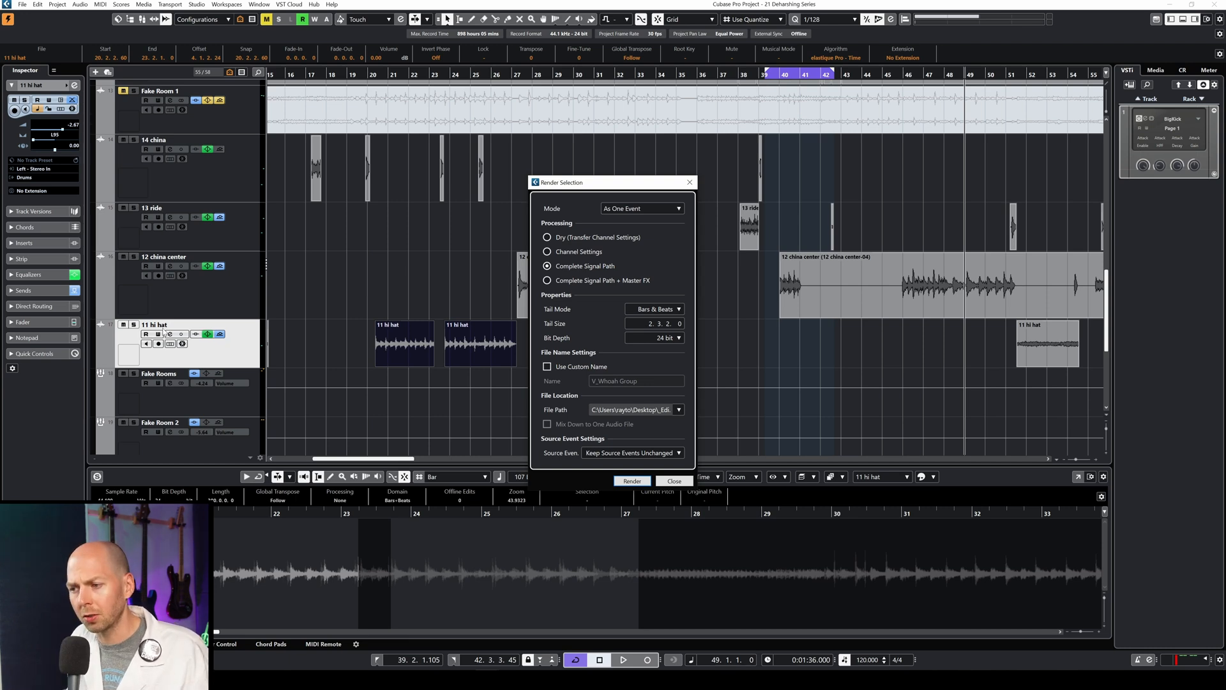
pyautogui.moveTo(210, 352)
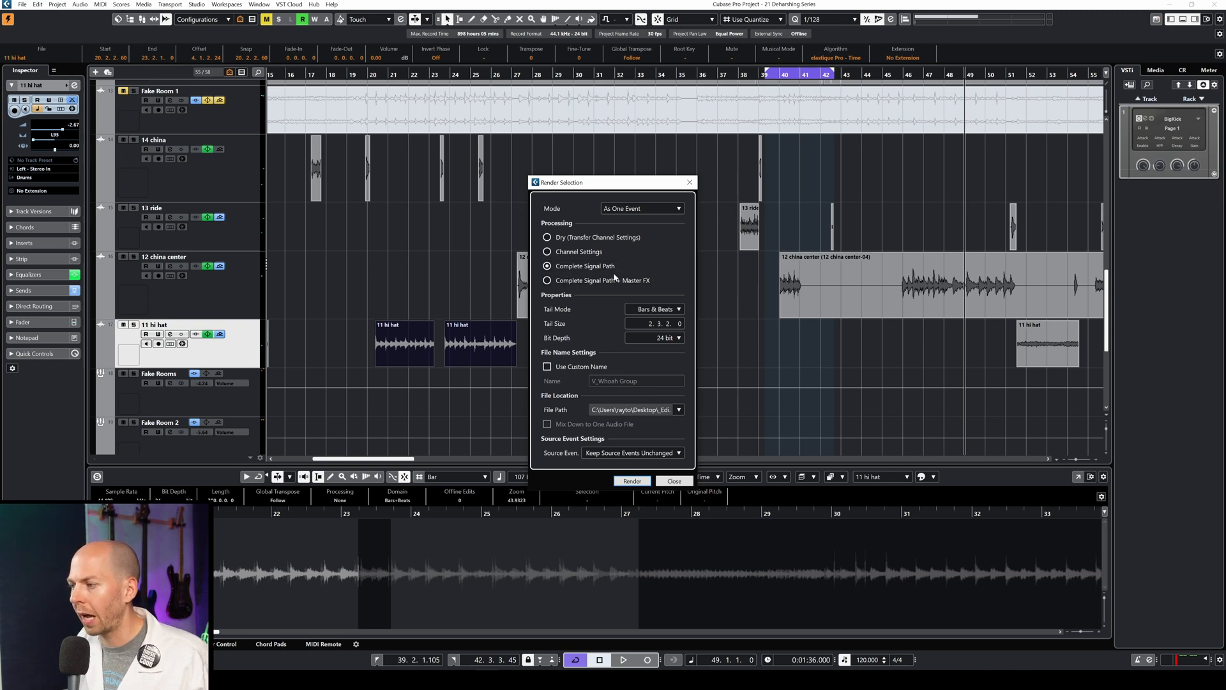
pyautogui.click(546, 279)
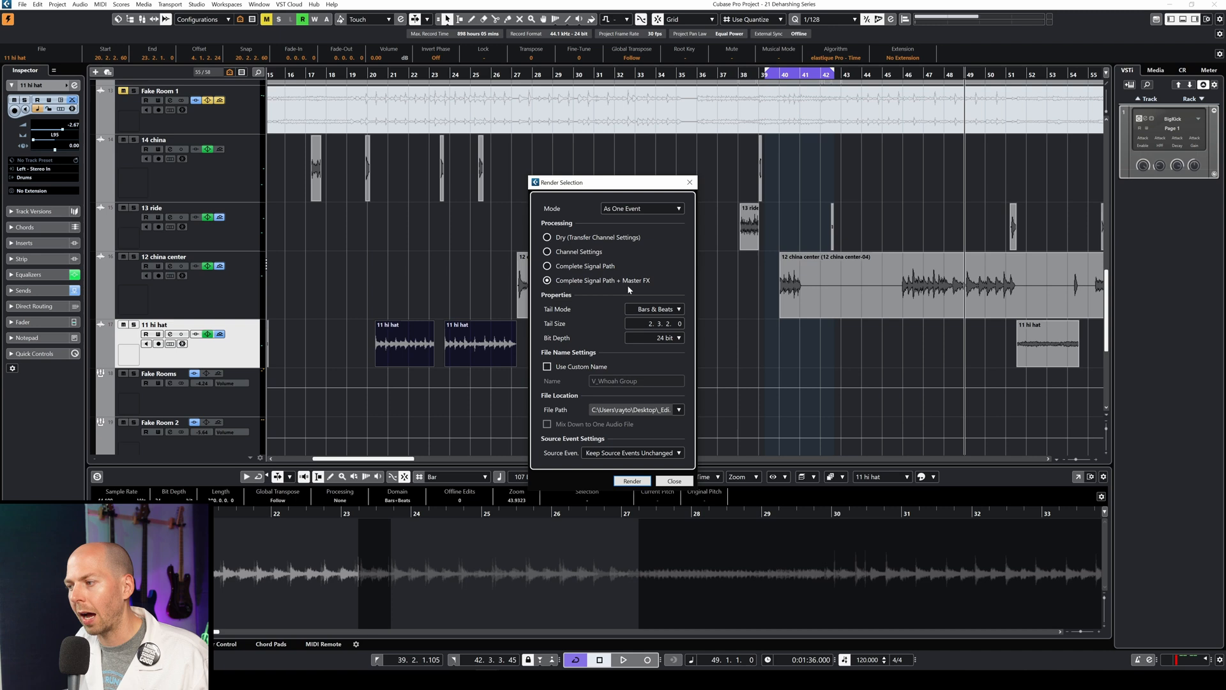
pyautogui.moveTo(604, 280)
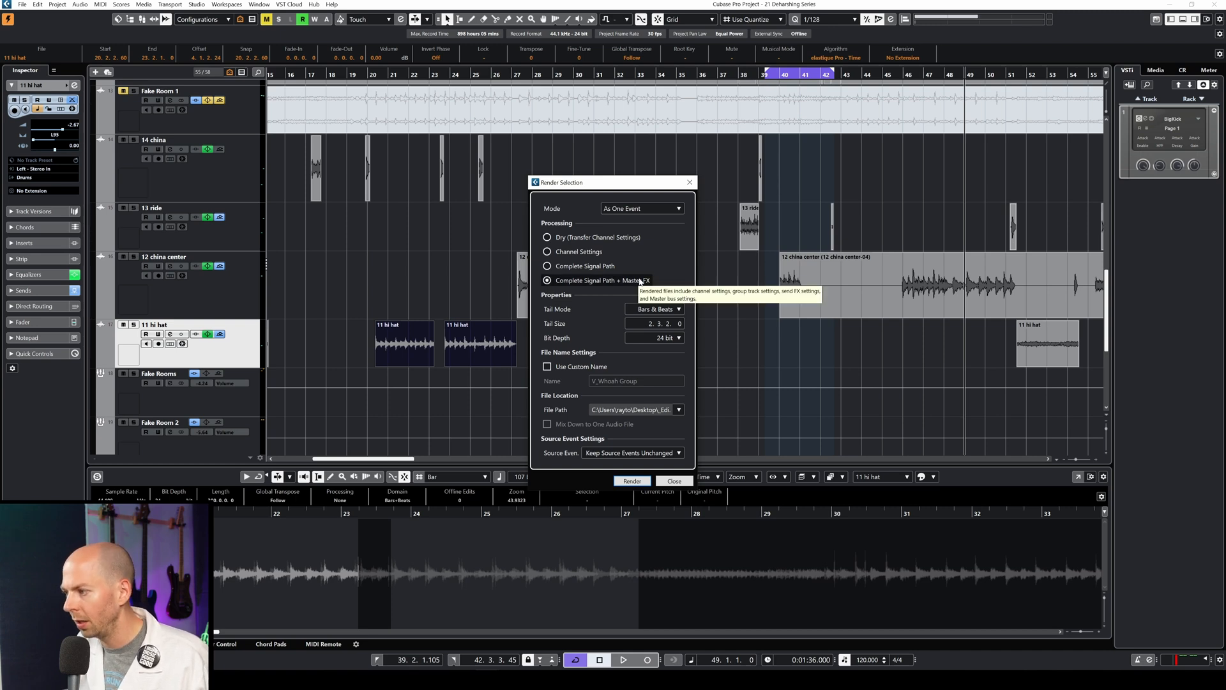
pyautogui.moveTo(671, 258)
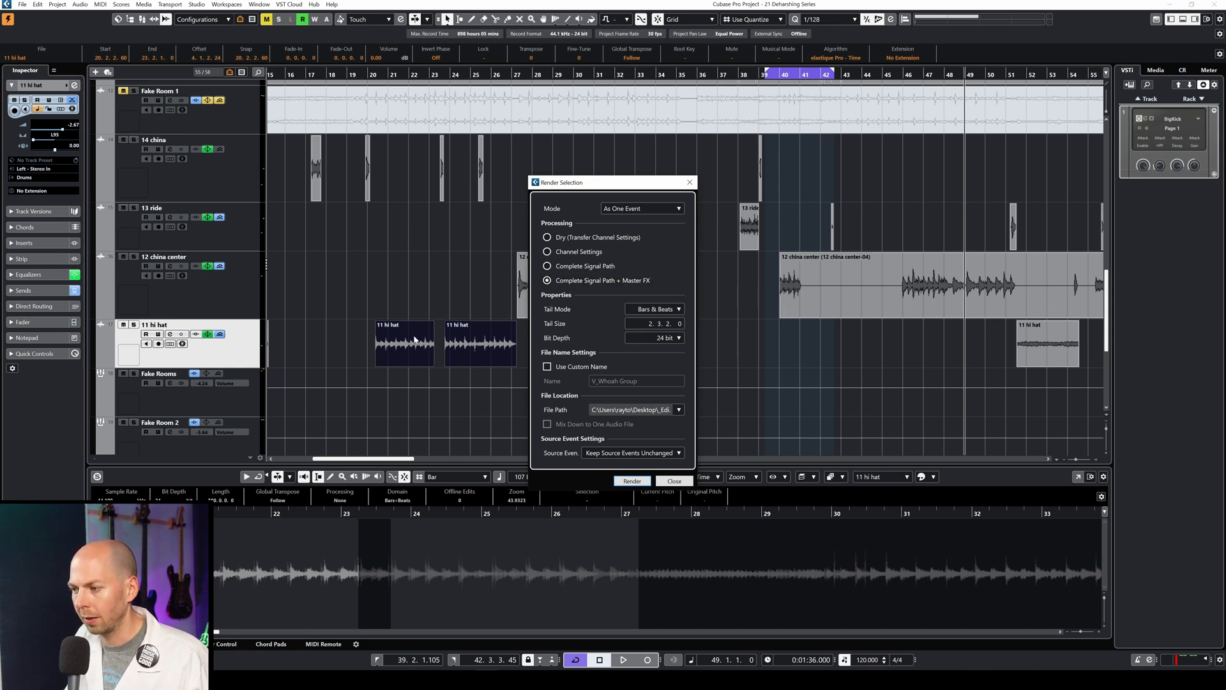
pyautogui.moveTo(420, 365)
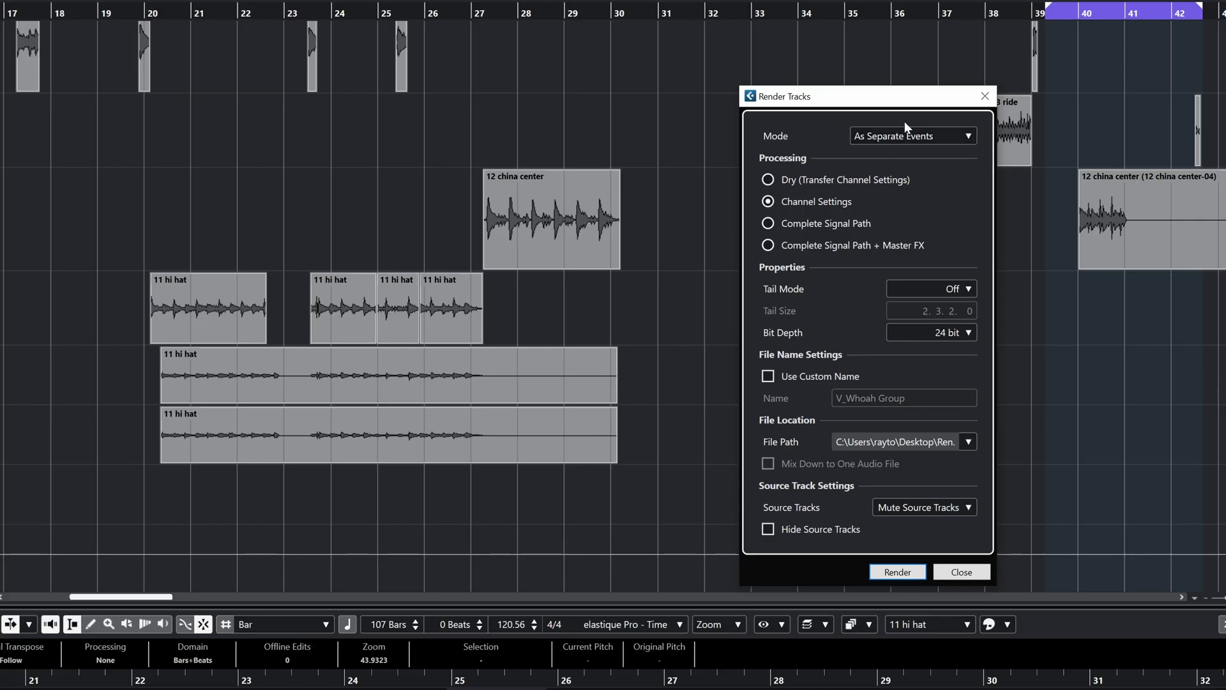
# Render the hi-hat clips with Mode As Separate Events
pyautogui.click(911, 135)
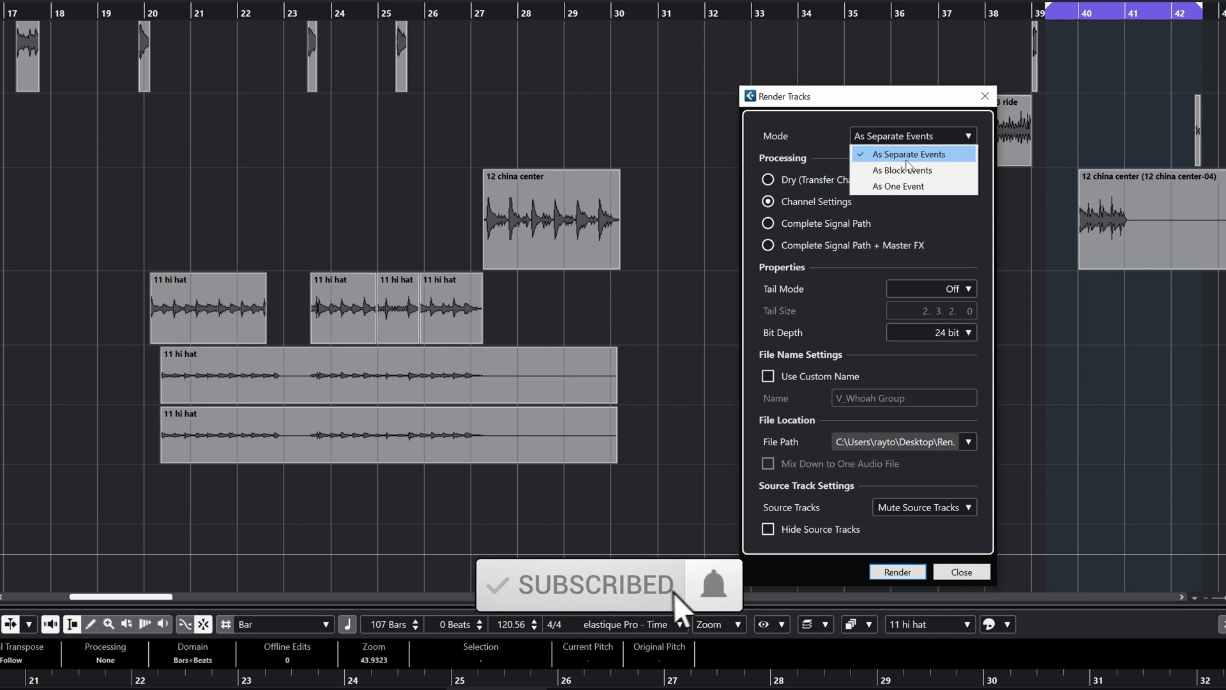
pyautogui.click(906, 153)
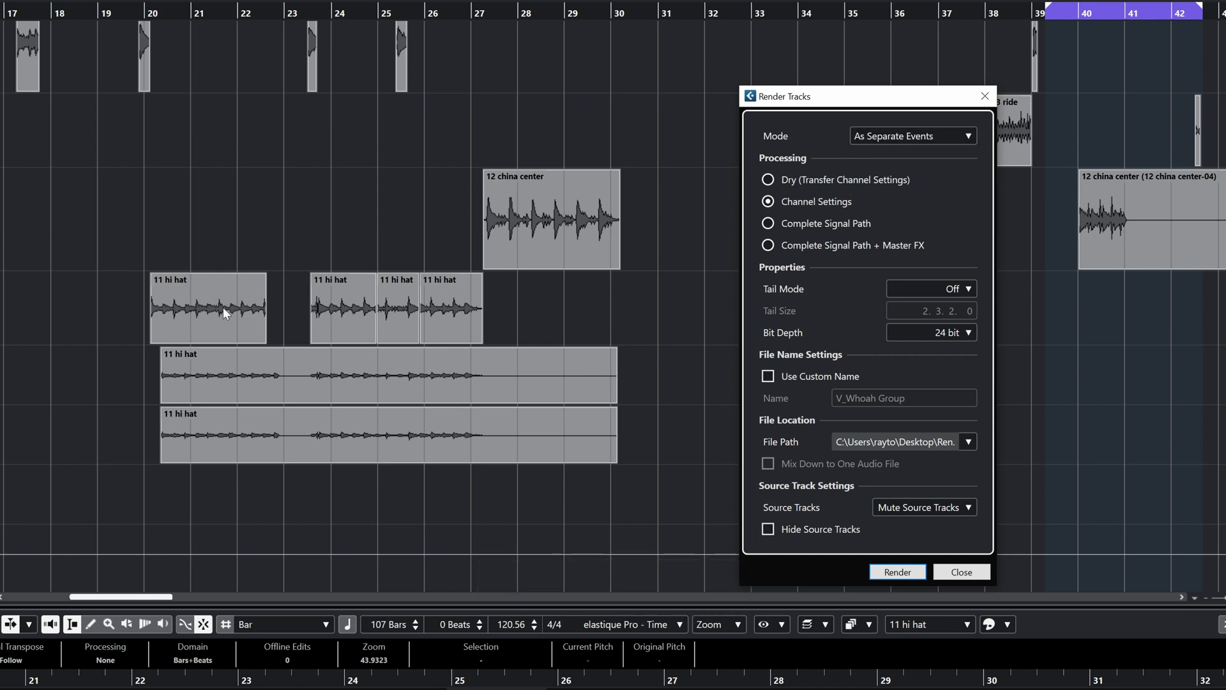
pyautogui.moveTo(442, 311)
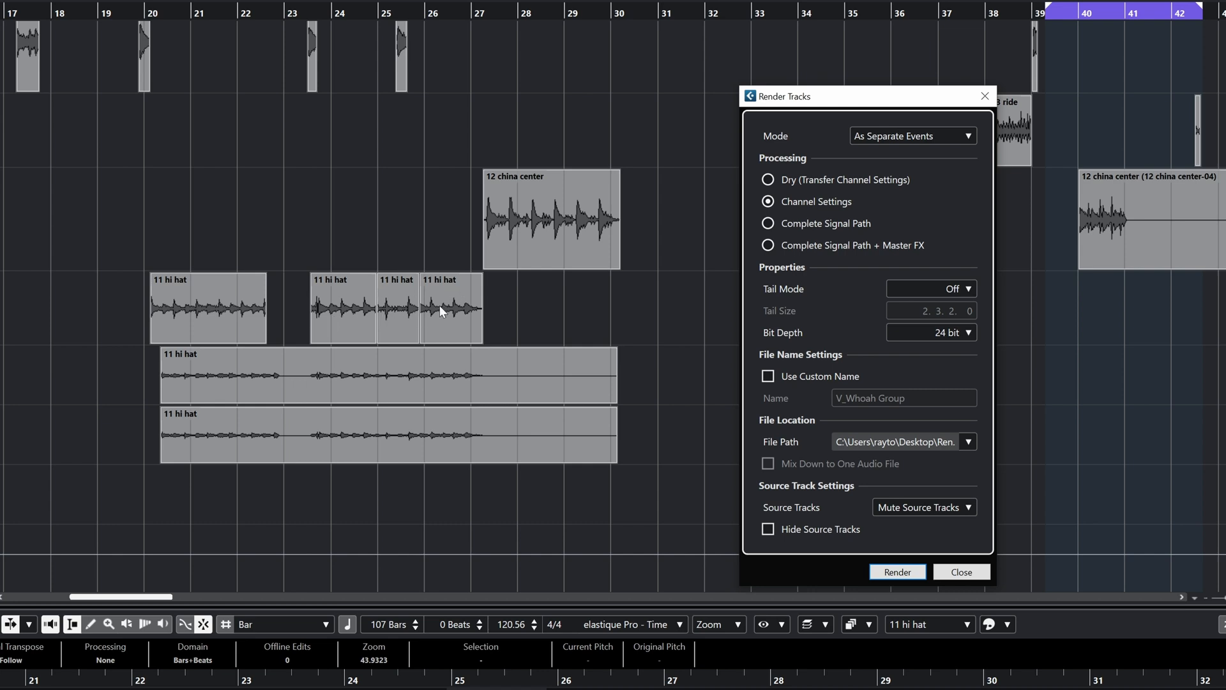
pyautogui.moveTo(30, 306)
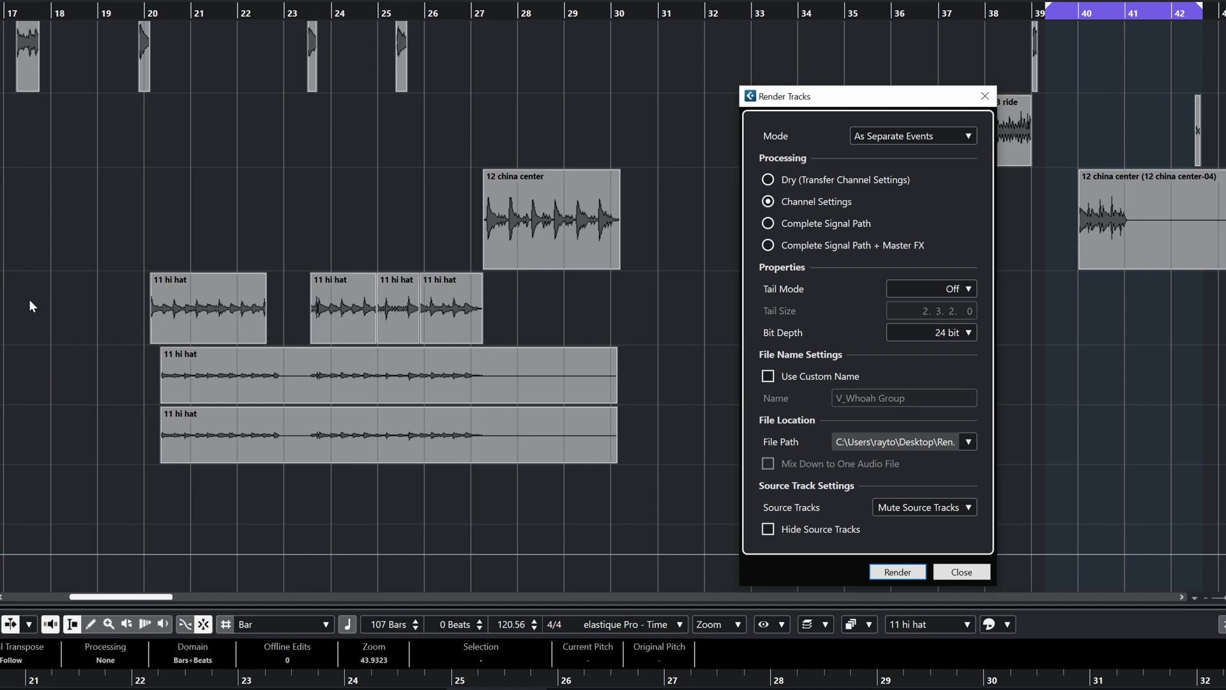
pyautogui.moveTo(457, 319)
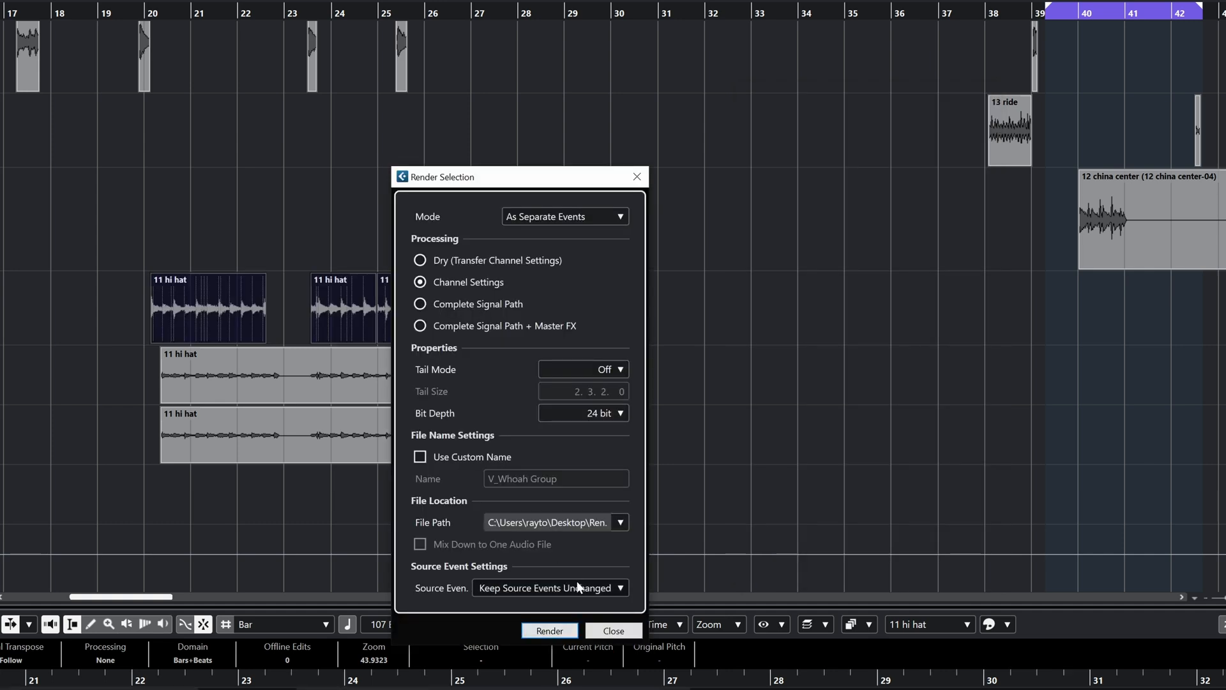
pyautogui.click(549, 630)
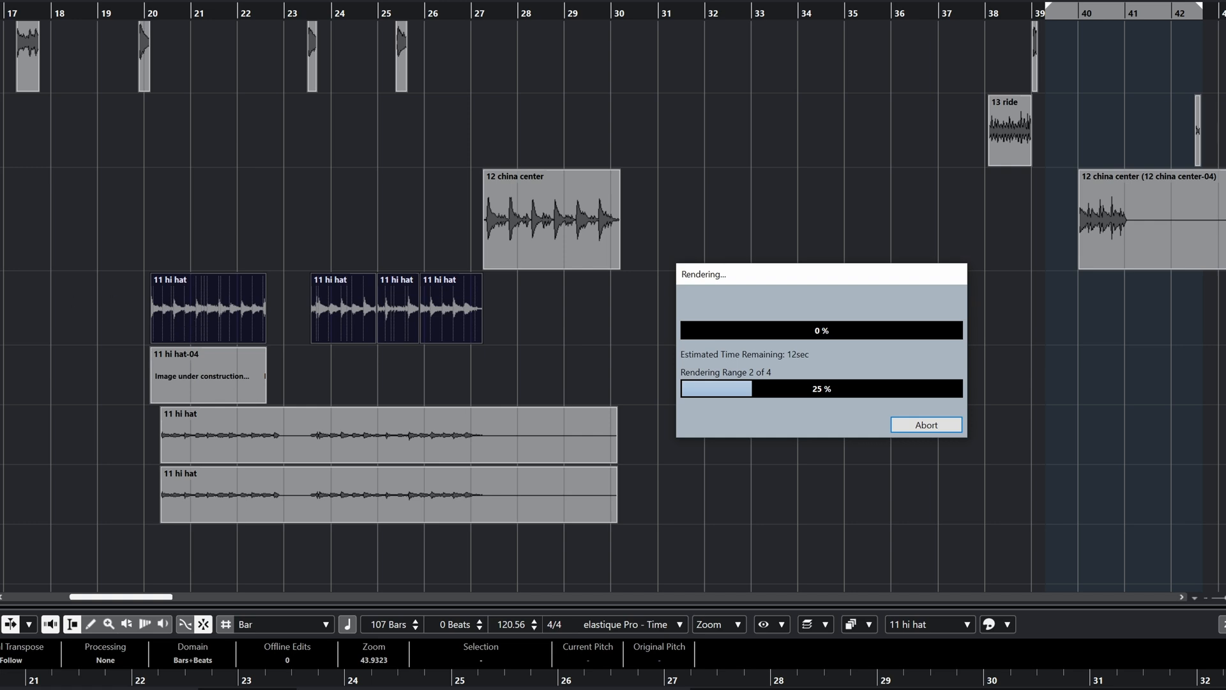
pyautogui.moveTo(314, 394)
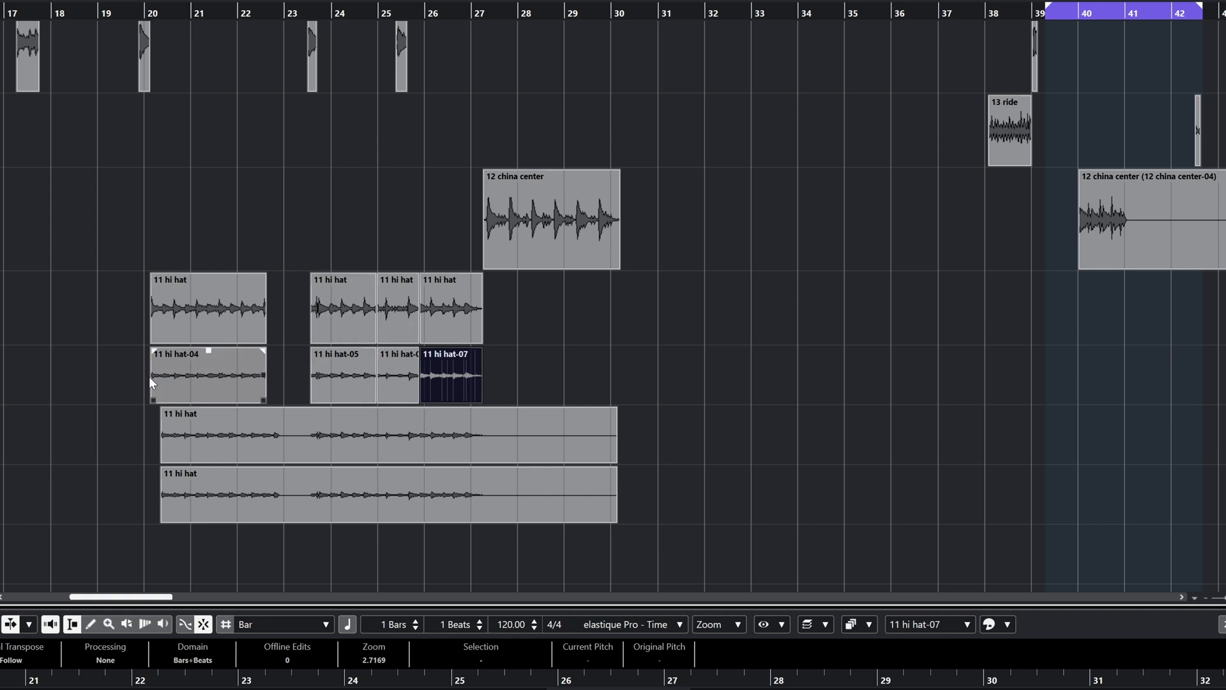
# Render the hi-hat clips again as block events
pyautogui.click(608, 388)
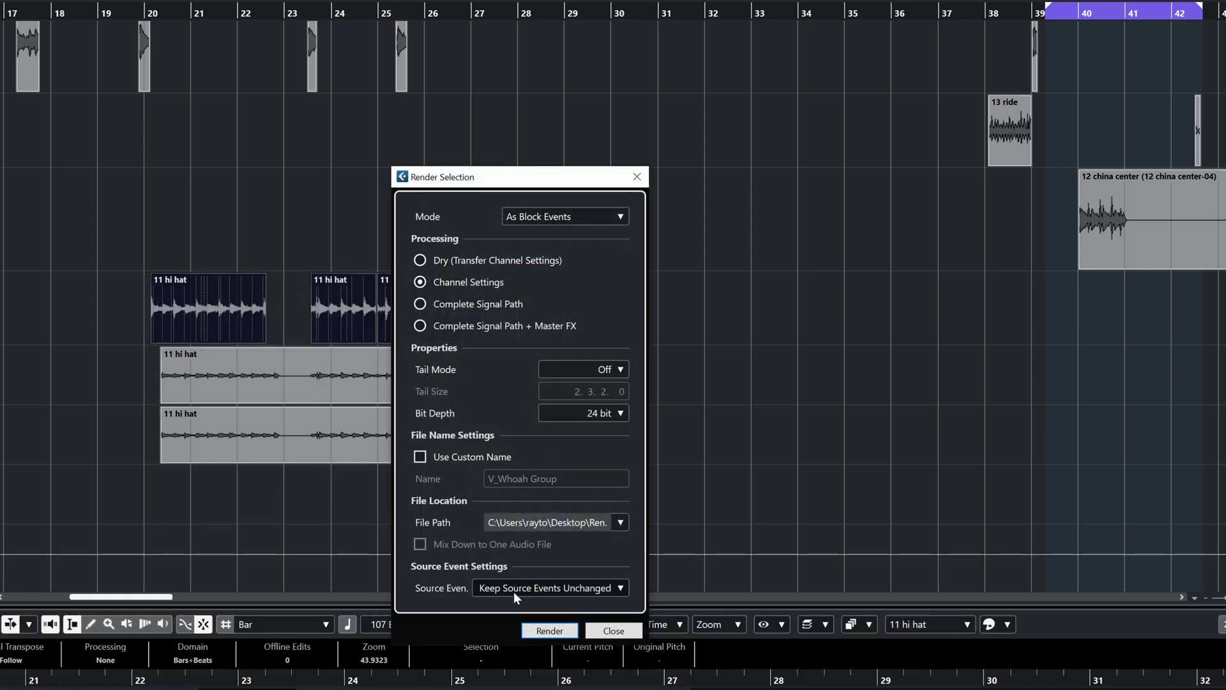
pyautogui.click(549, 630)
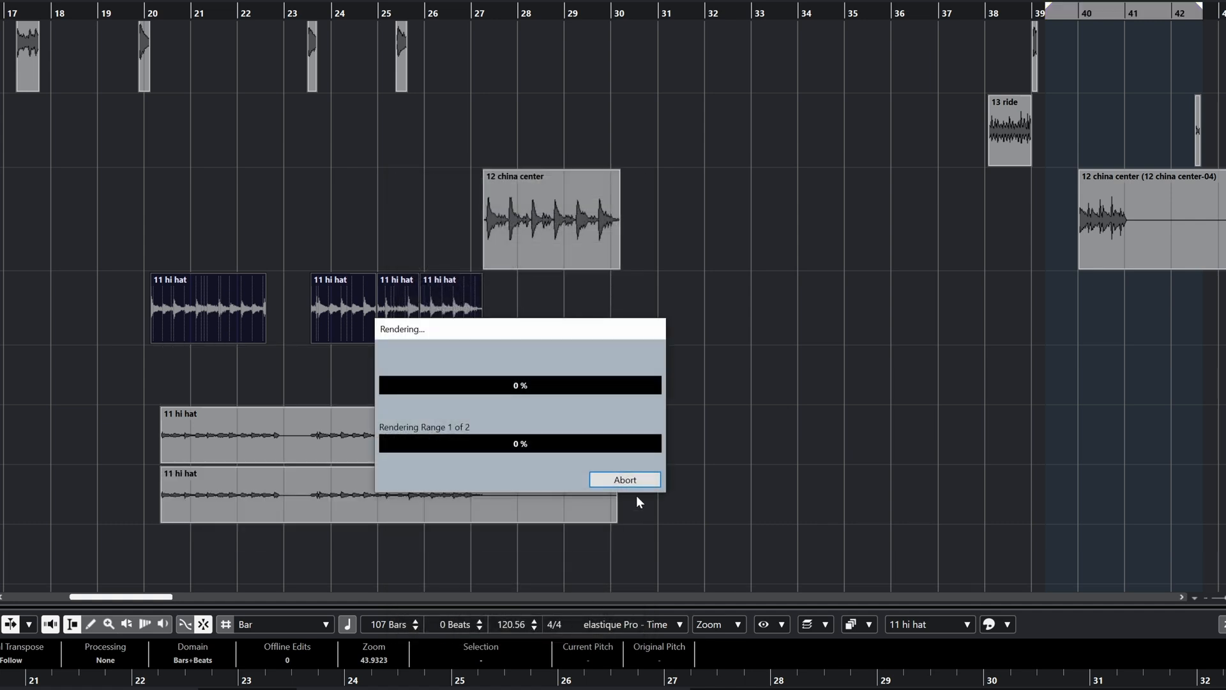
pyautogui.moveTo(172, 218)
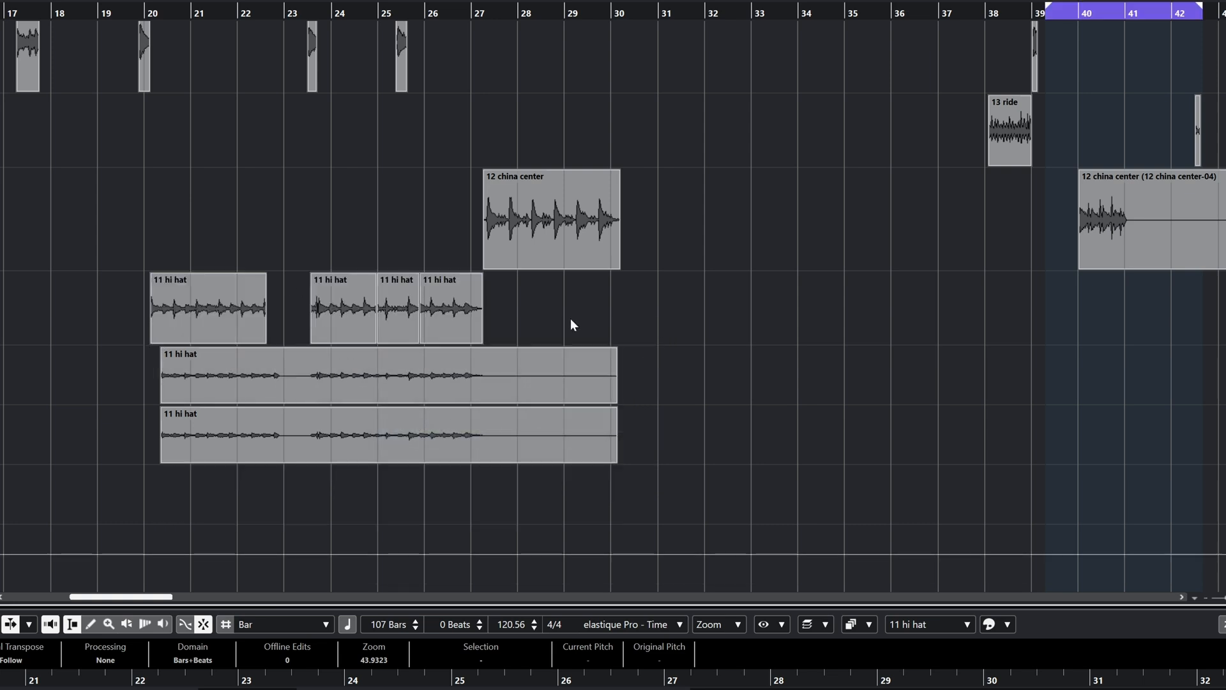
# Render the hi-hat clips As One Event into '11 hi hat-02 (3)'
pyautogui.click(561, 217)
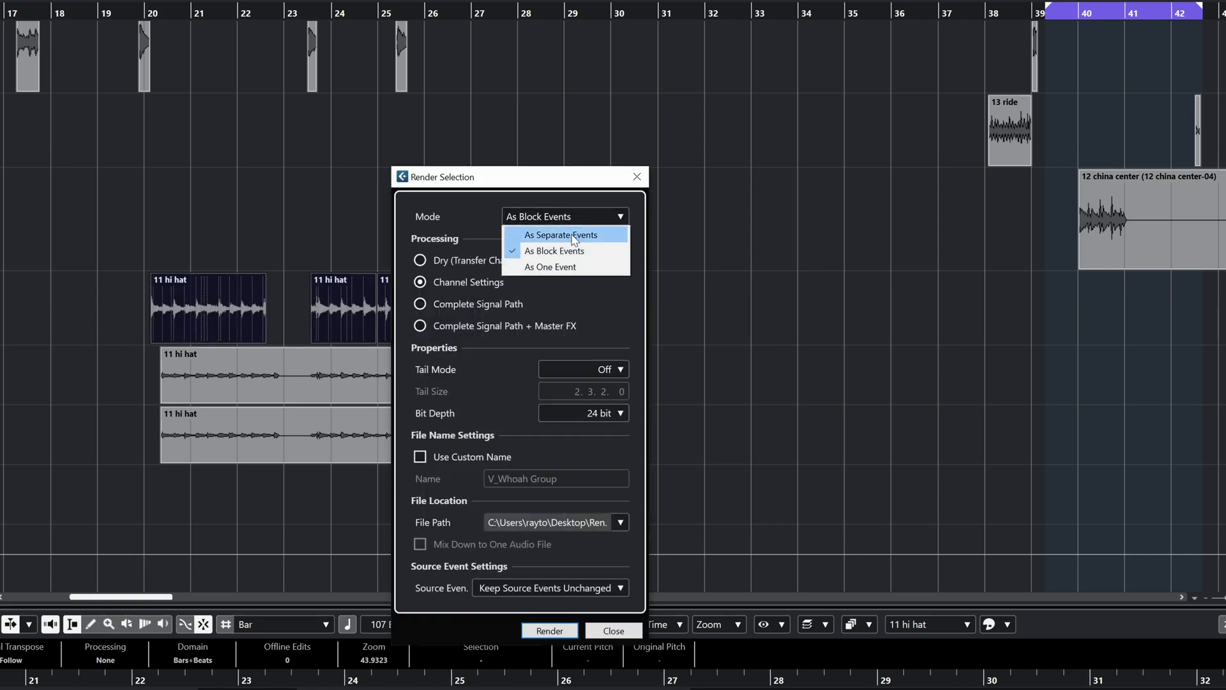
pyautogui.click(549, 630)
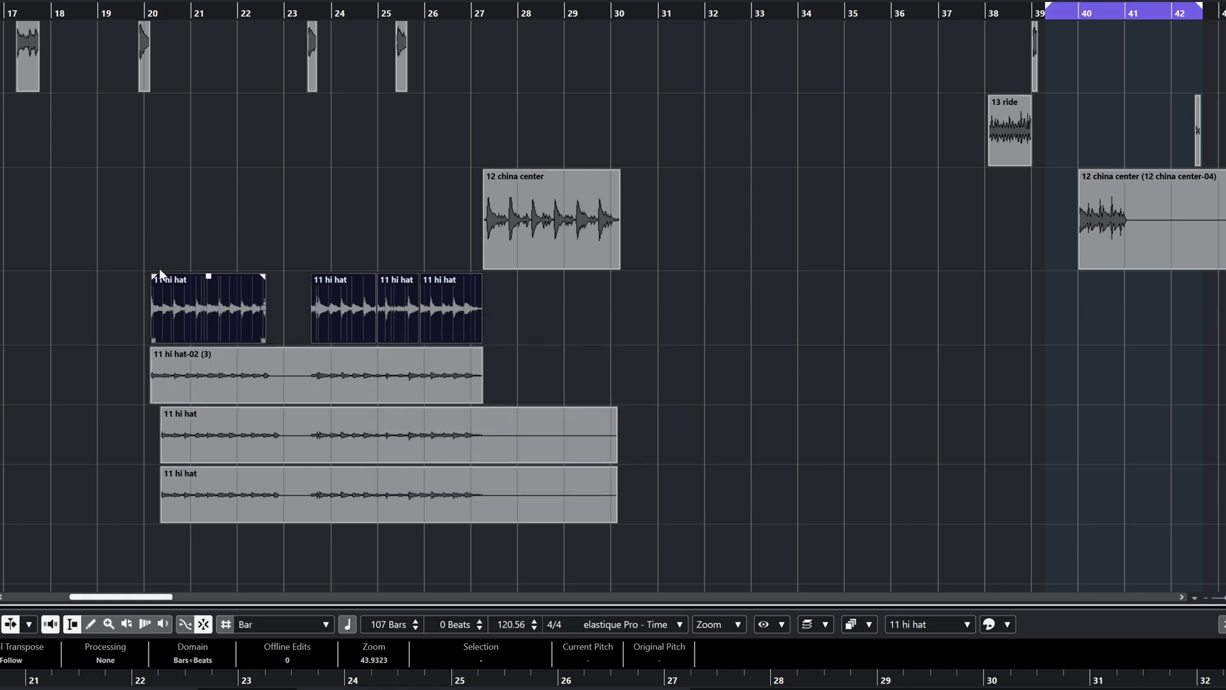
pyautogui.click(491, 332)
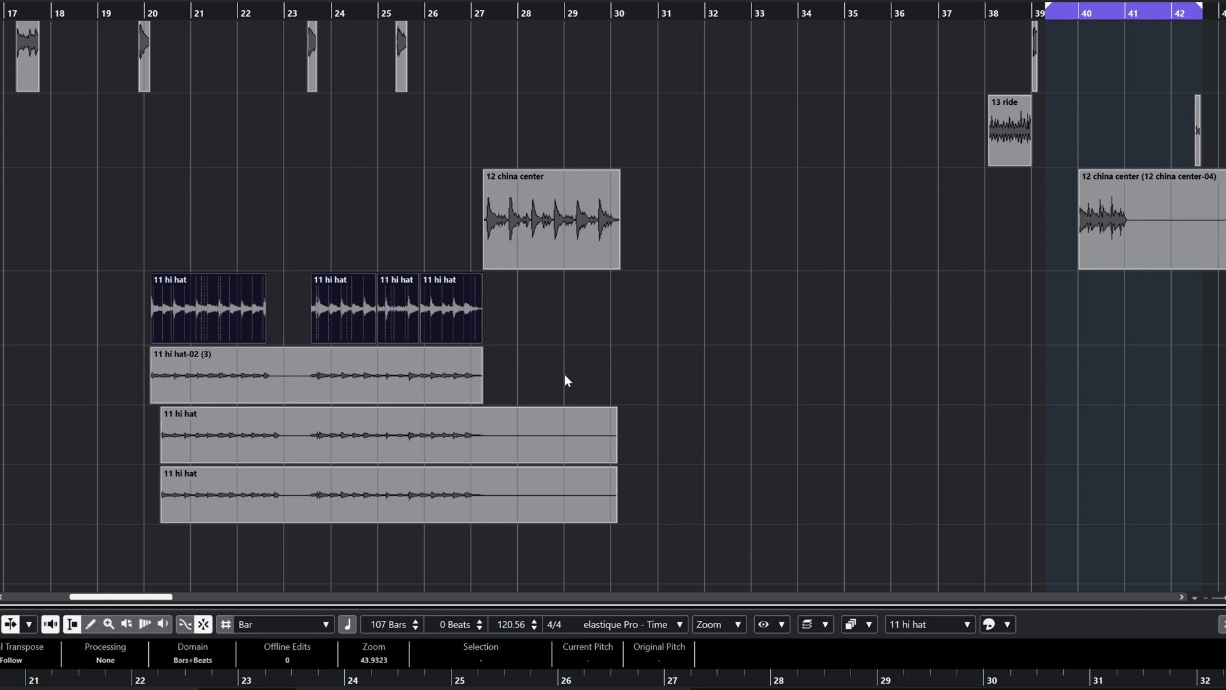
pyautogui.moveTo(526, 375)
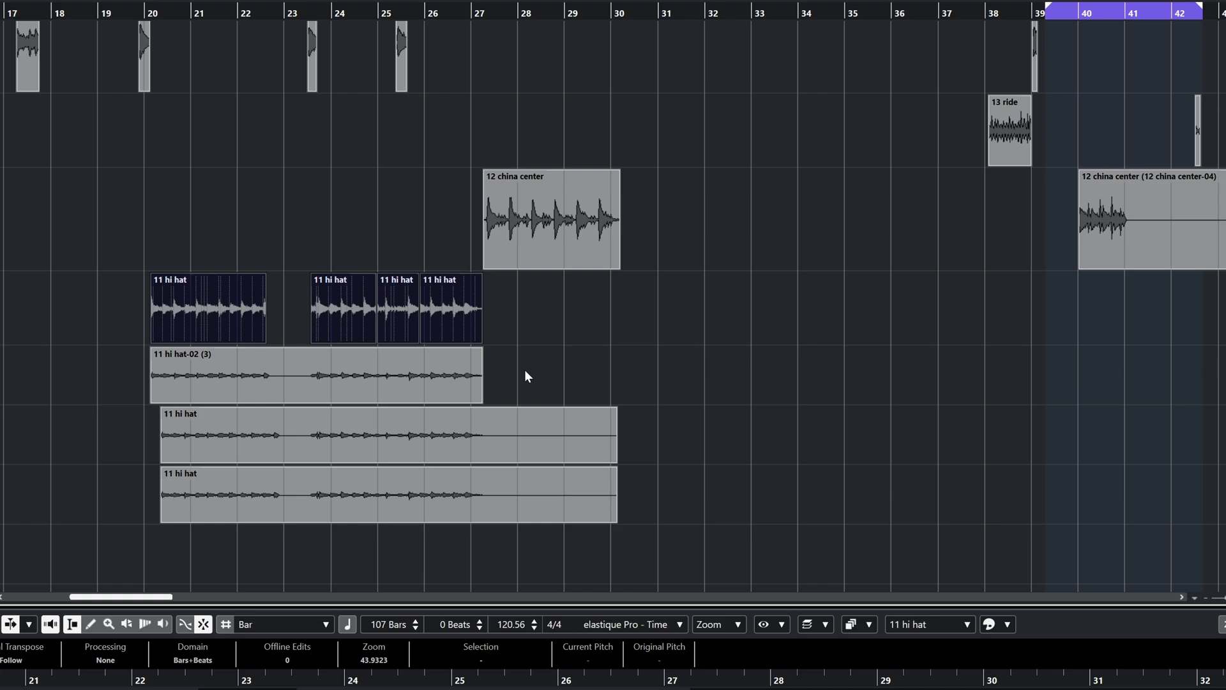